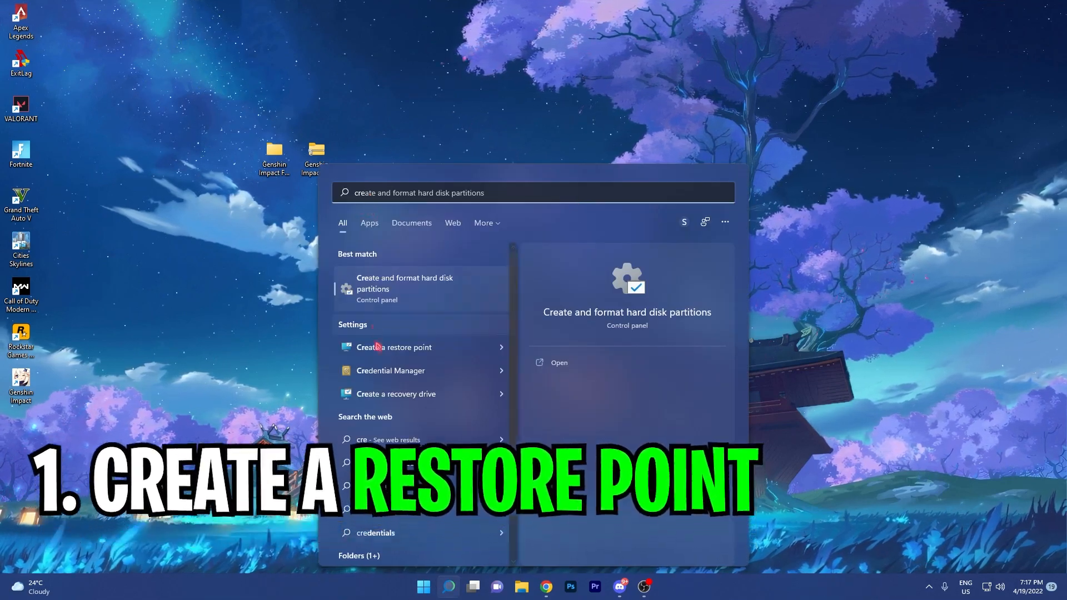
Create a restore point described 'Gen' from the System Protection tab and dismiss the success message
click(393, 347)
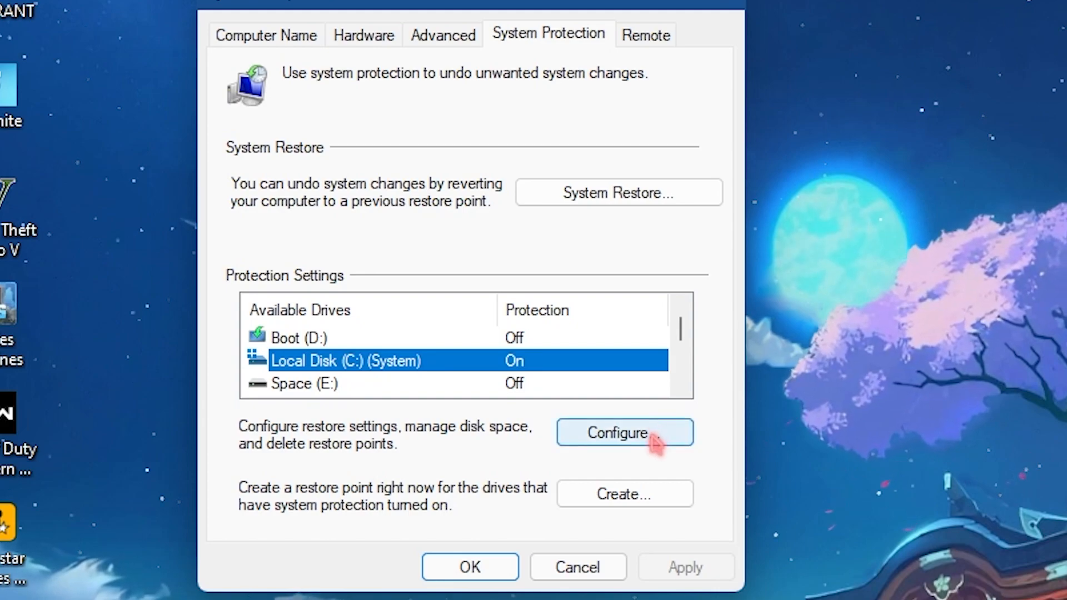
click(623, 432)
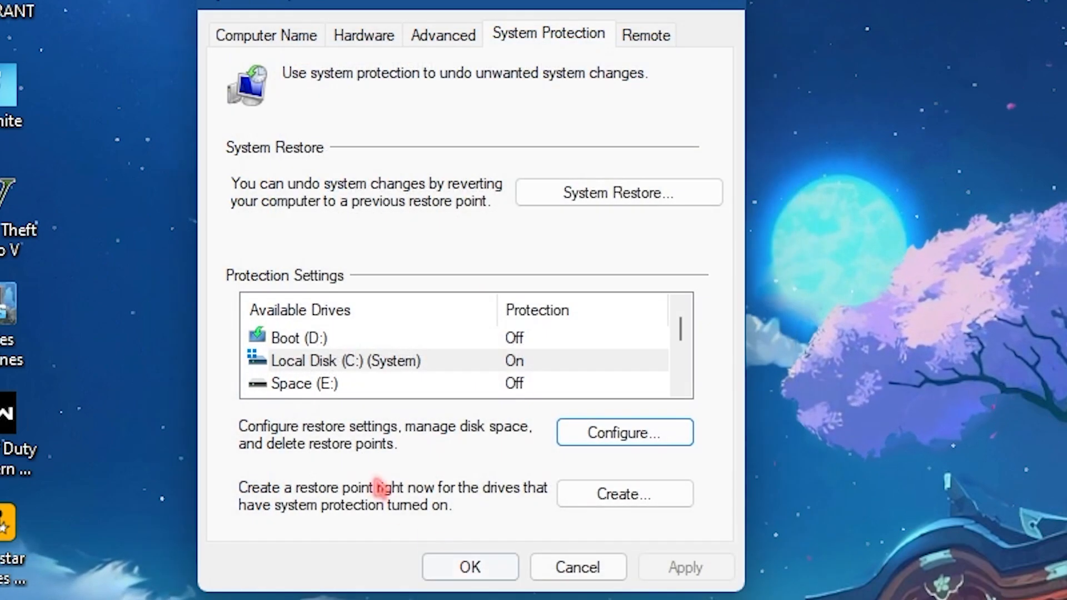
click(623, 494)
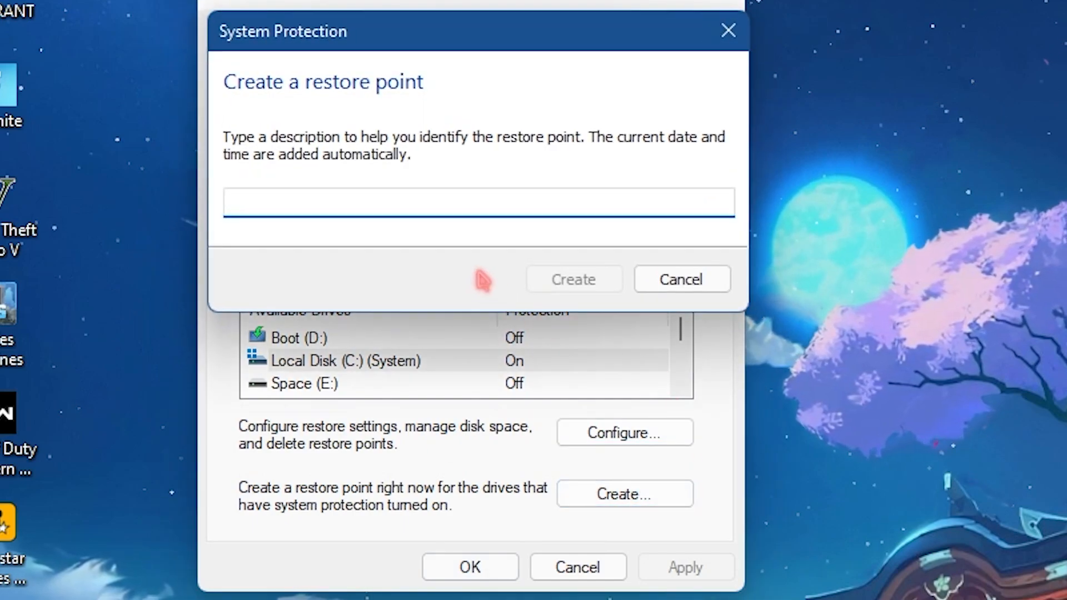
text(Gen)
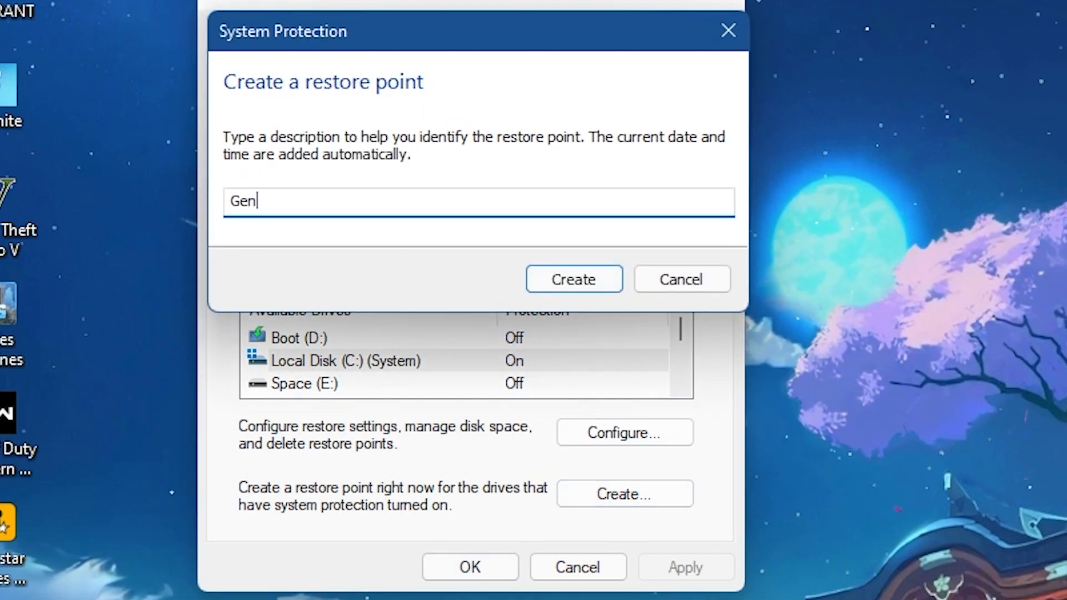
click(573, 279)
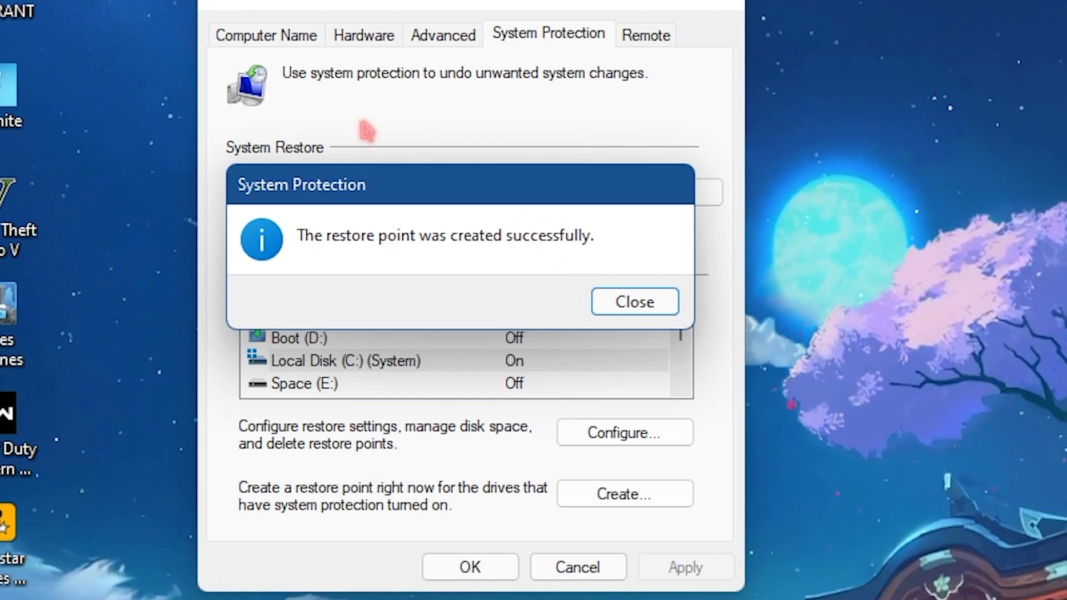
mouse_move(504, 208)
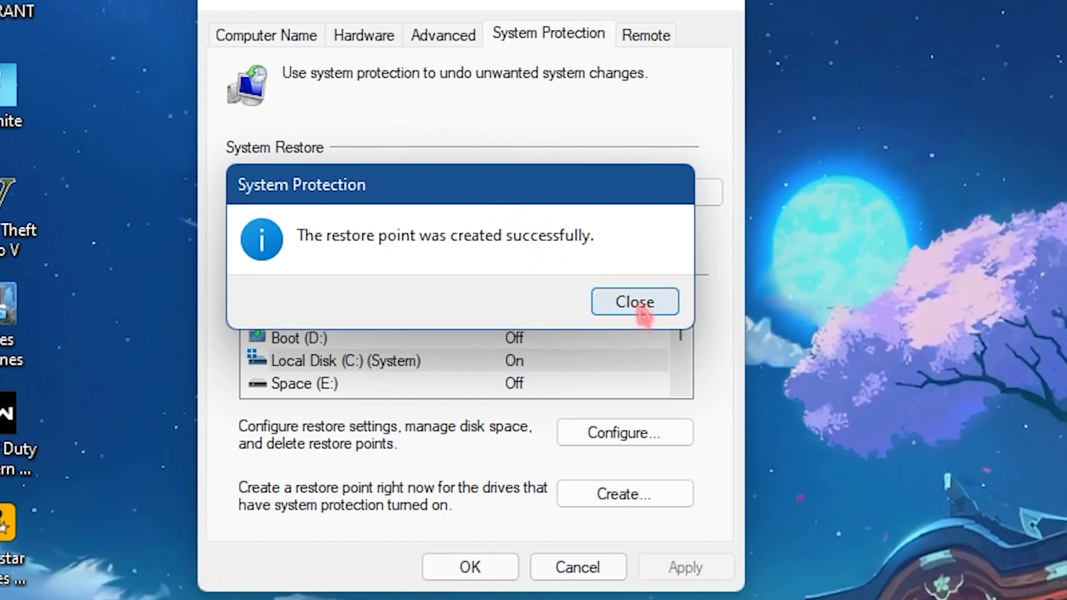
click(633, 301)
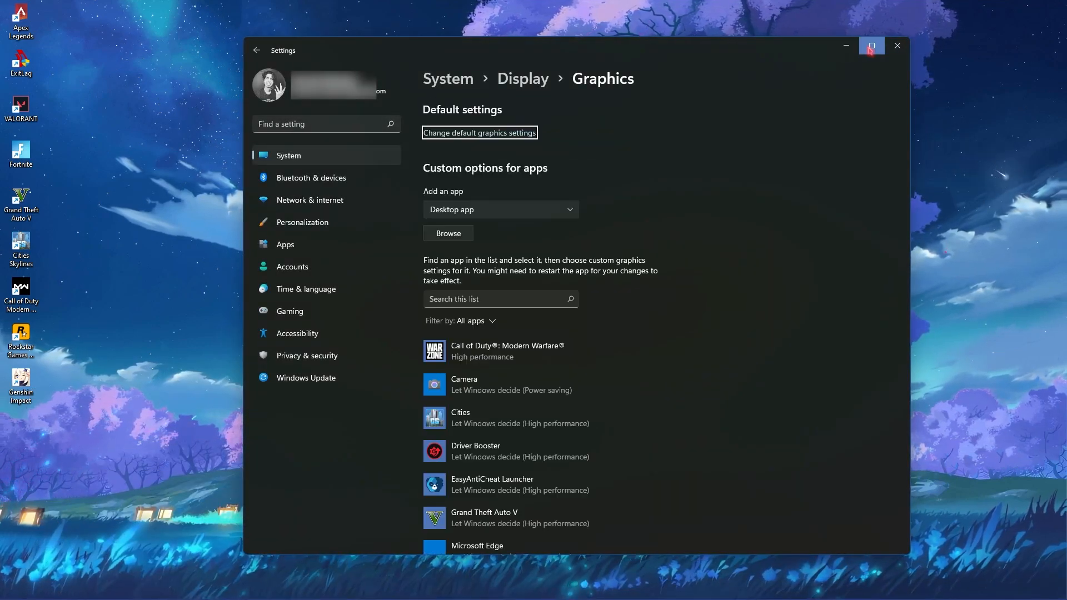
mouse_move(635, 154)
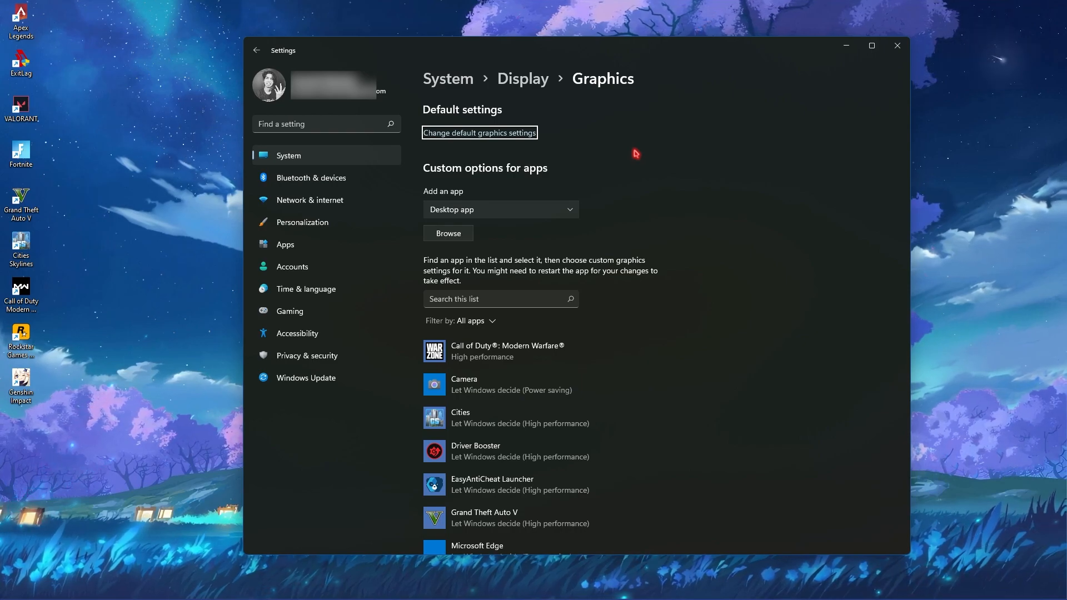
mouse_move(618, 162)
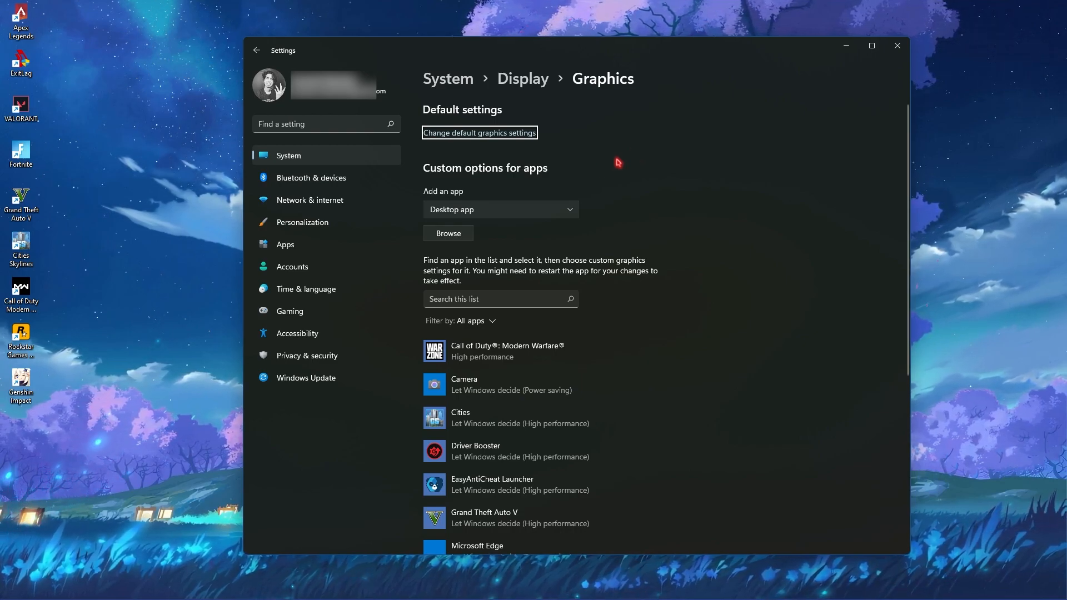
mouse_move(600, 81)
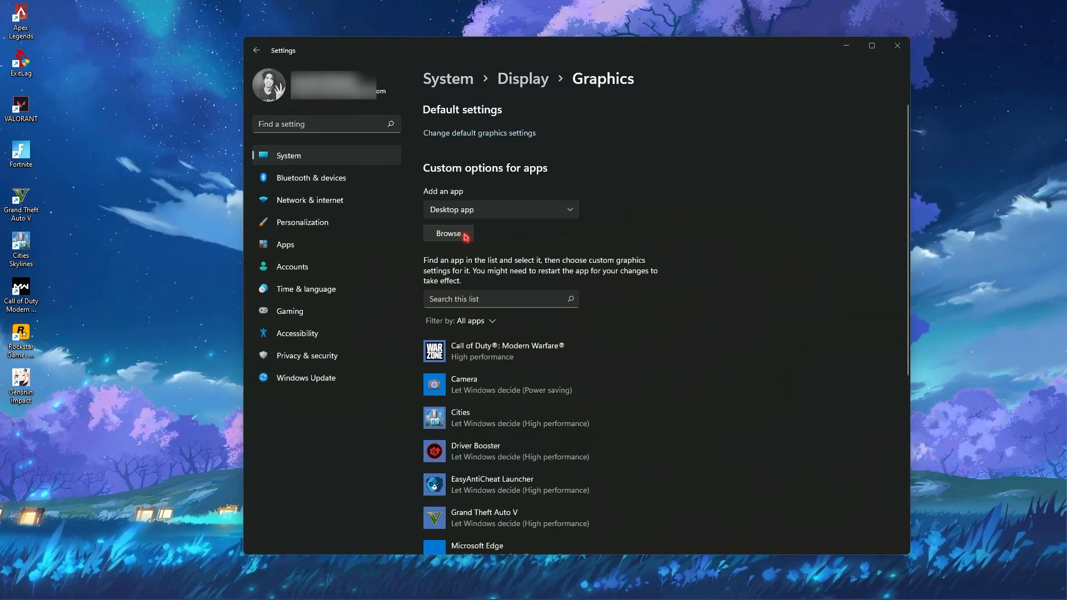
Add GenshinImpact.exe from the game folder and save its graphics preference as High performance
click(448, 233)
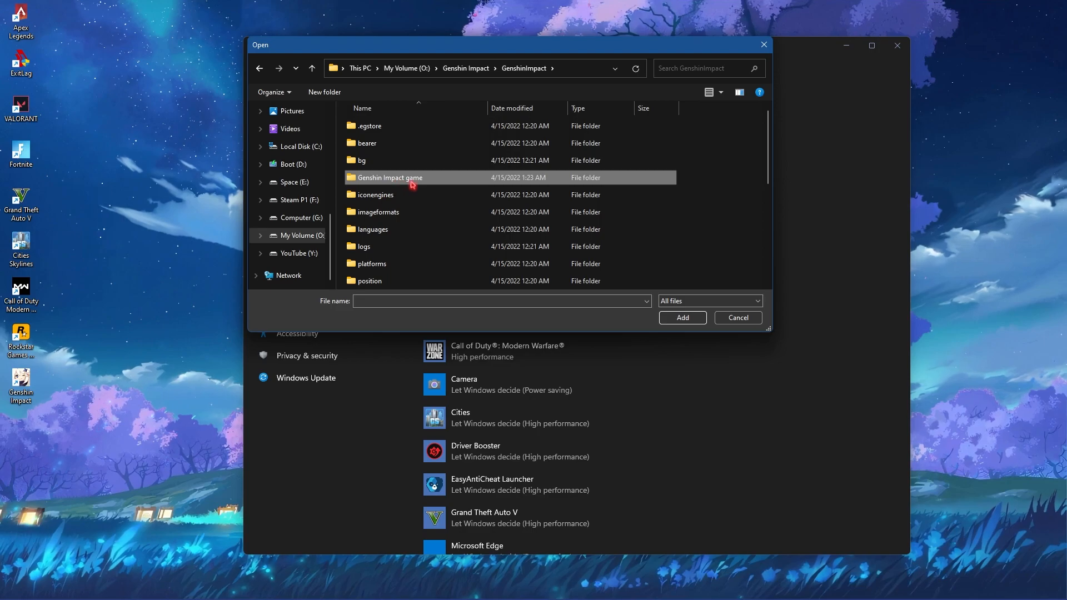
double_click(389, 177)
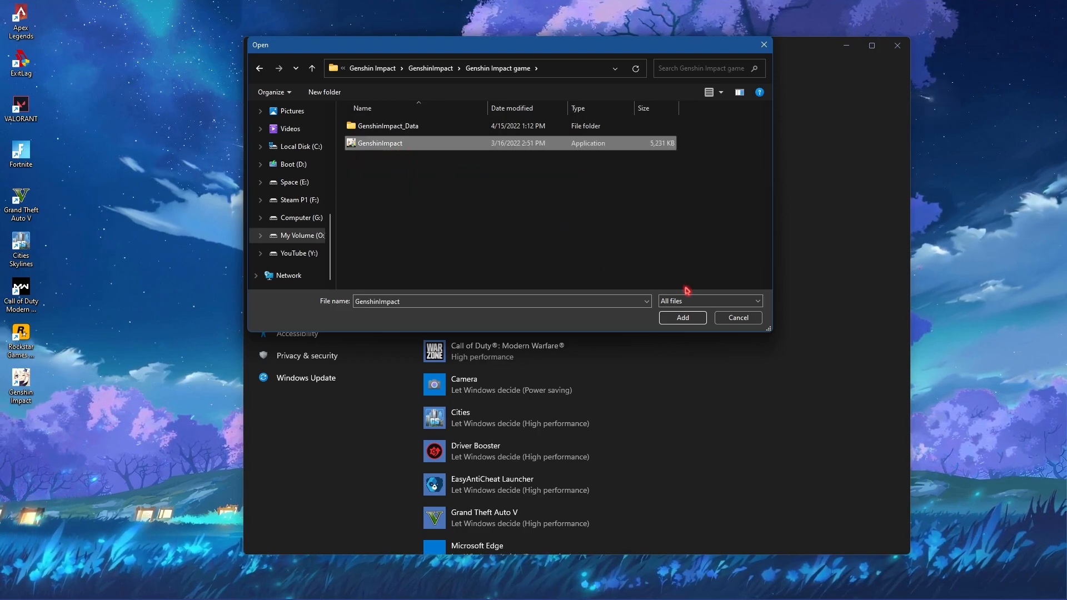
click(681, 318)
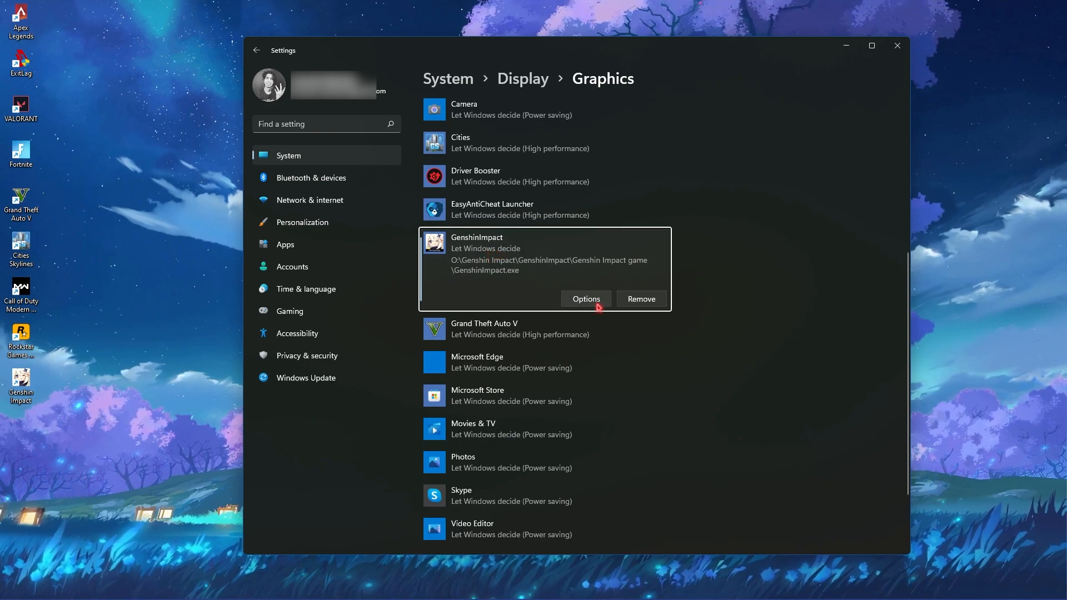
click(586, 298)
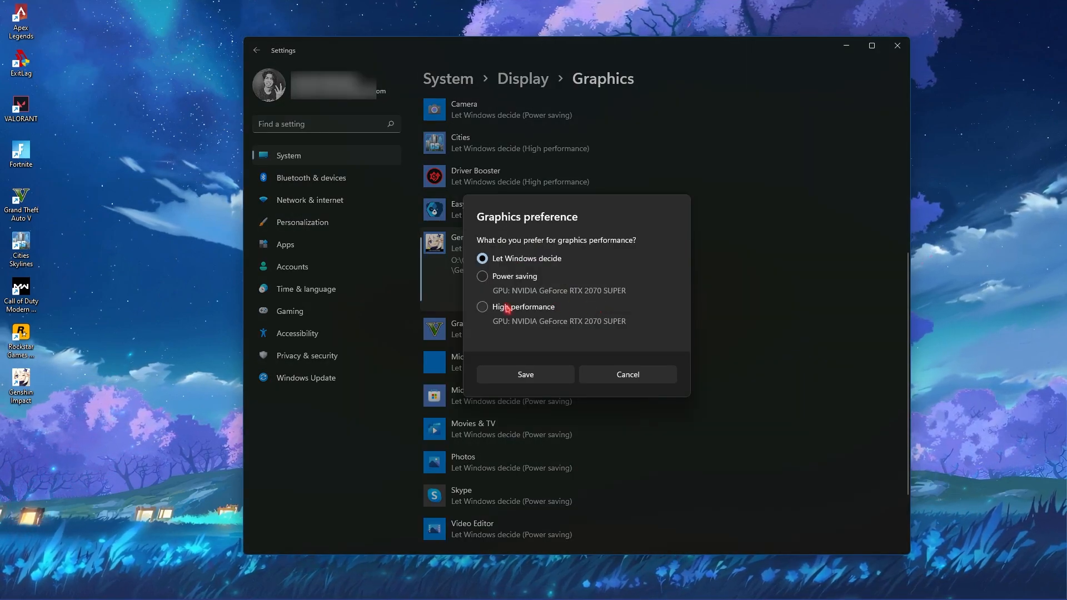
click(482, 307)
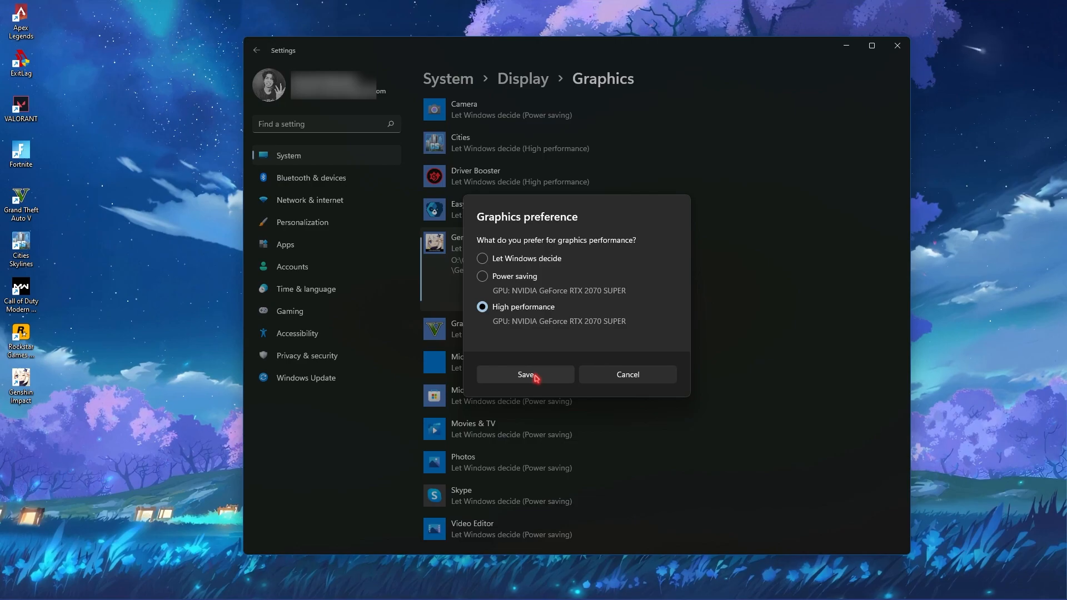
click(524, 375)
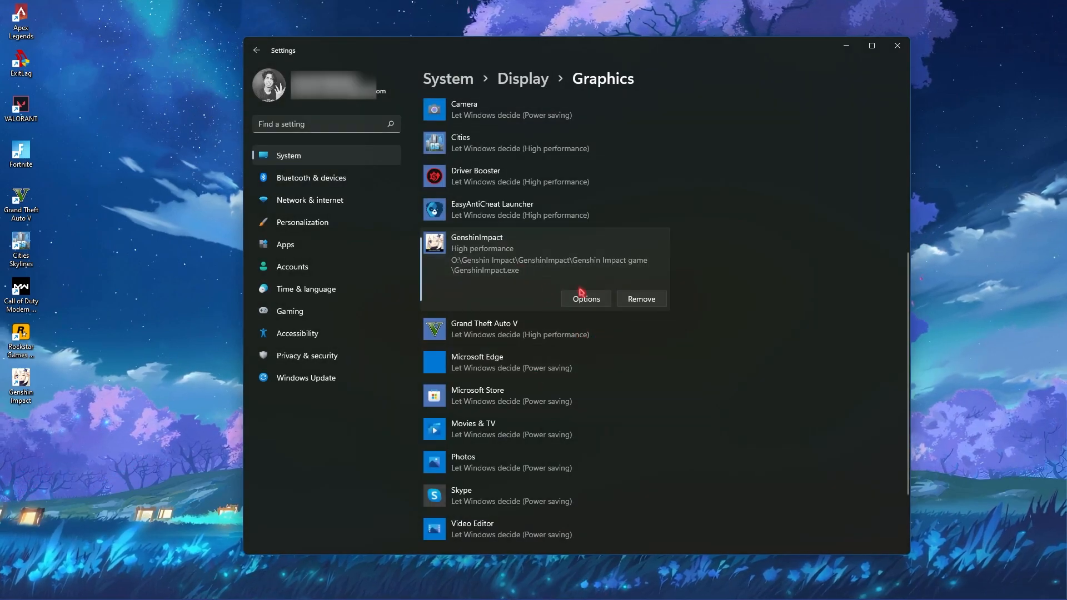
Add launcher.exe from the GenshinImpact folder to the graphics app list, then switch over to ExitLag
scroll(up, 3)
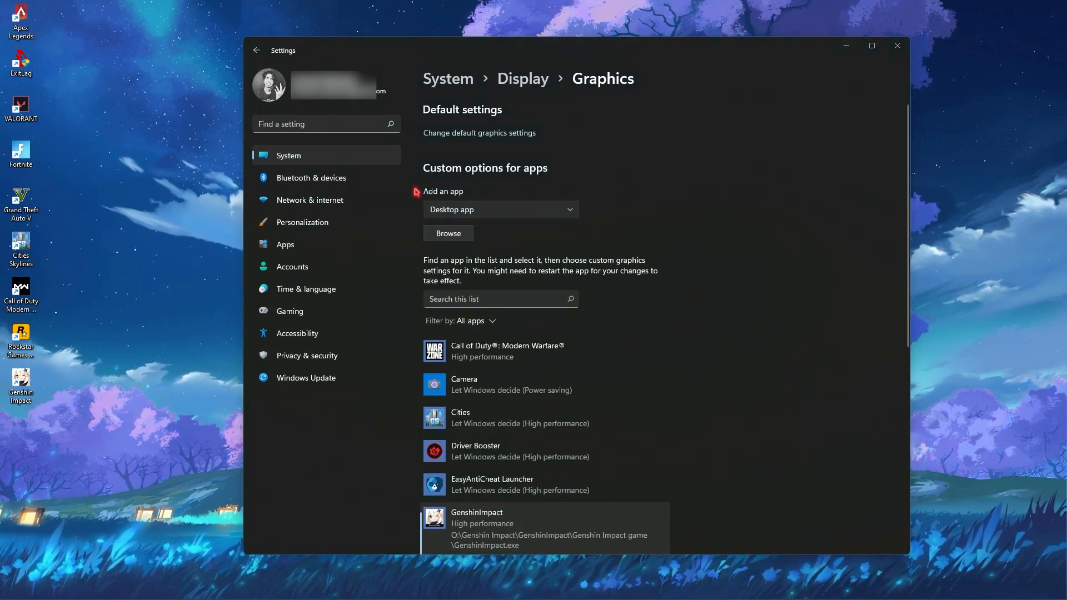
click(448, 232)
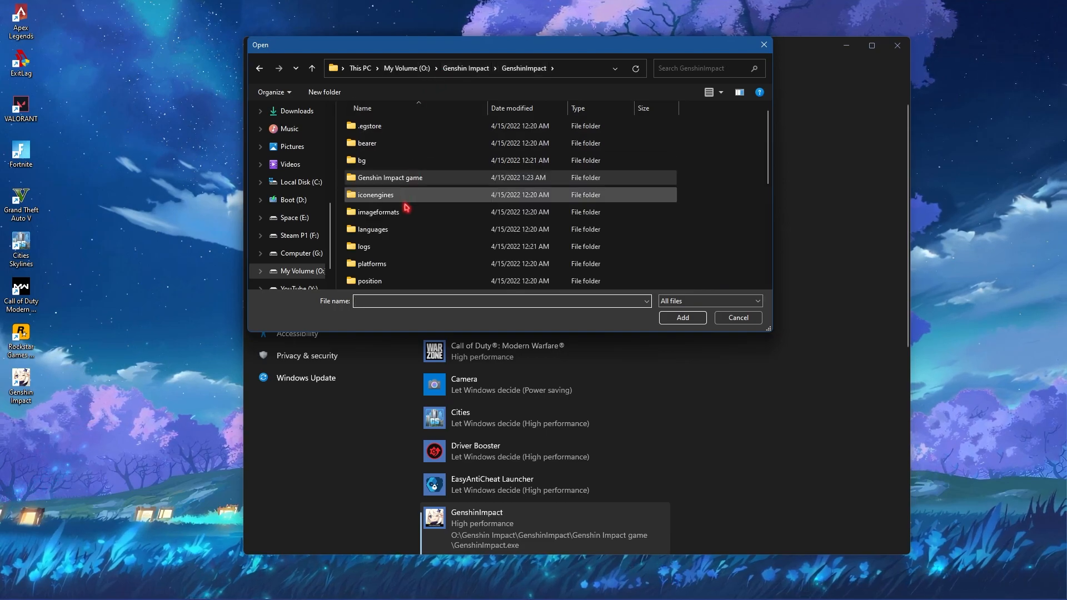
click(372, 229)
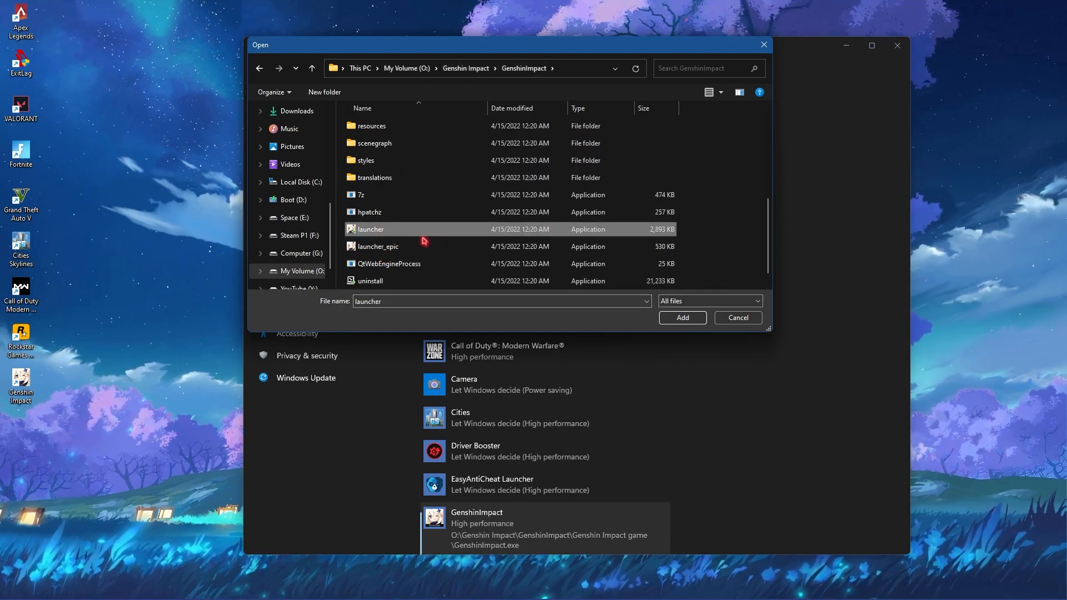
click(681, 318)
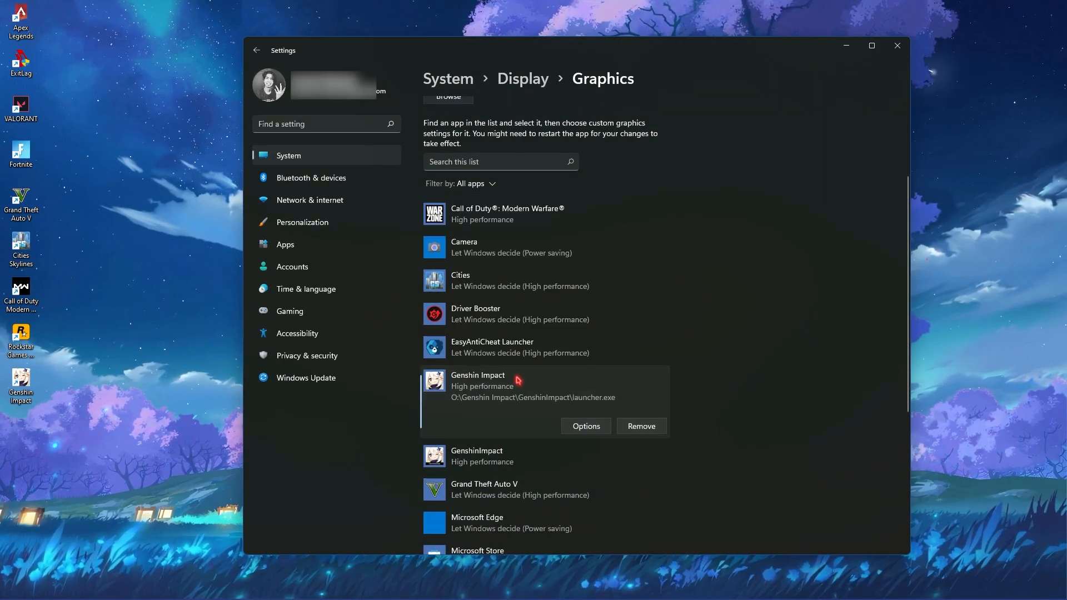
mouse_move(578, 353)
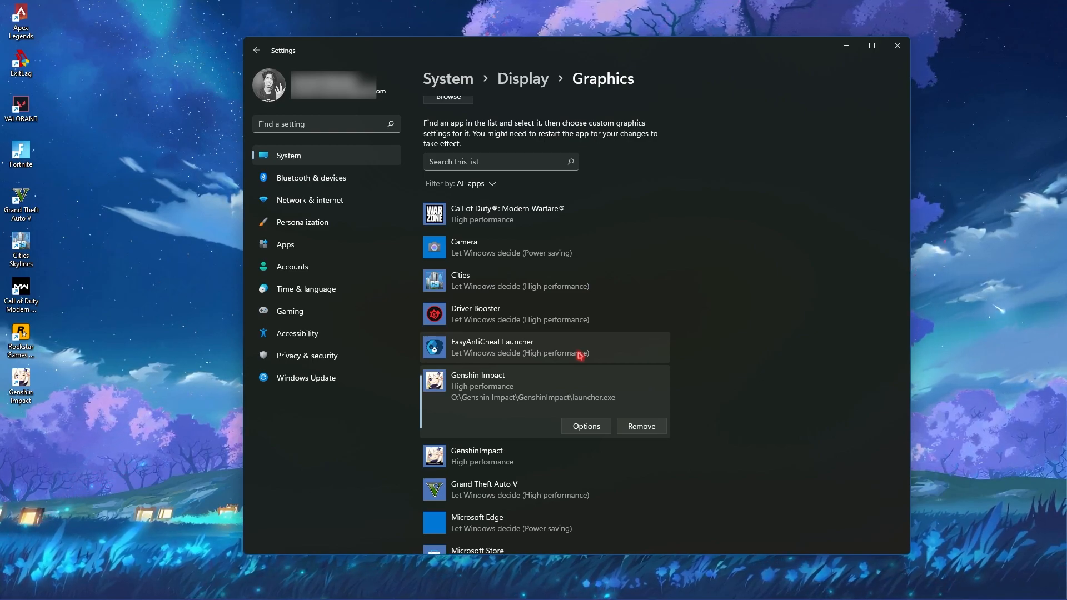
mouse_move(626, 369)
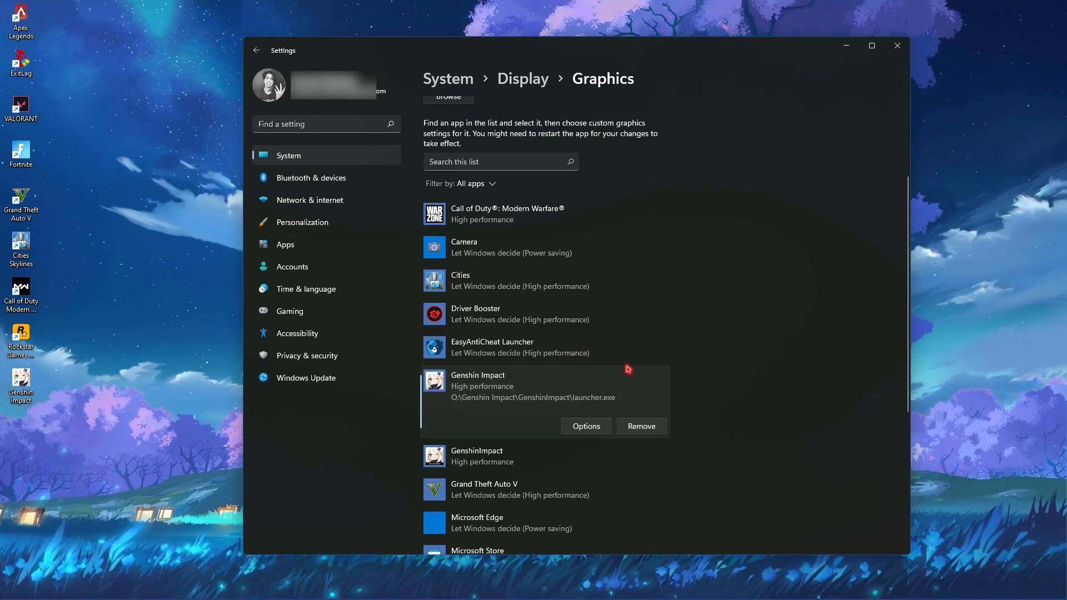
mouse_move(593, 419)
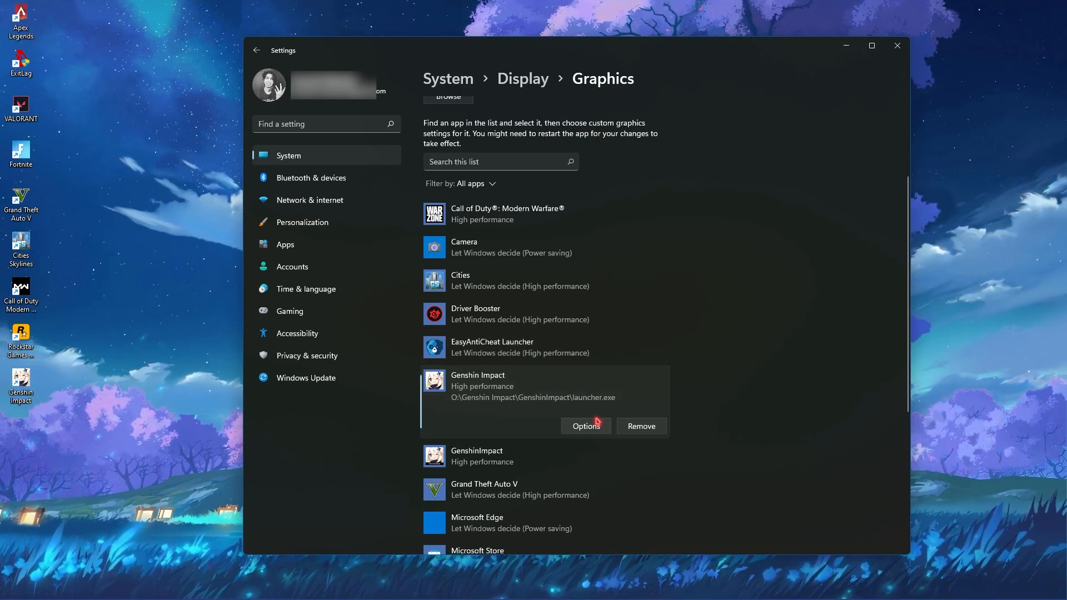
mouse_move(660, 338)
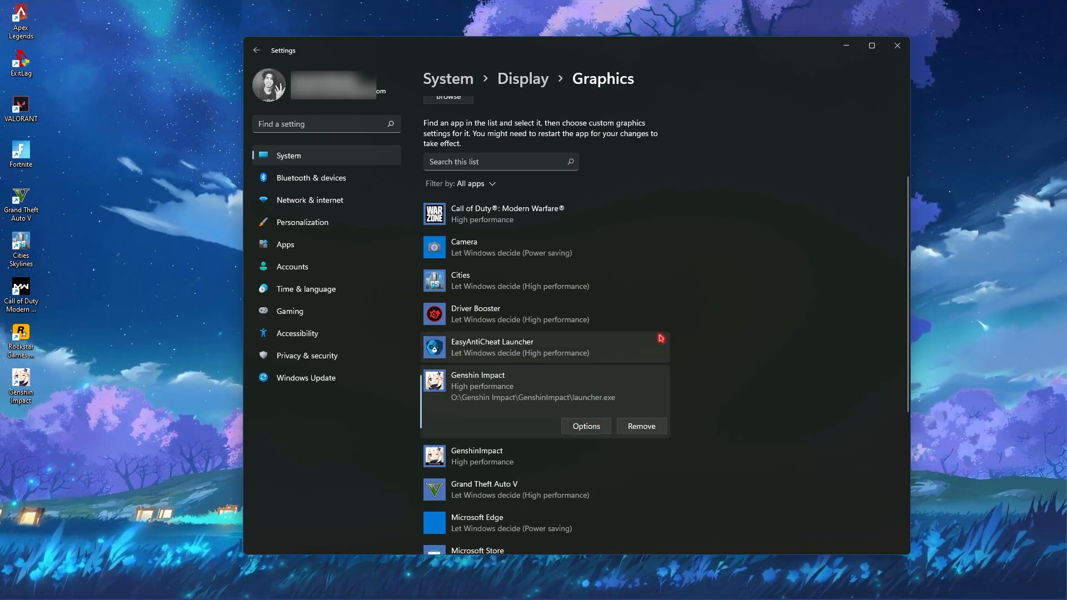
click(897, 46)
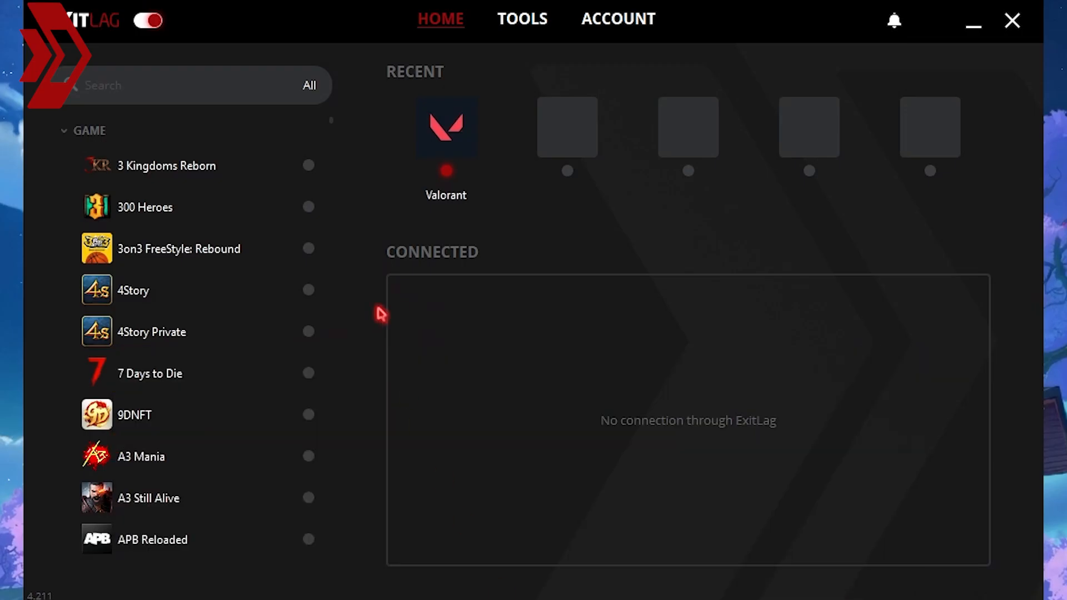
mouse_move(405, 114)
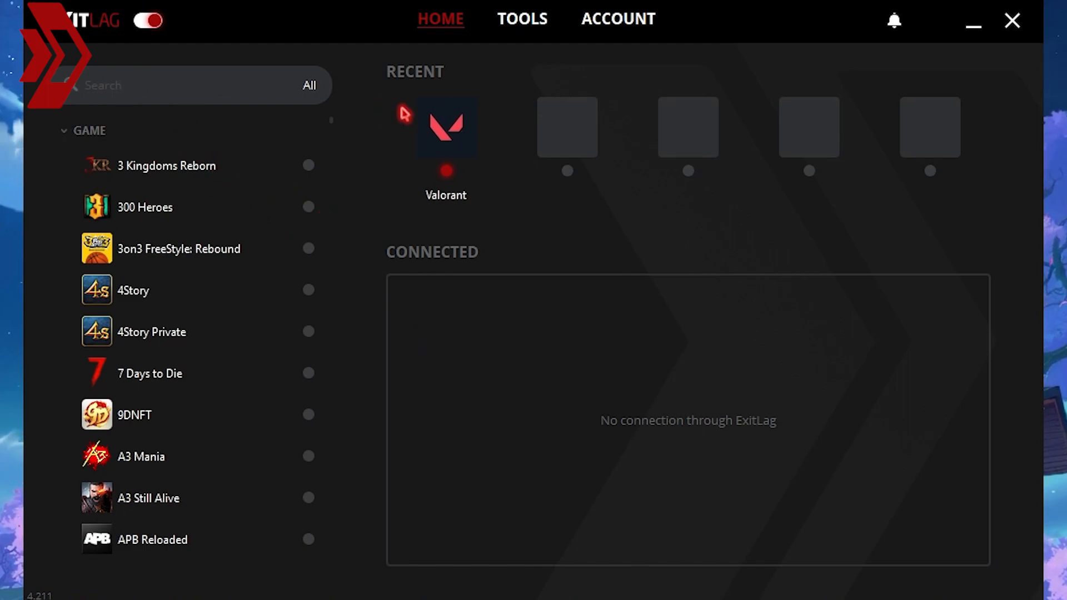
mouse_move(340, 205)
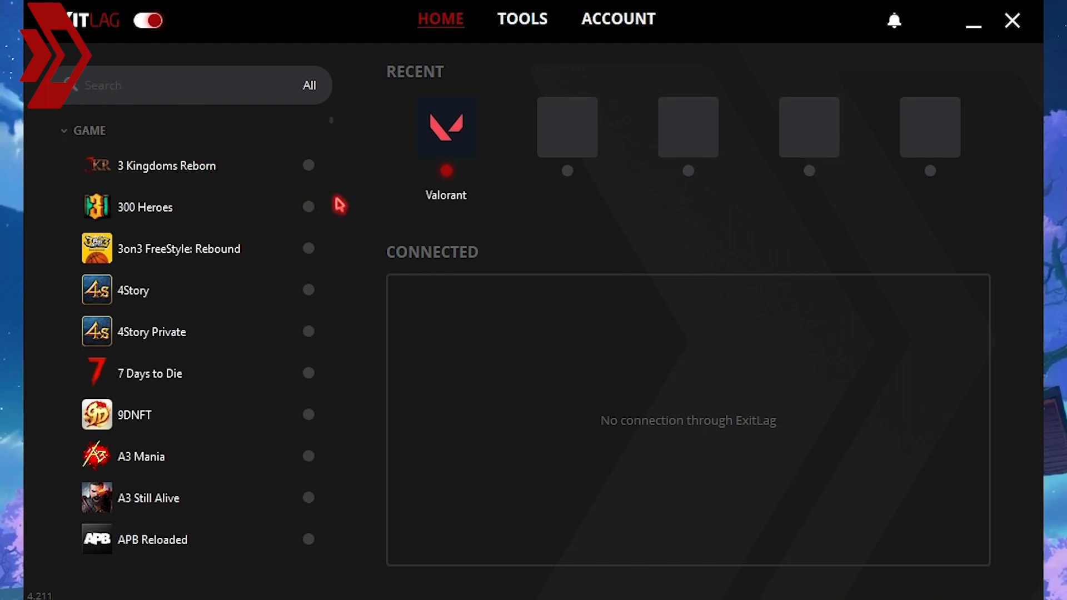
Search 'Gens' in the game list and select Genshin Impact's routing settings
click(99, 86)
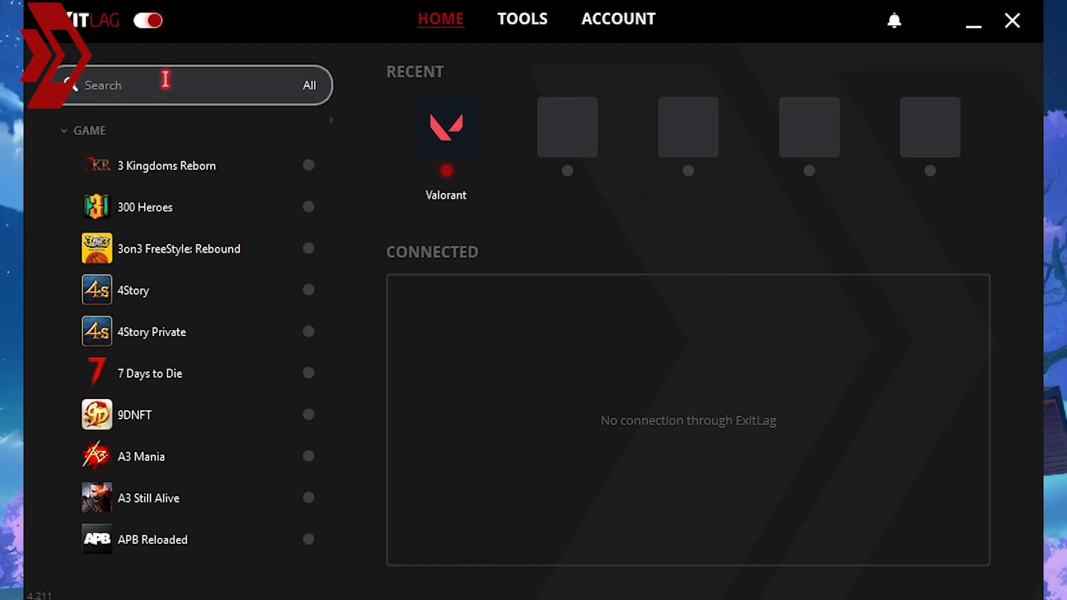
text(Gens)
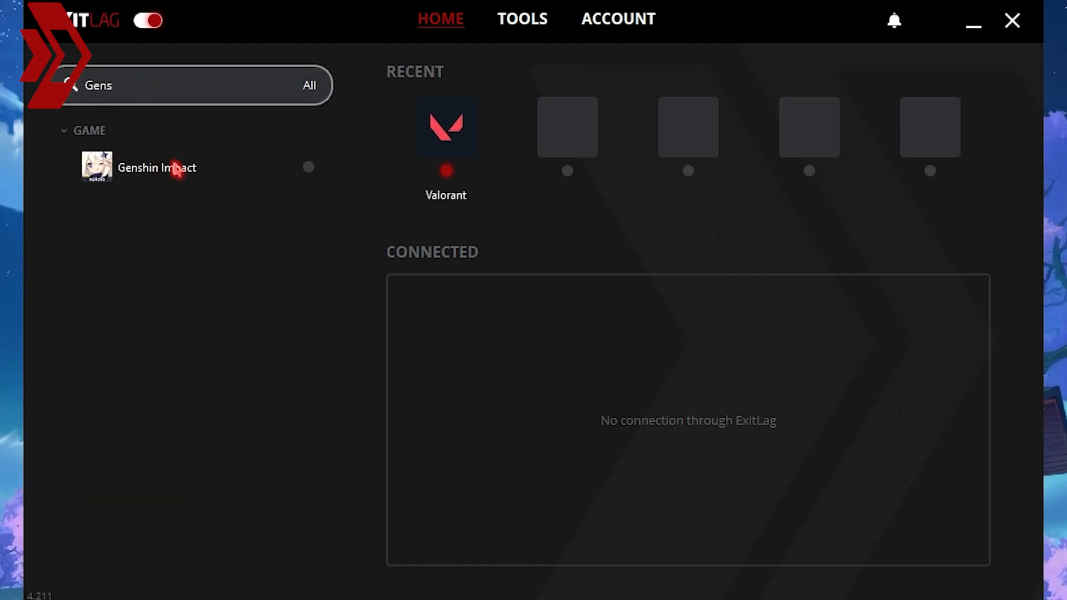
click(157, 167)
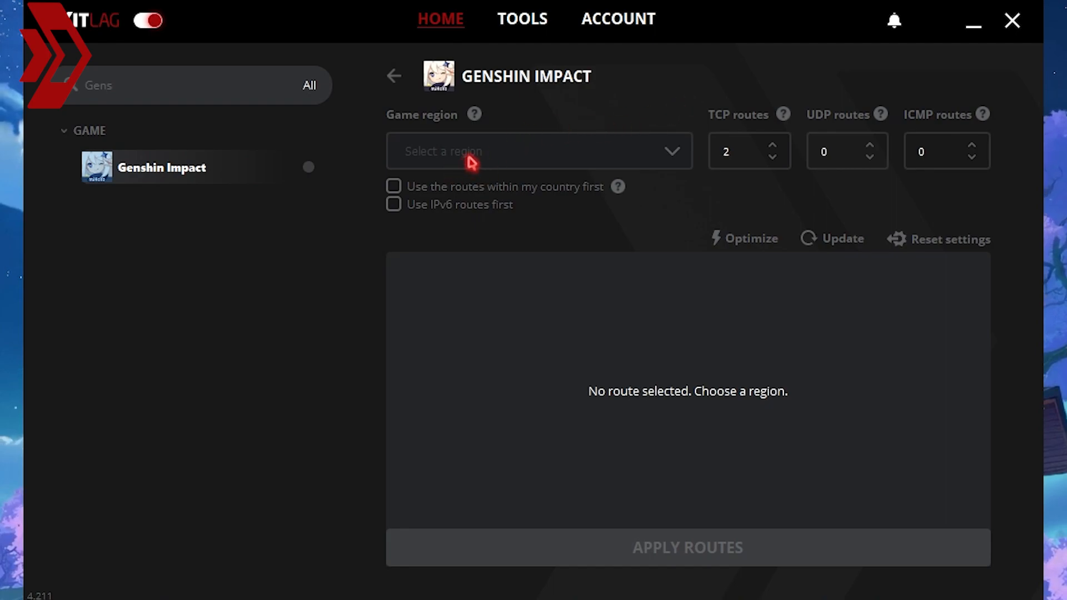
Choose the SG Singapore01 game region and apply the routes
click(538, 151)
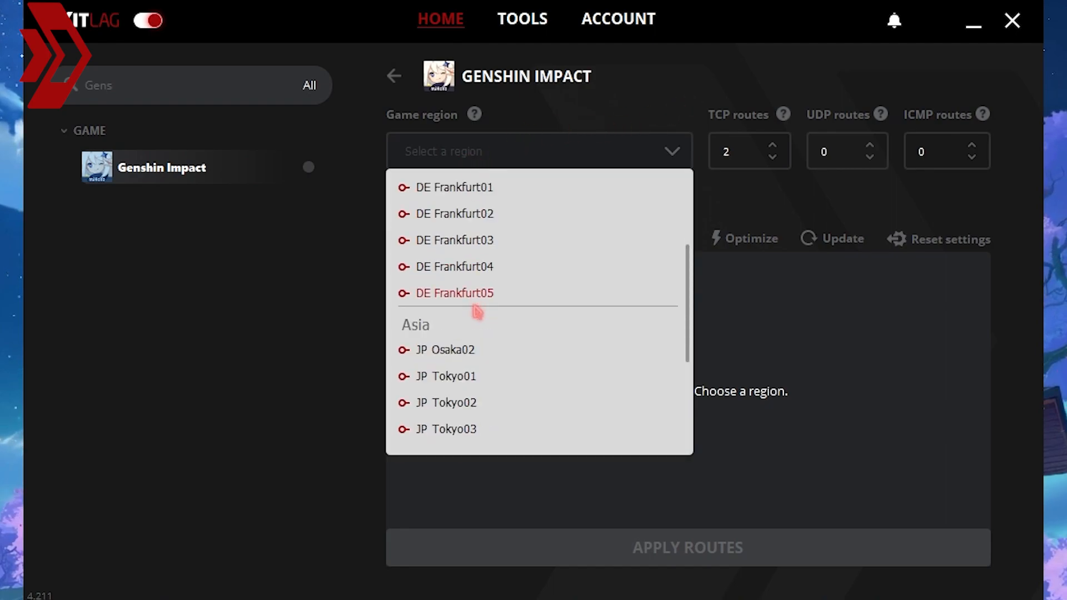
scroll(down, 3)
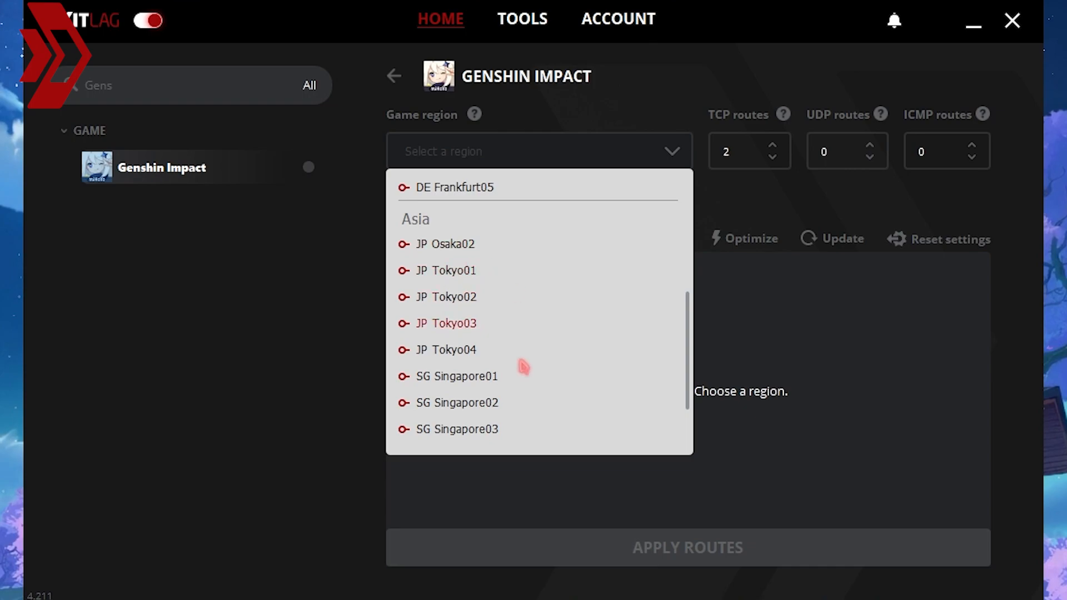
click(457, 377)
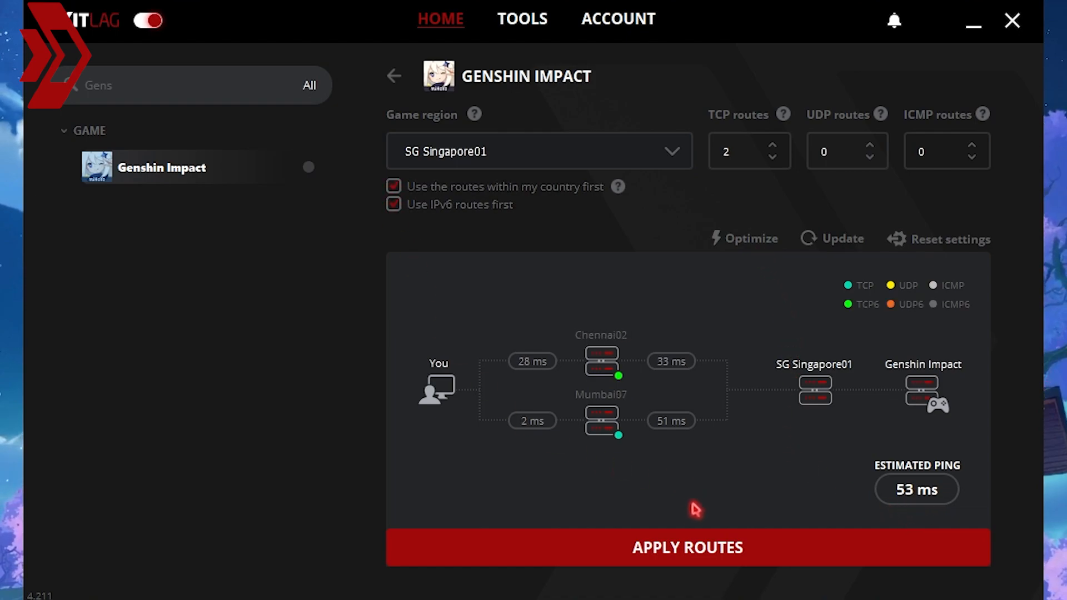
click(393, 76)
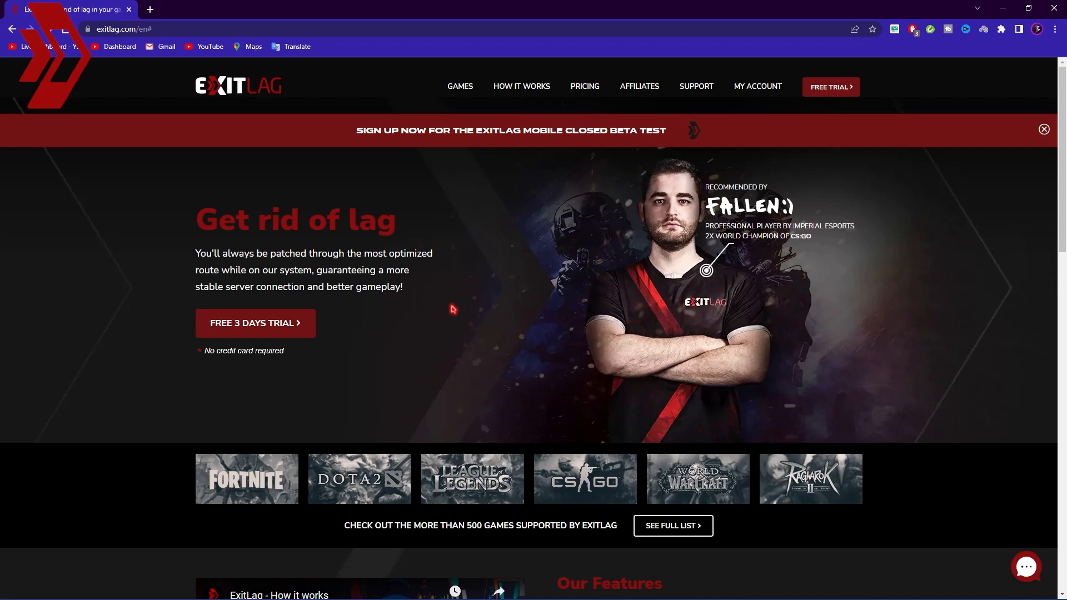
mouse_move(583, 87)
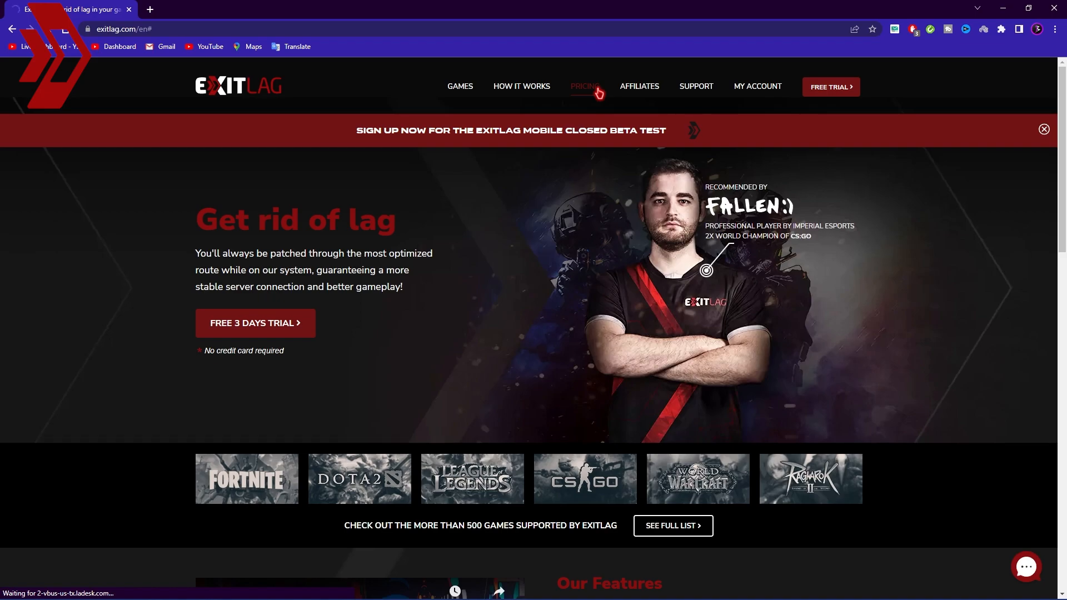
Go to the ExitLag Pricing page and highlight a plan name while comparing plans
click(583, 87)
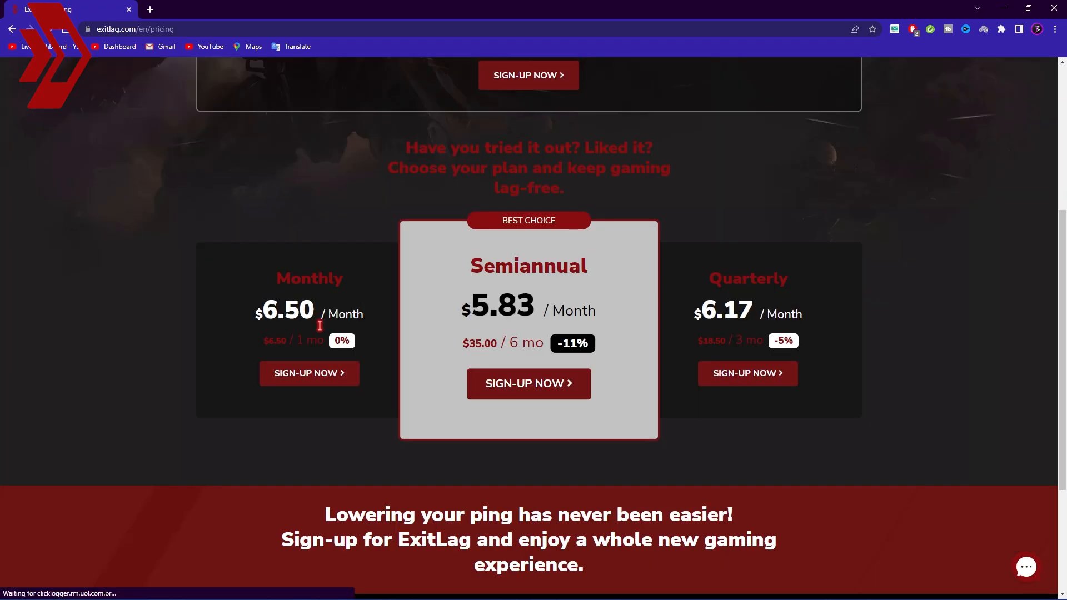
mouse_move(310, 296)
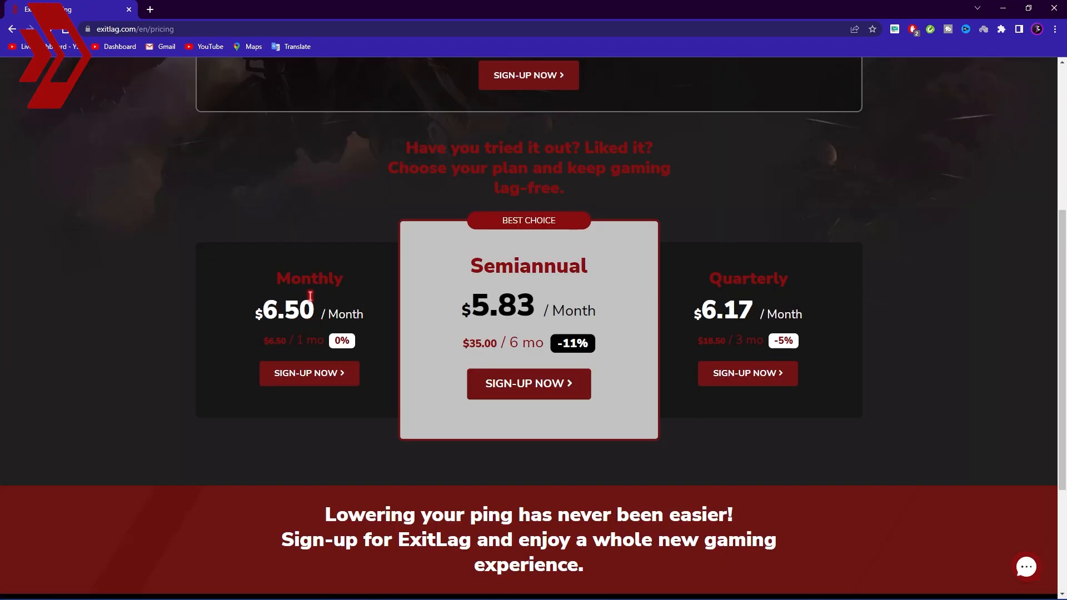
double_click(527, 266)
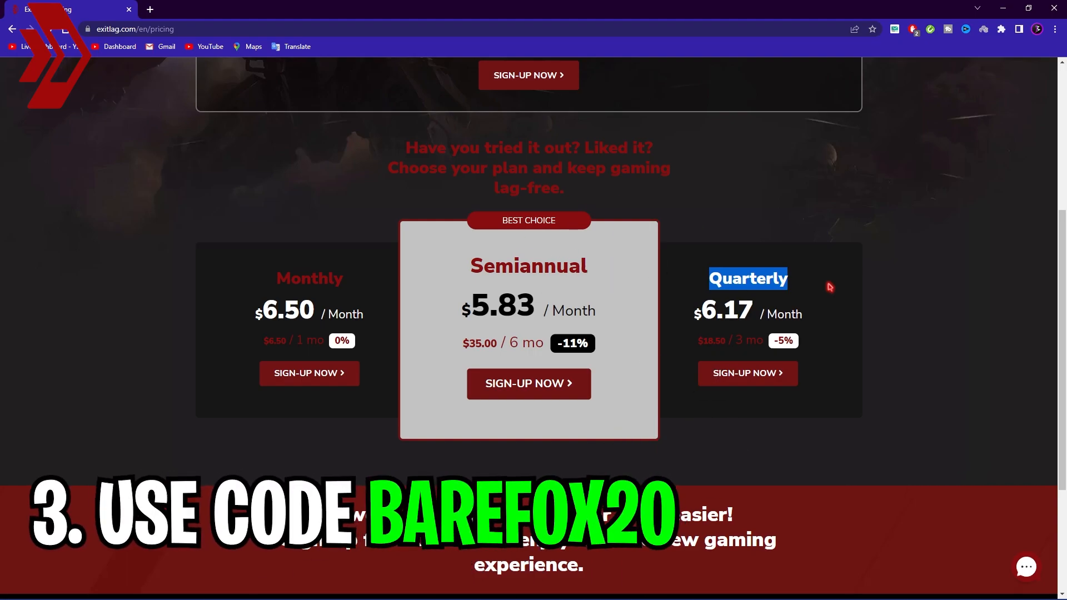
mouse_move(697, 323)
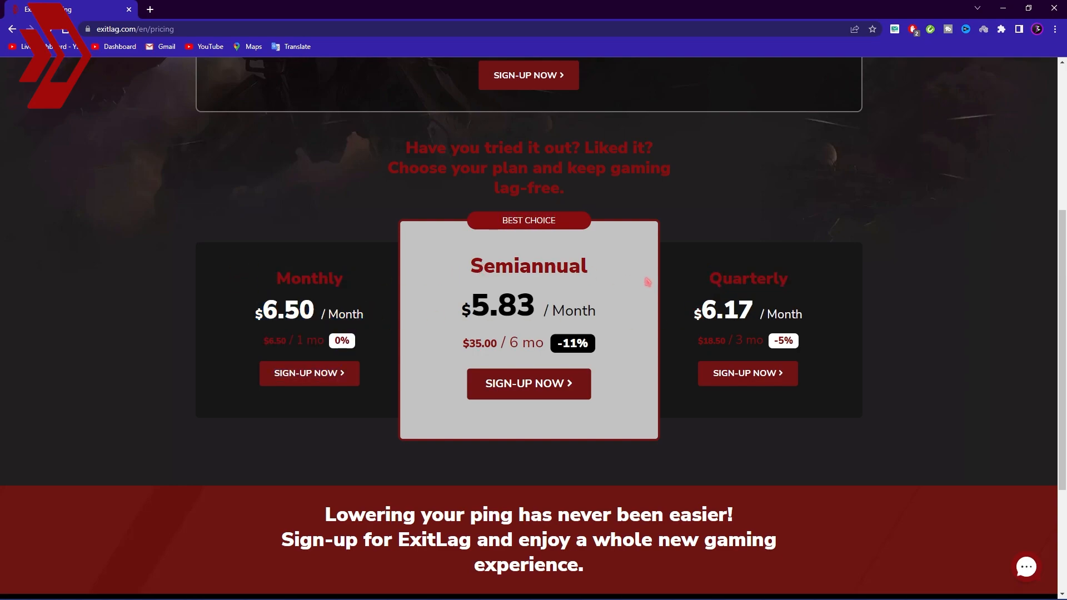
mouse_move(673, 240)
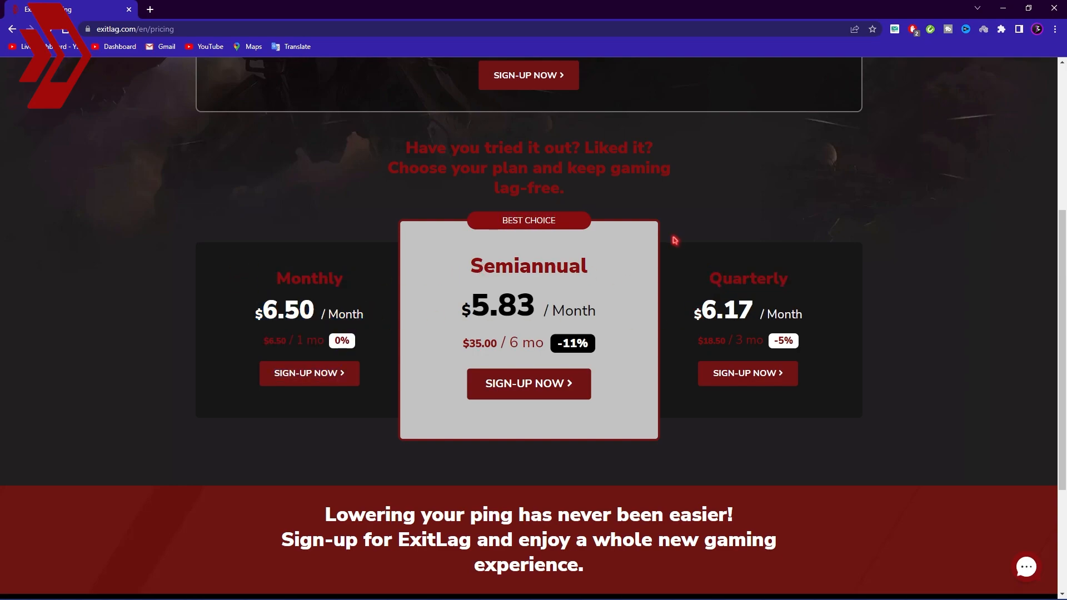
mouse_move(935, 59)
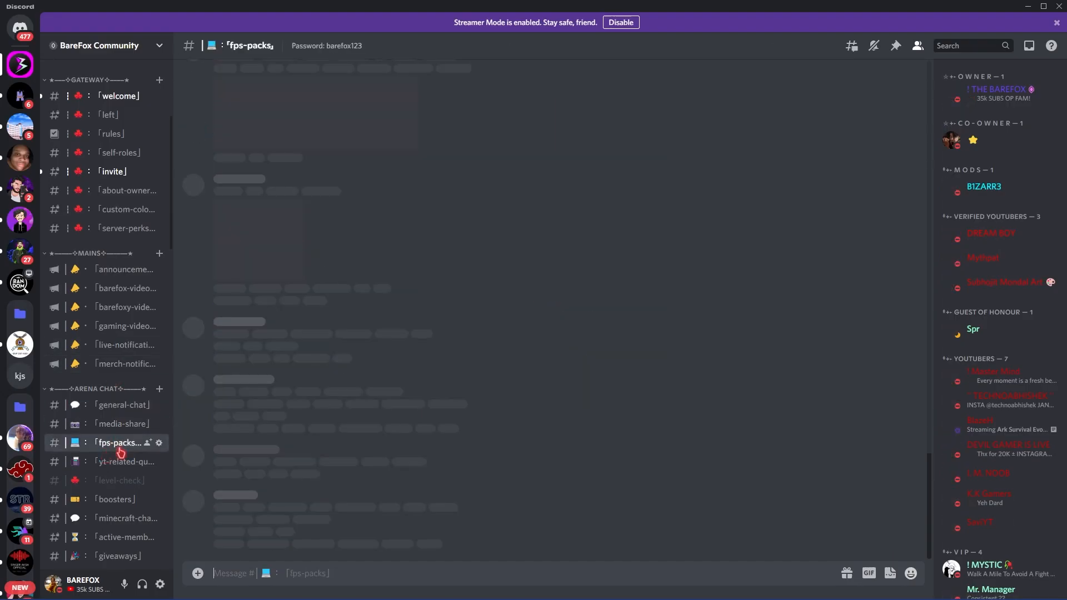
Select the fps-packs channel in the BareFox Community sidebar
click(120, 444)
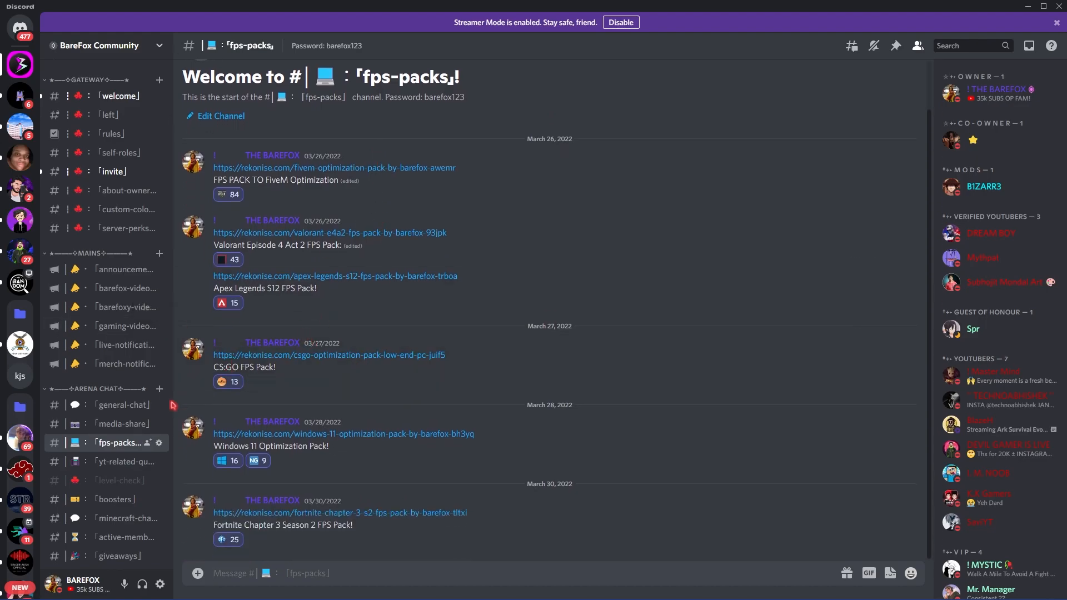
mouse_move(136, 403)
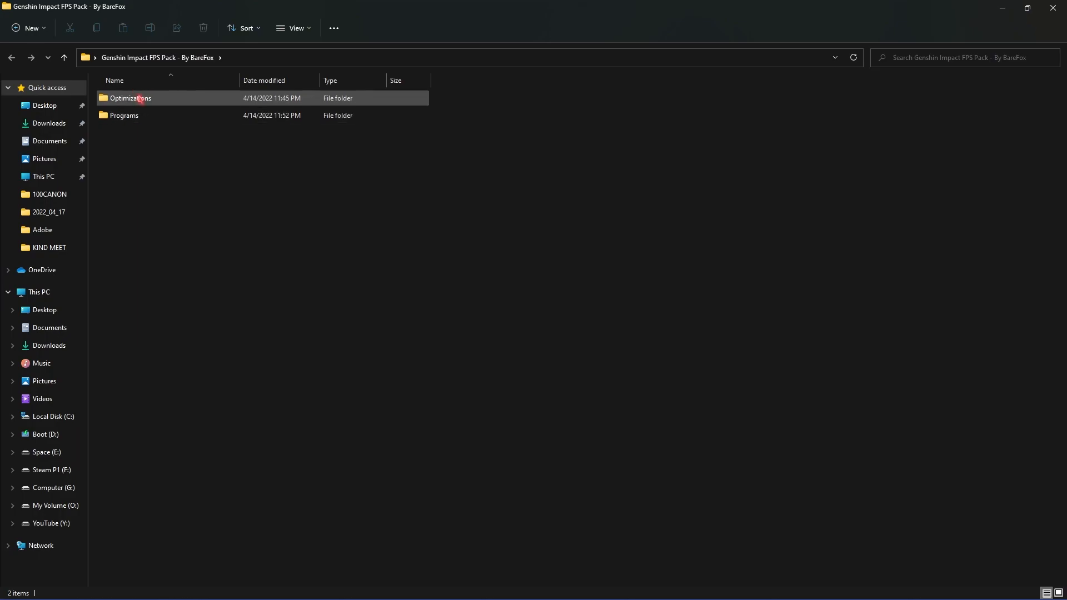
Navigate into Optimizations and then the Game Optimization folder
double_click(129, 98)
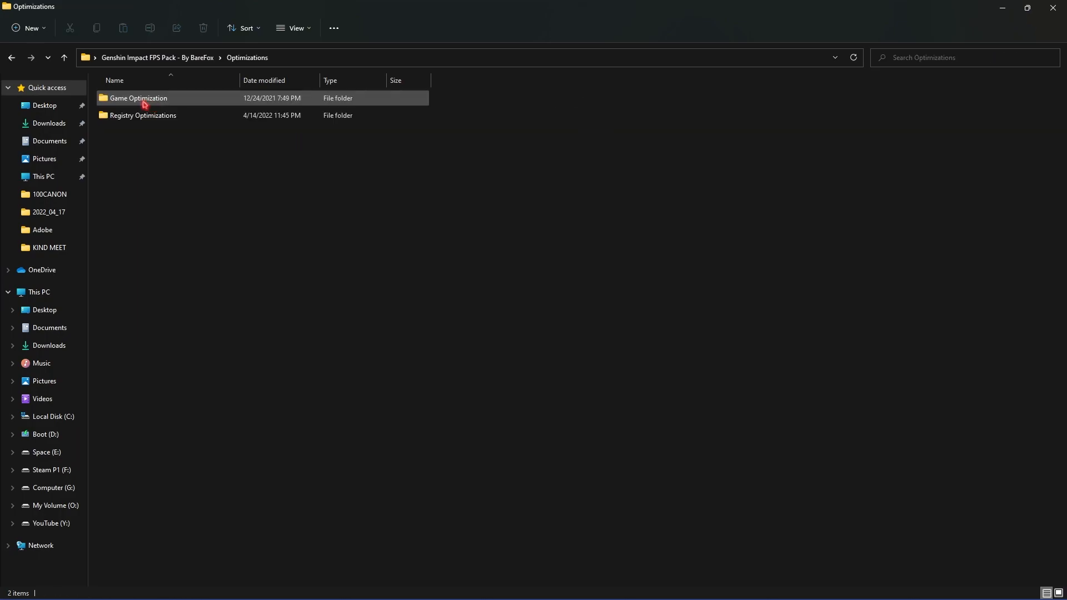
click(137, 98)
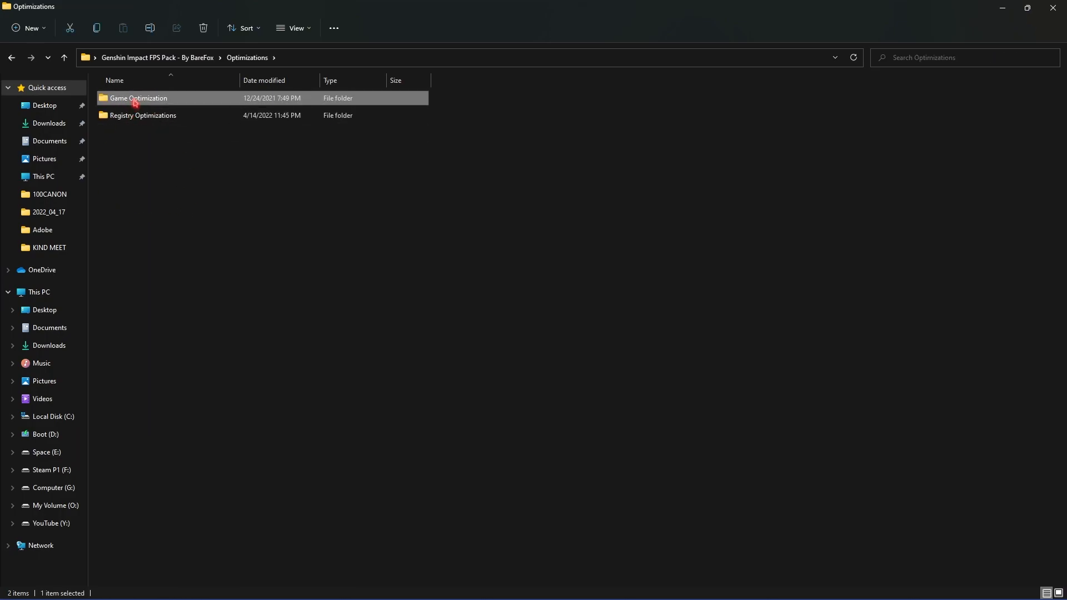
double_click(137, 98)
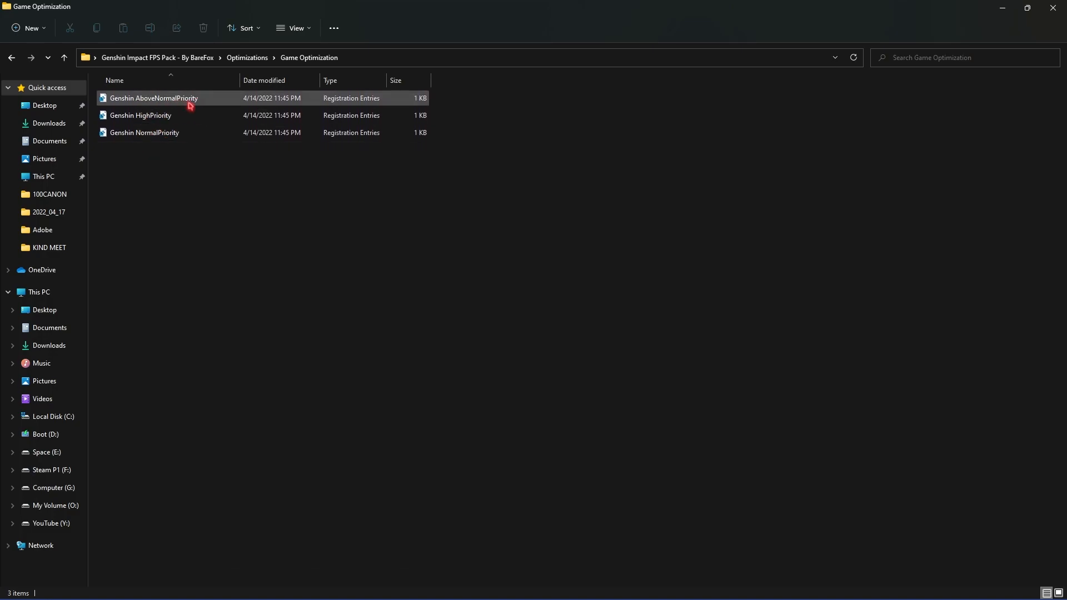
Select the Genshin HighPriority registry file and bring up its context menu
click(140, 114)
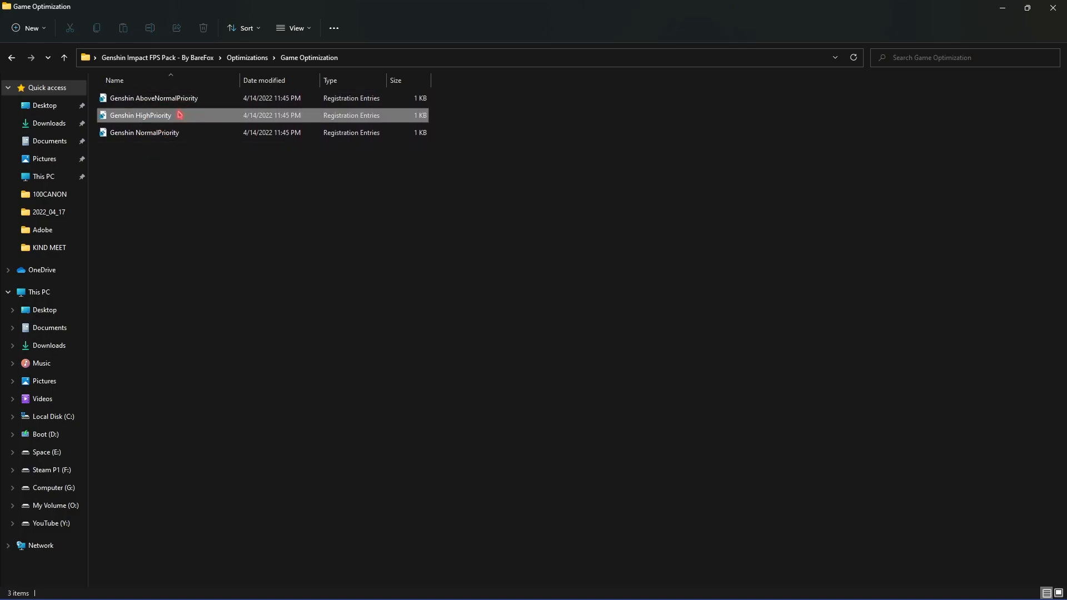
click(140, 115)
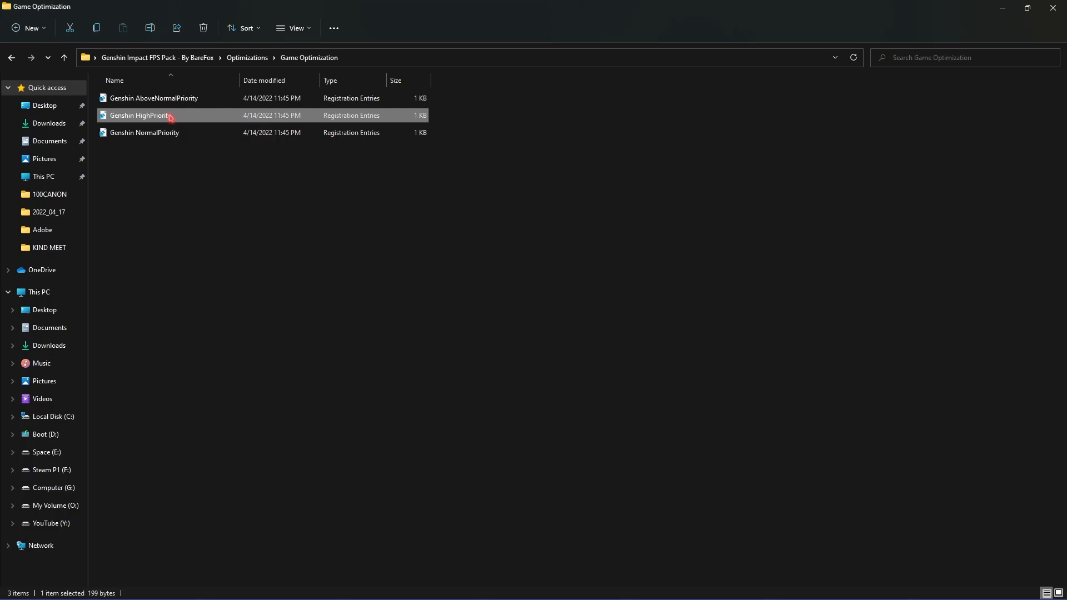
right_click(141, 115)
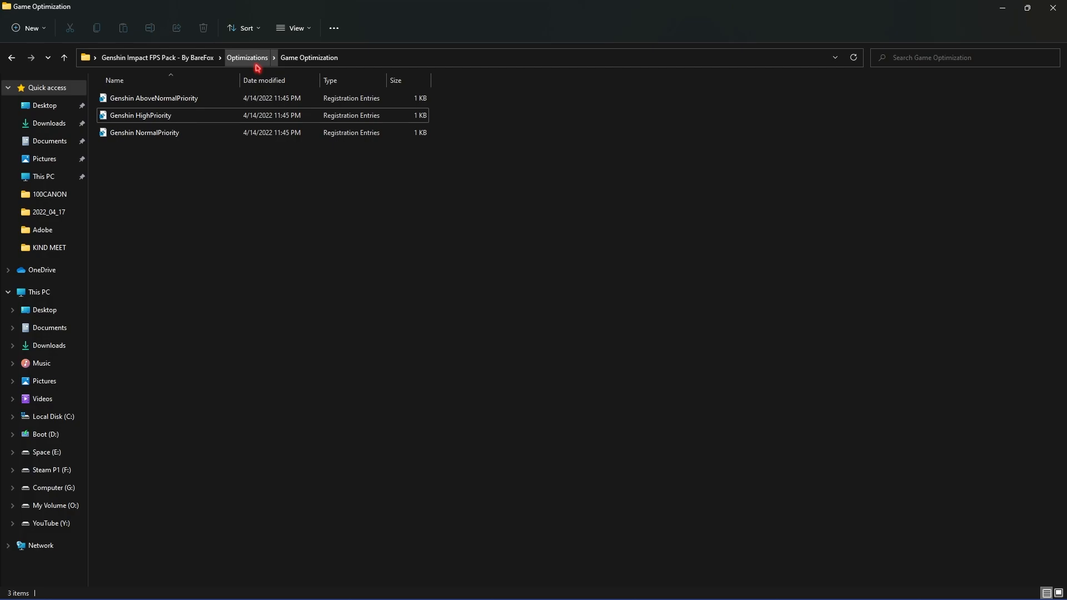
Go into Registry Optimizations and look over the Reduce Lag, Disable Game DVR, Increase CPU Priority and Lower Input Lag files
click(247, 57)
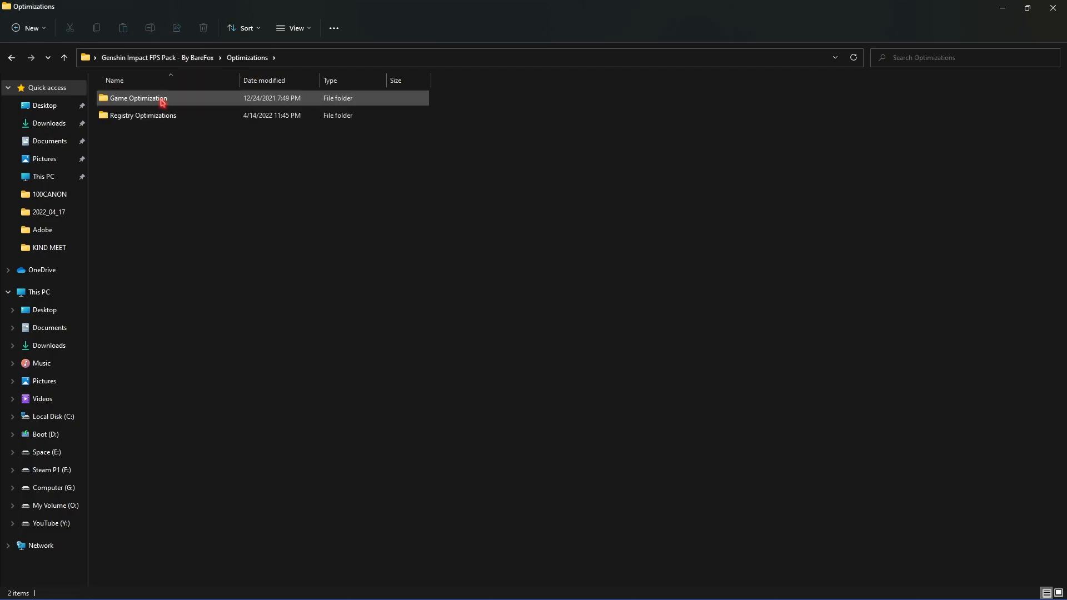
click(143, 114)
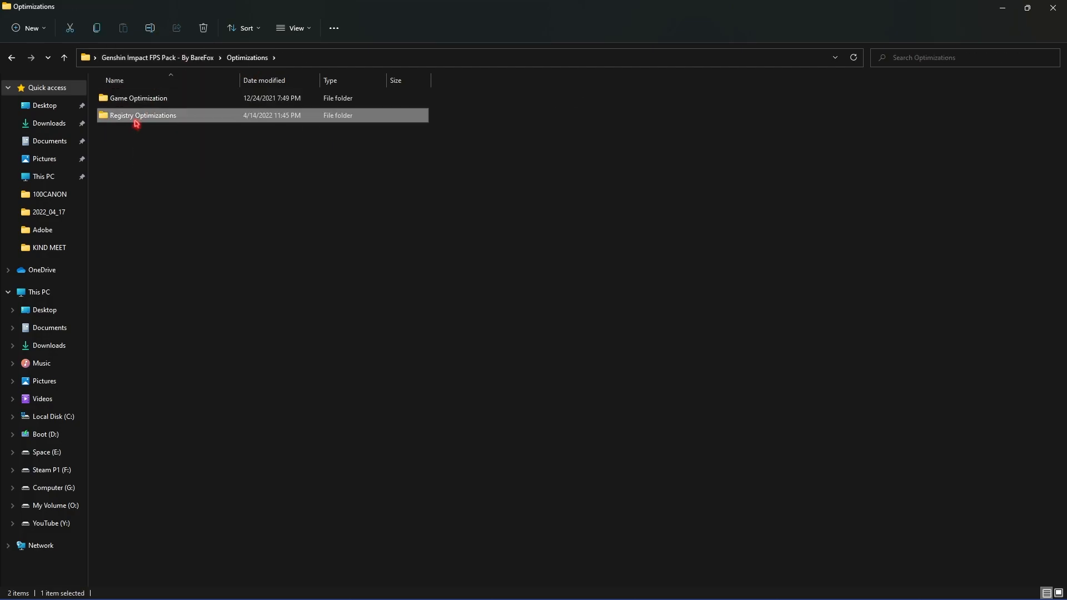
double_click(143, 114)
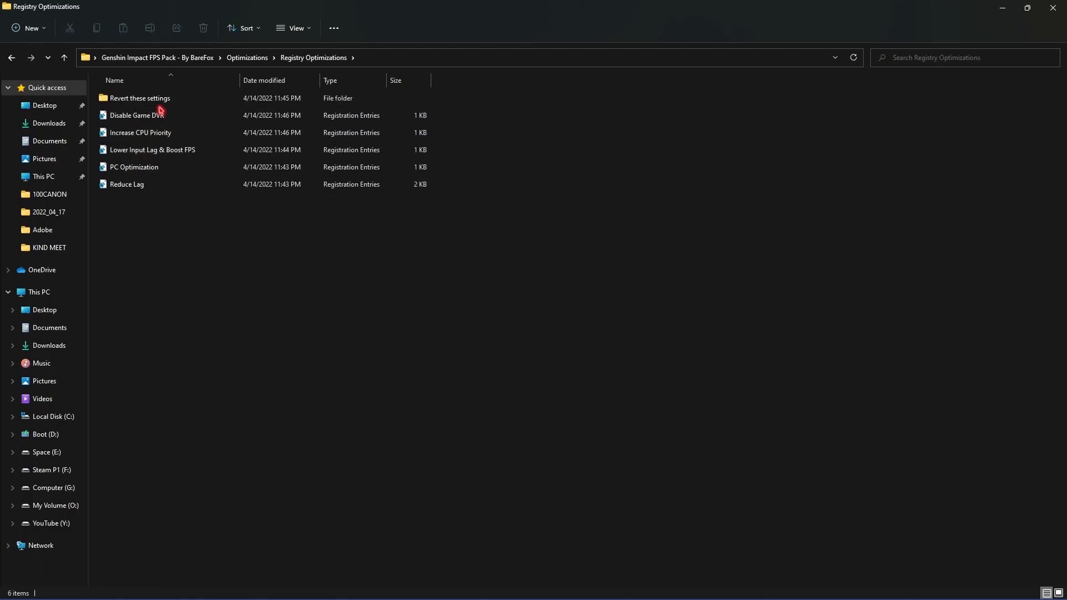
click(127, 183)
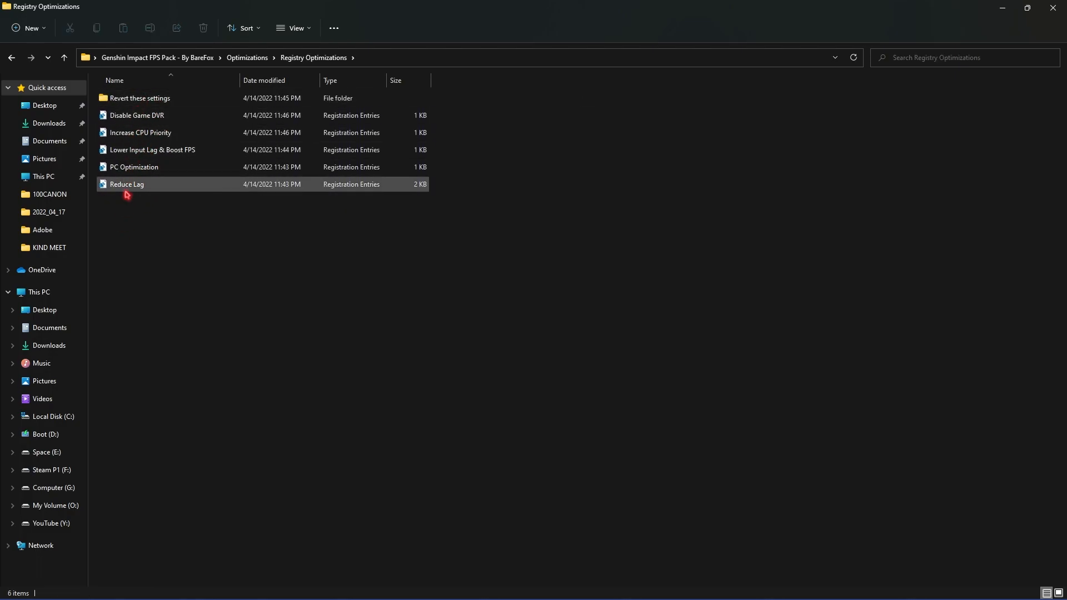
click(136, 115)
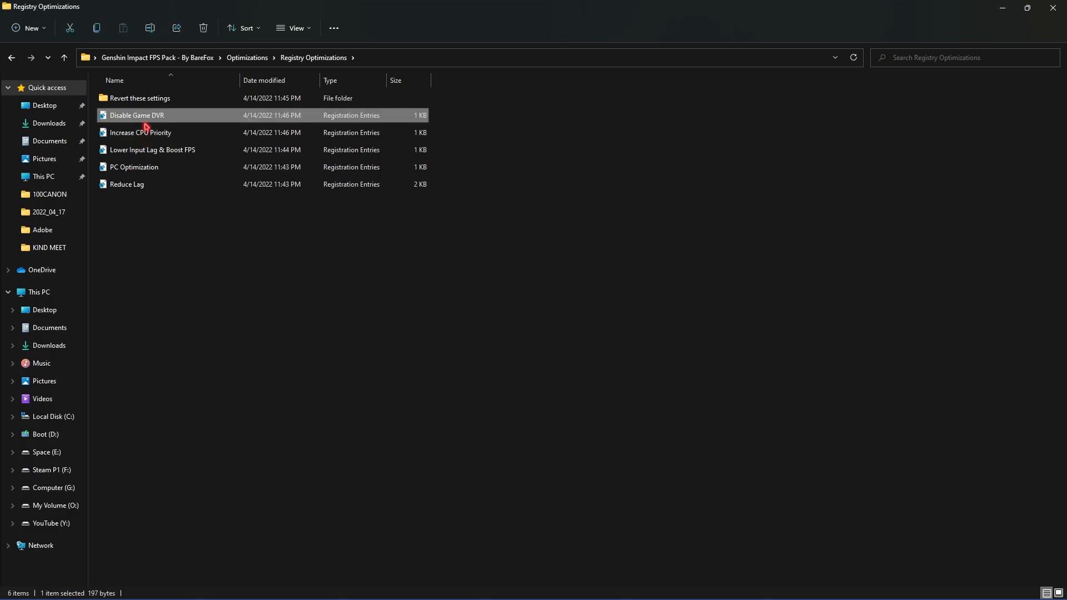
click(140, 133)
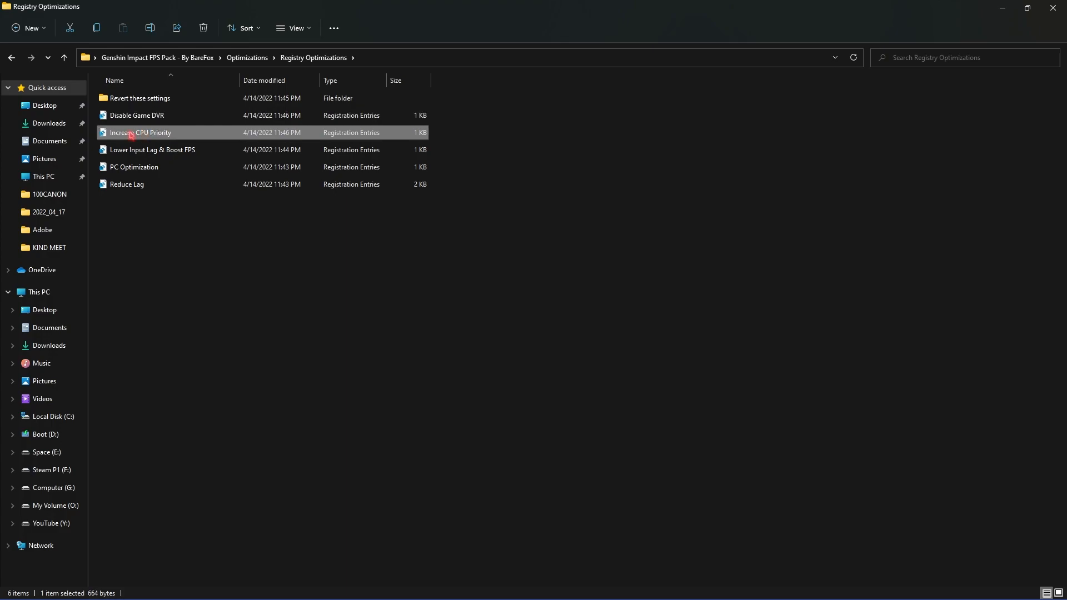
click(152, 150)
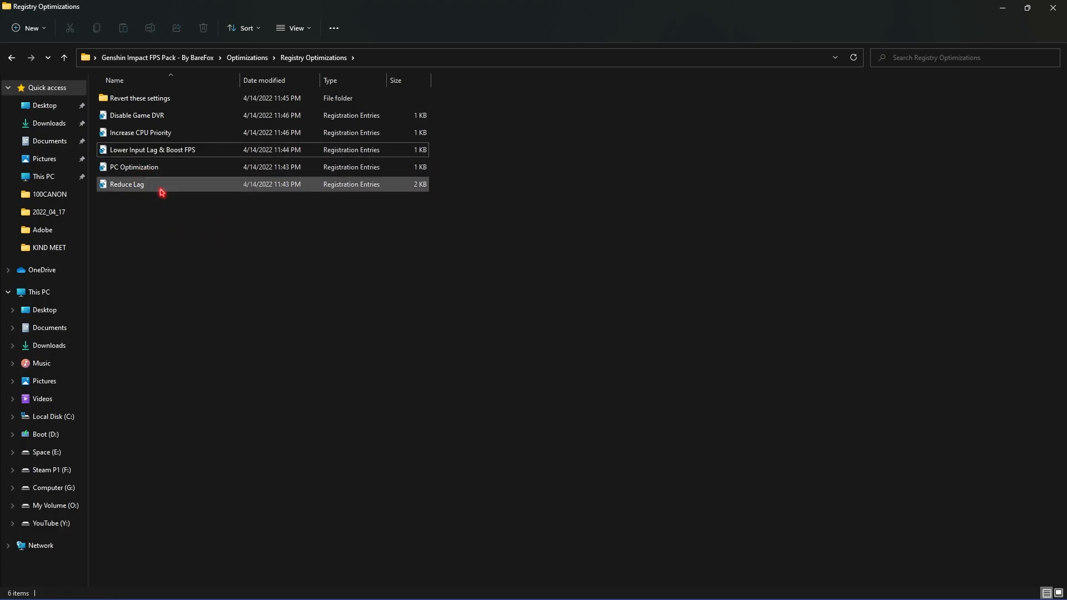
View the Reduce Lag file as text, close it, and enter the Revert these settings folder
click(126, 183)
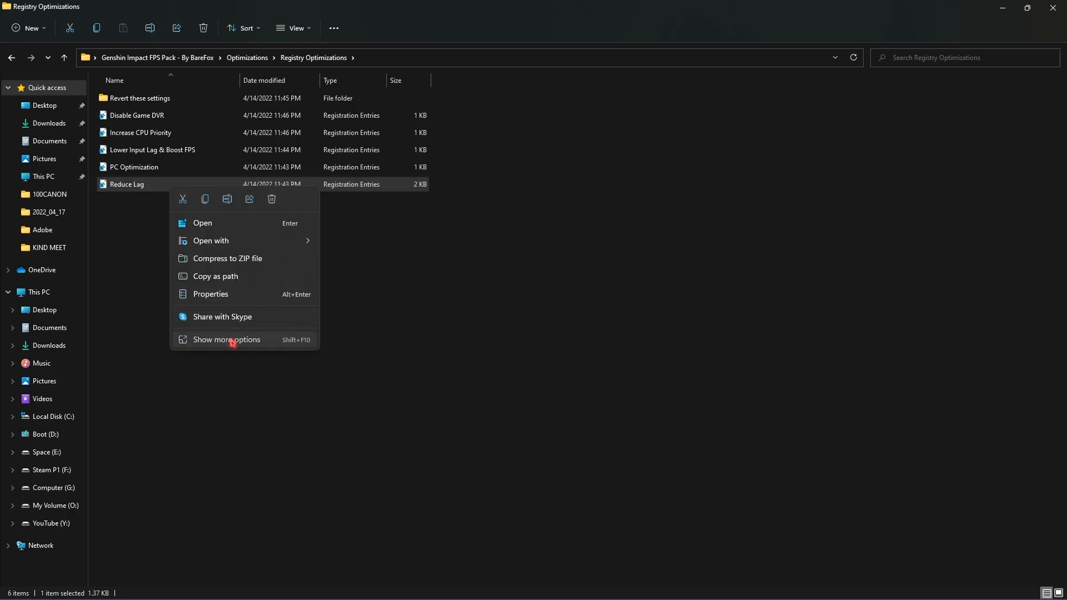
click(202, 222)
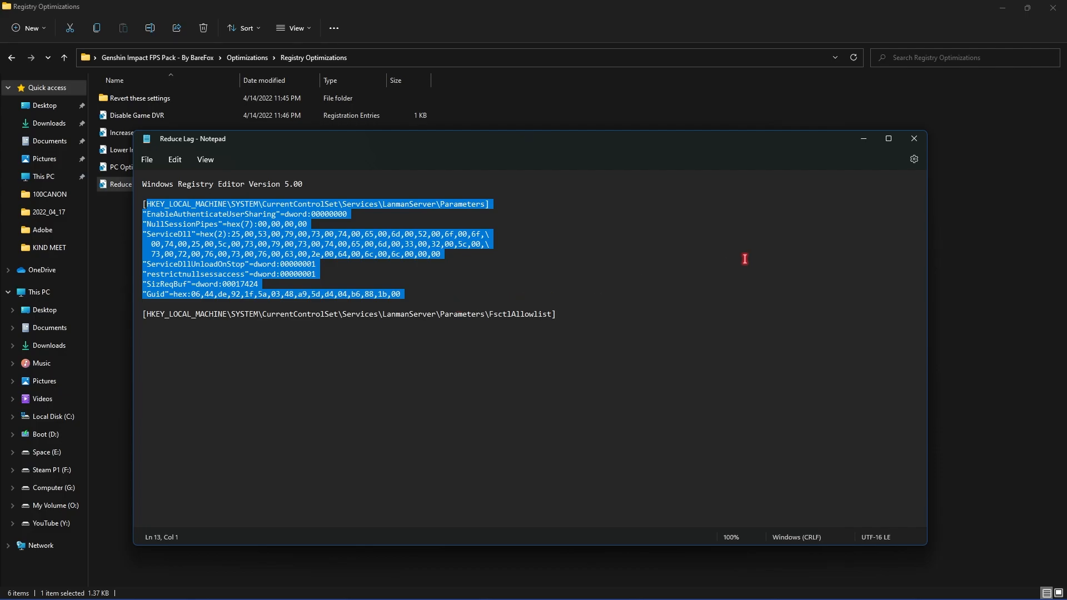
click(913, 138)
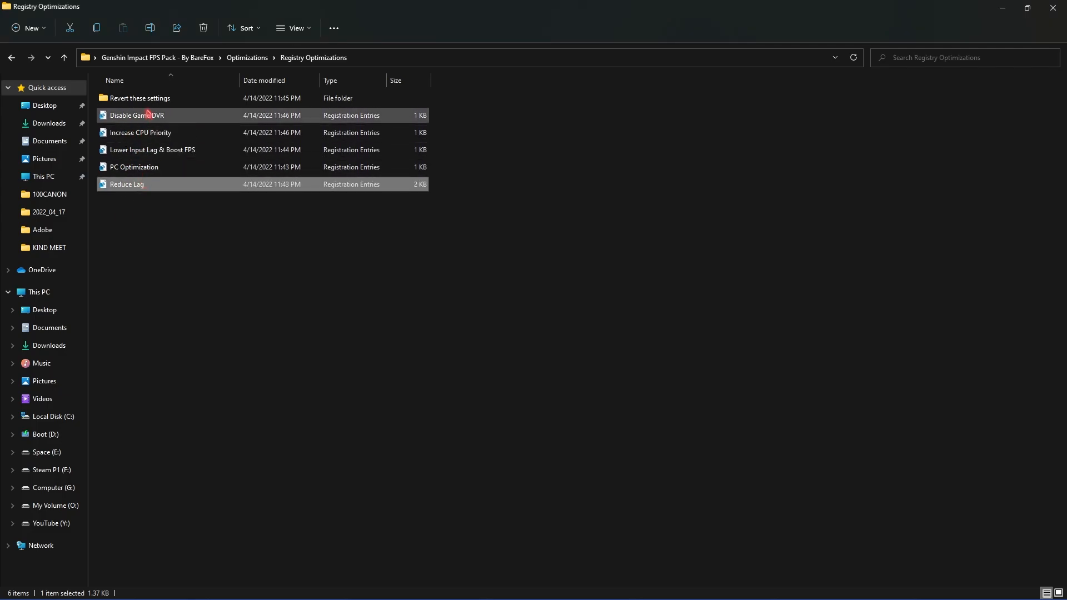
double_click(139, 97)
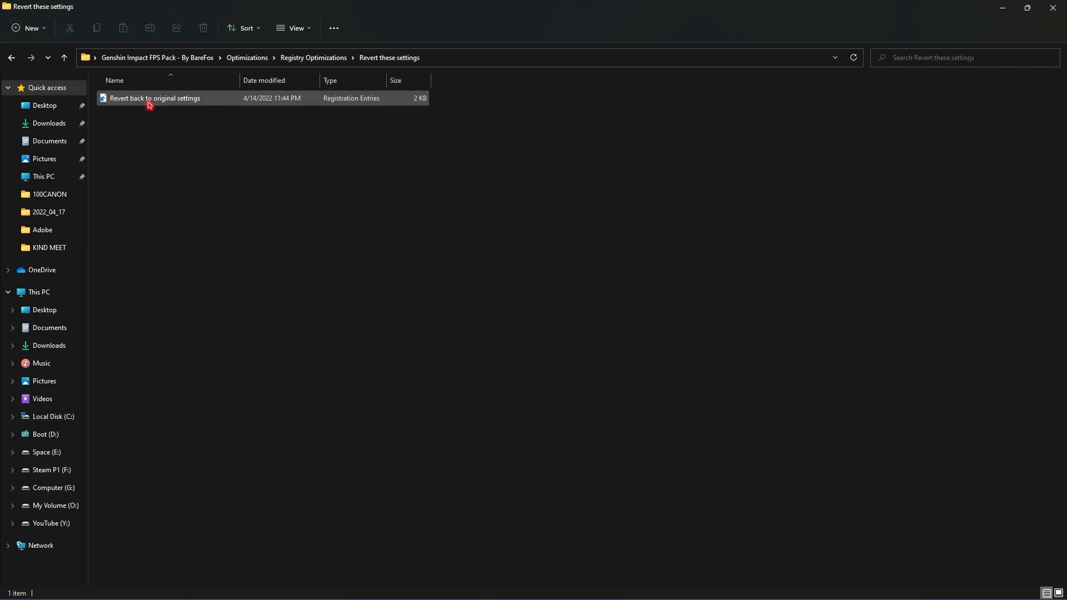
mouse_move(160, 102)
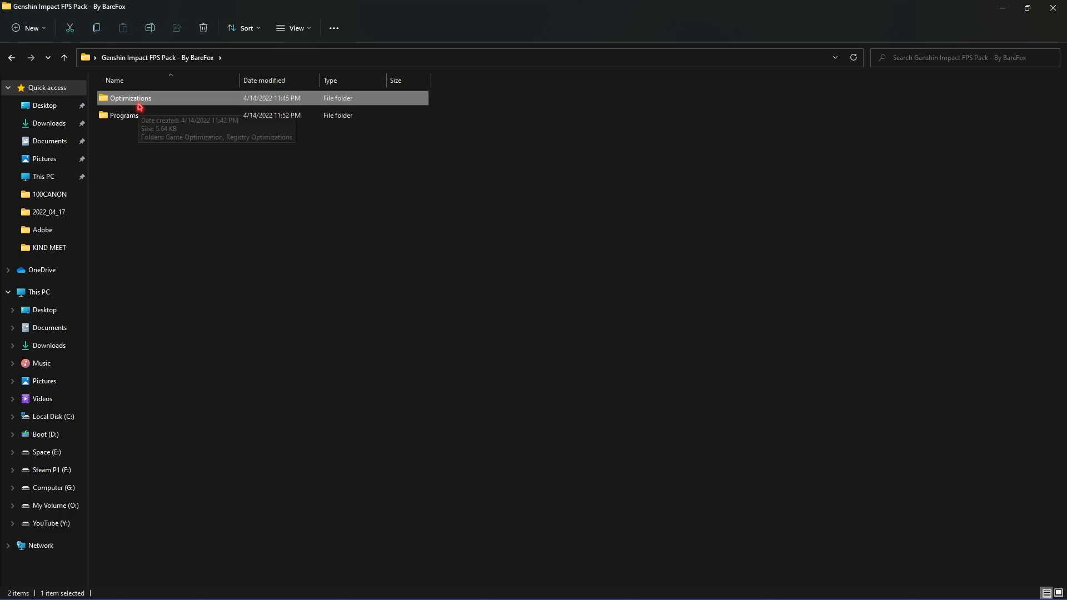
Enter the Programs folder and select MSI Mode Utility v2
double_click(124, 114)
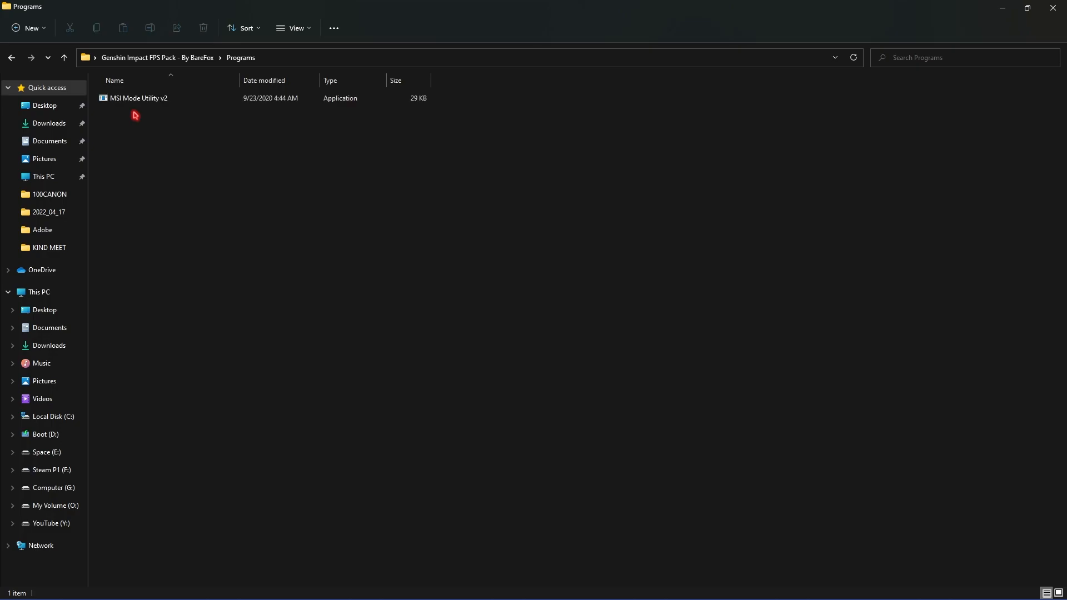
click(137, 98)
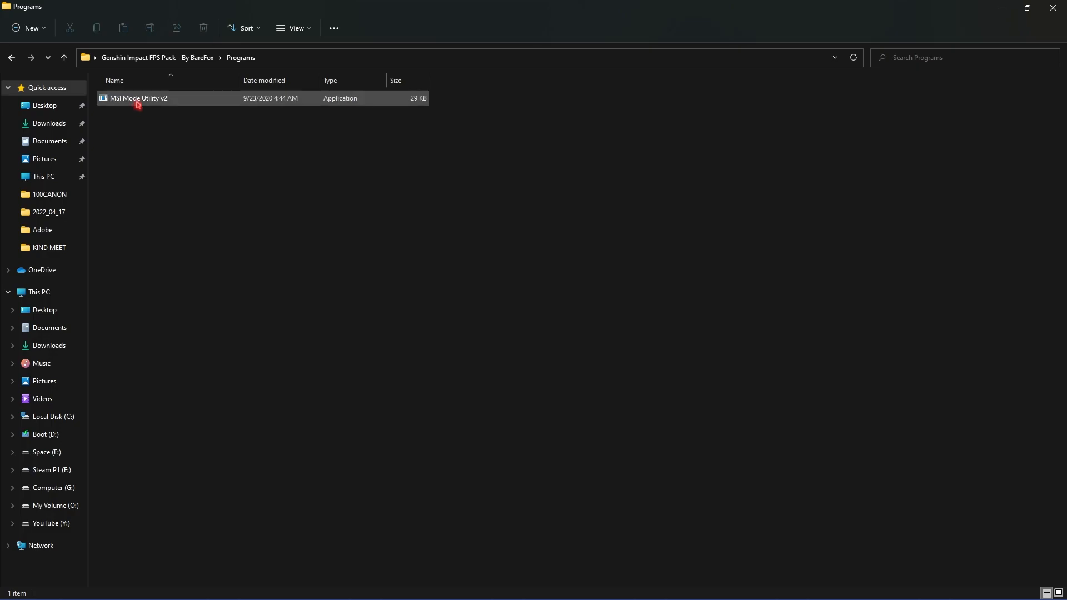
mouse_move(138, 100)
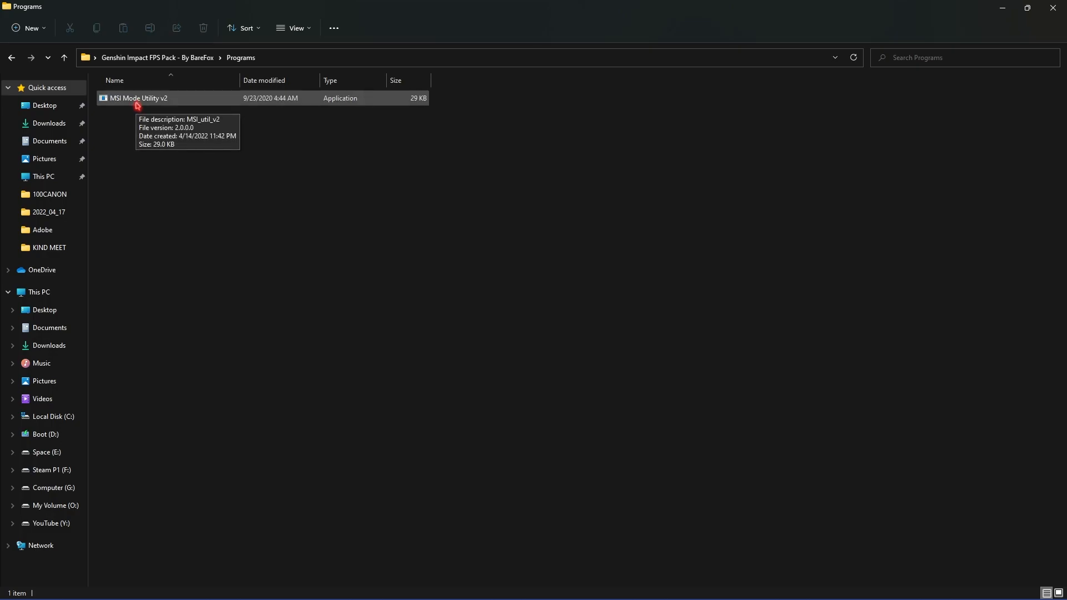
click(138, 97)
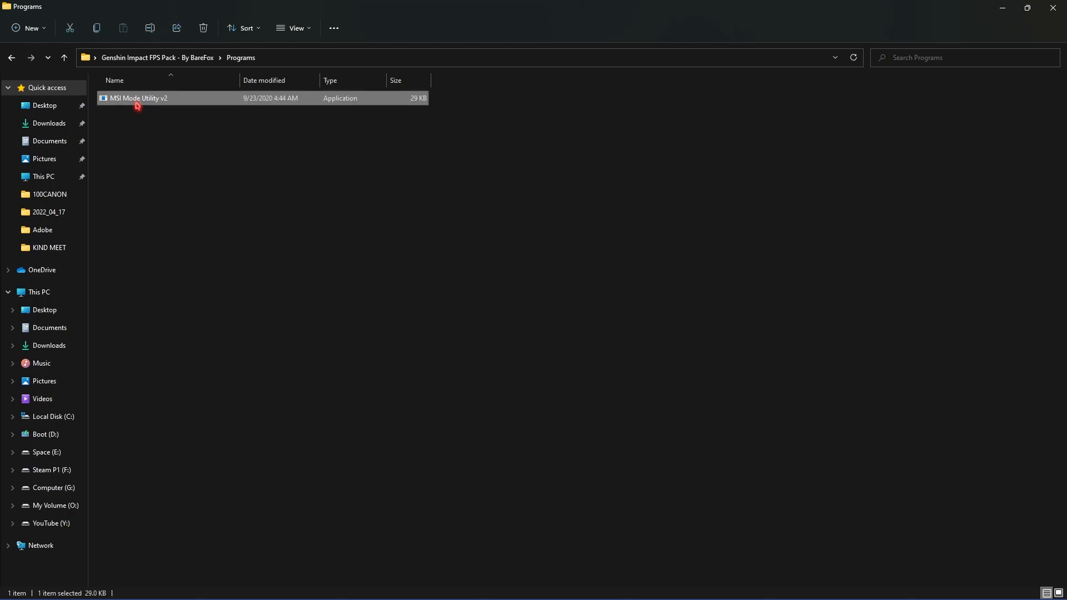
Launch MSI Mode Utility v2 and dismiss its registry access error
double_click(138, 98)
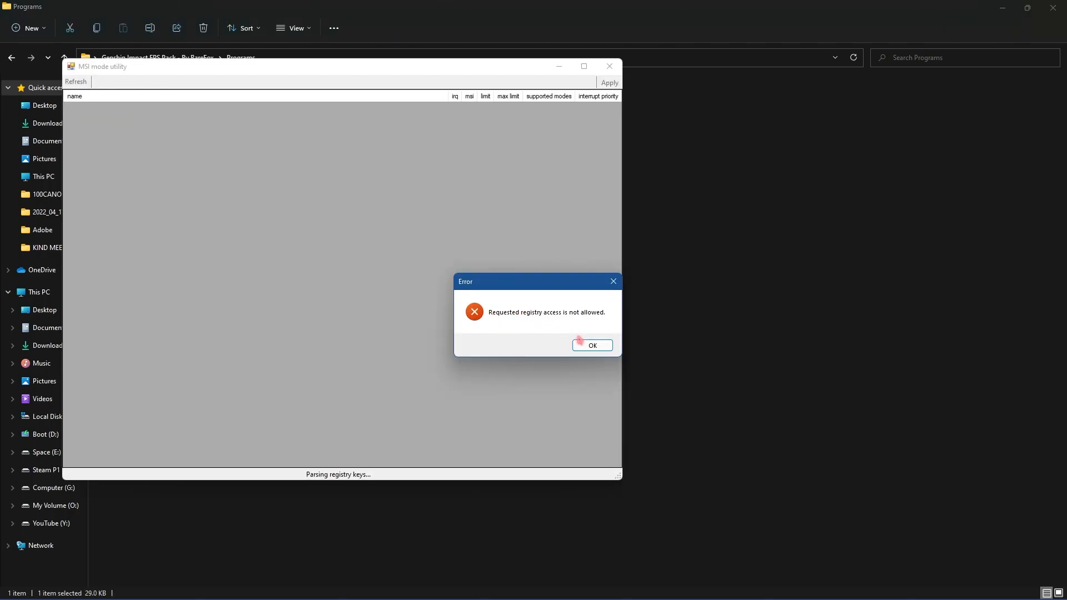
click(591, 345)
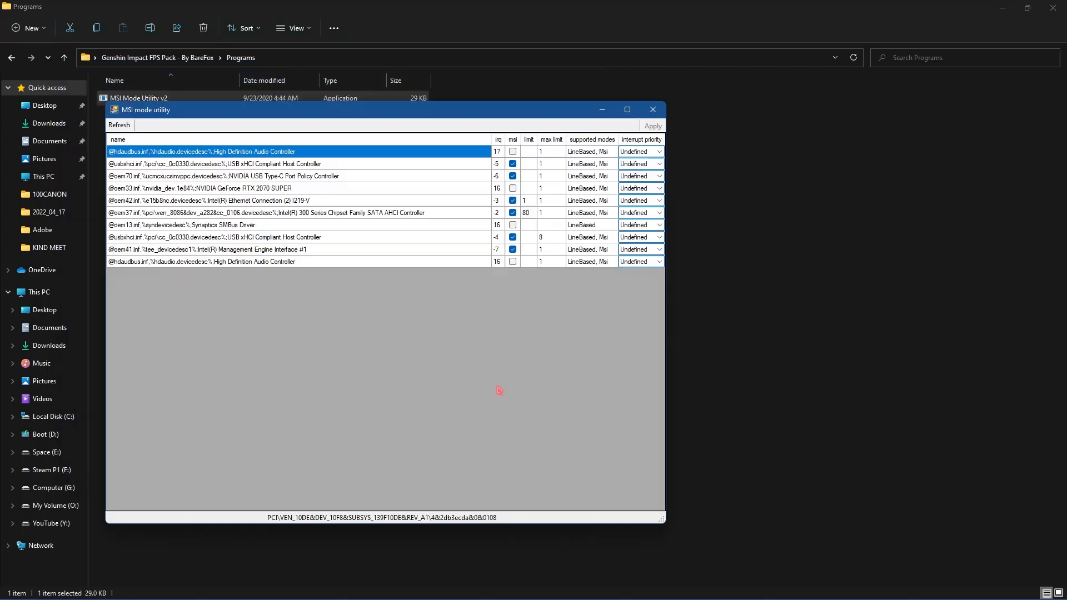
mouse_move(177, 193)
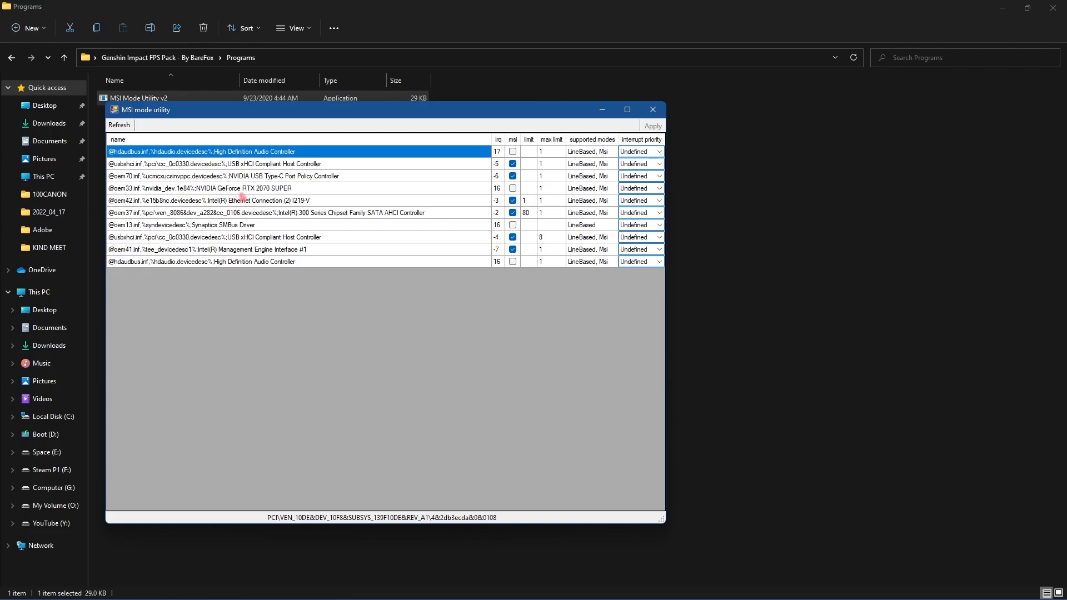
Set the RTX 2070 SUPER's interrupt priority to High and apply it
click(656, 189)
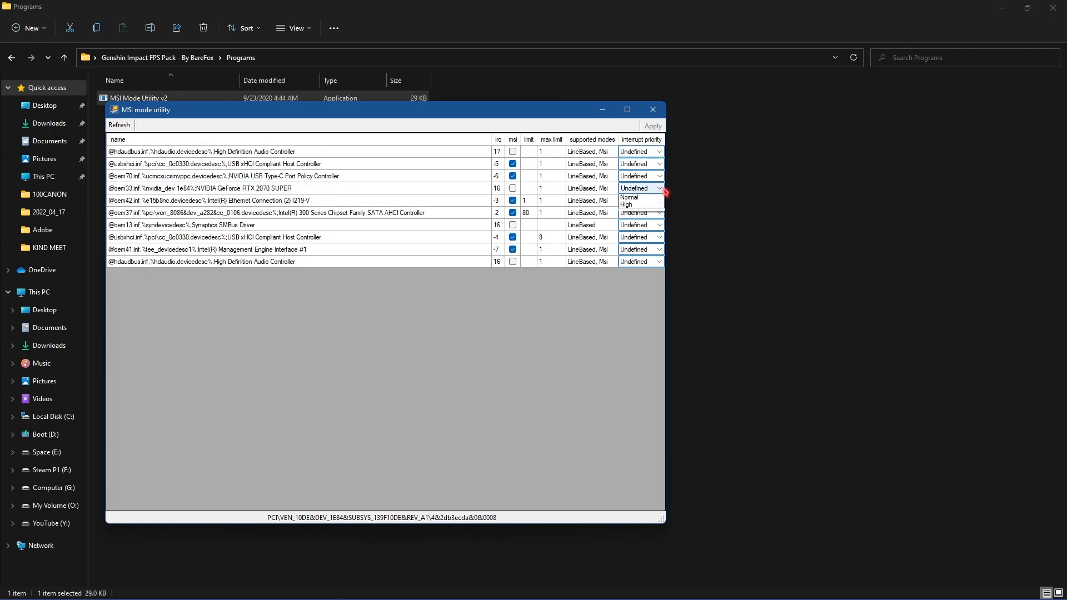
click(627, 205)
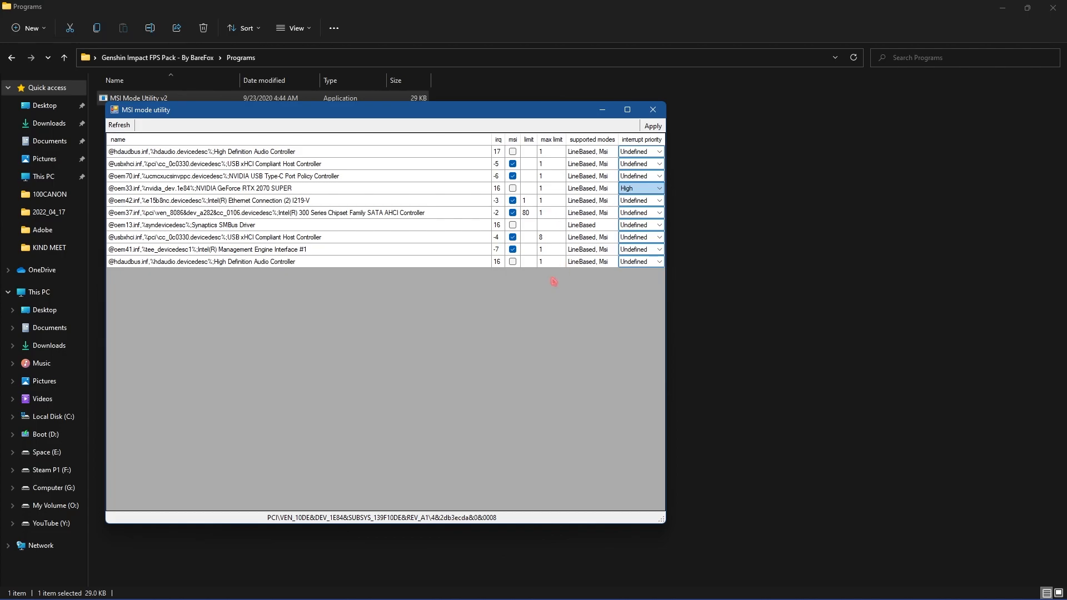
click(651, 110)
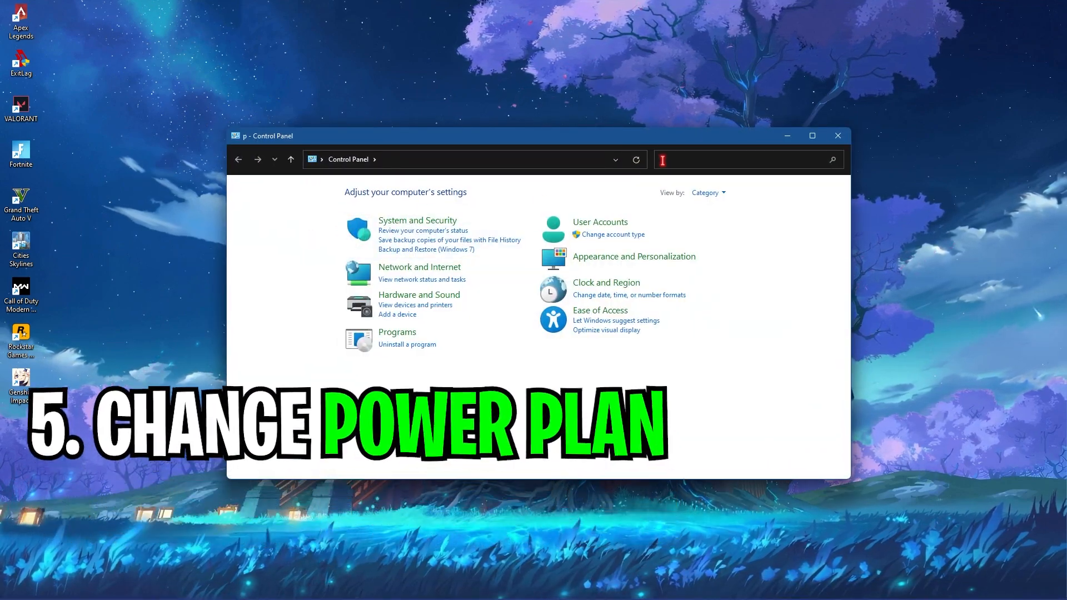
Search 'power' in Control Panel and make Ultimate Performance the active power plan
text(power)
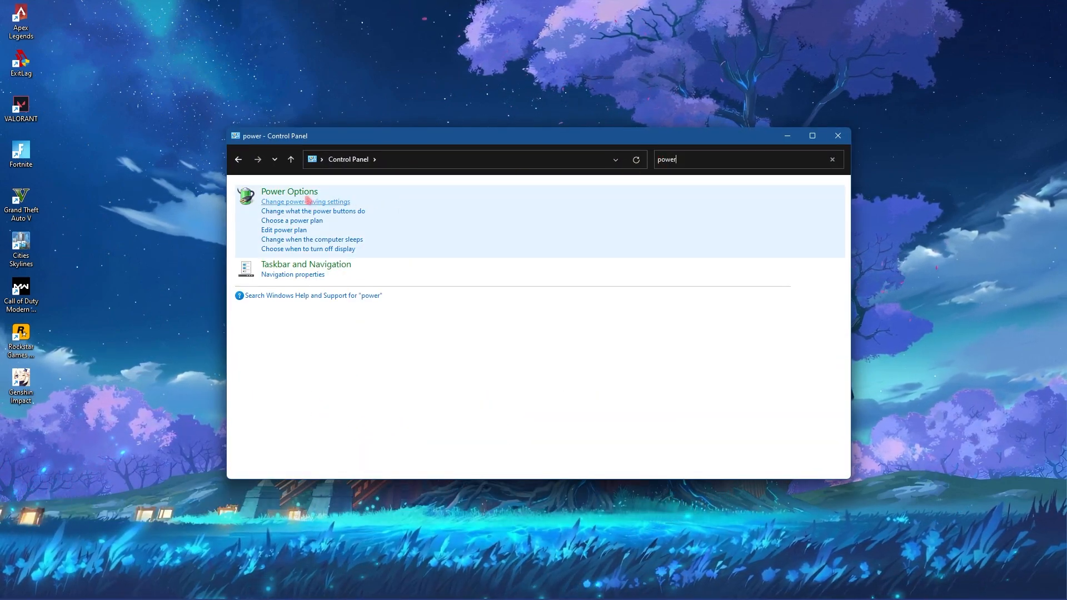
click(305, 201)
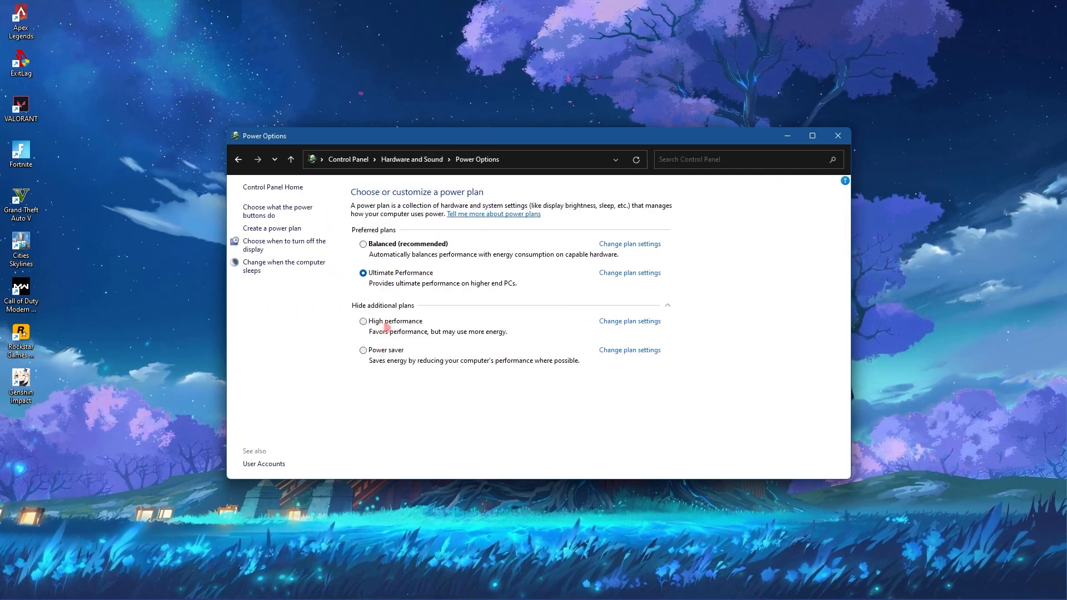
mouse_move(388, 277)
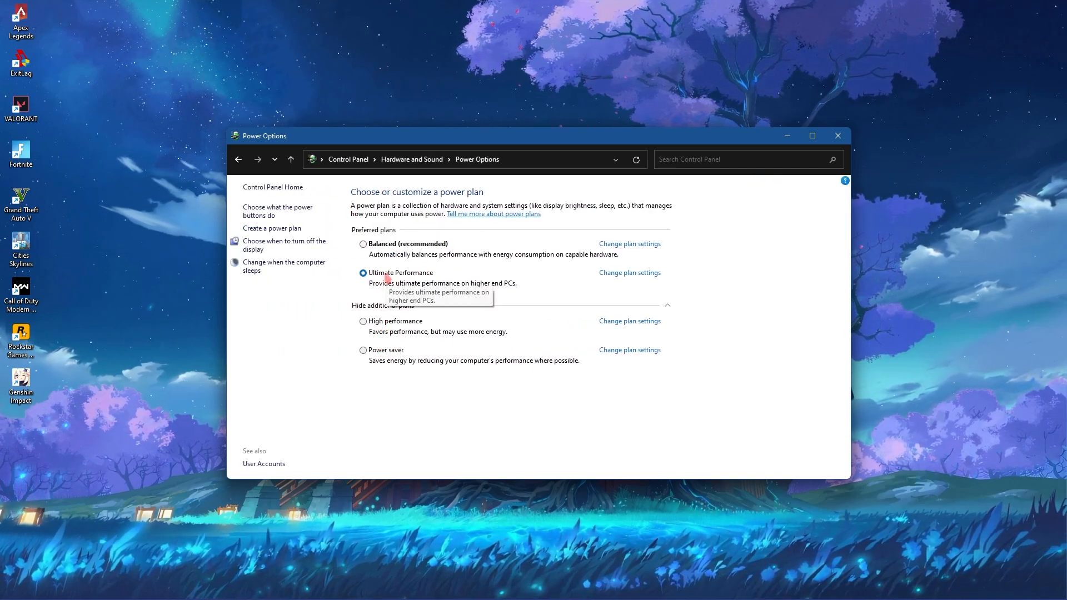
click(838, 136)
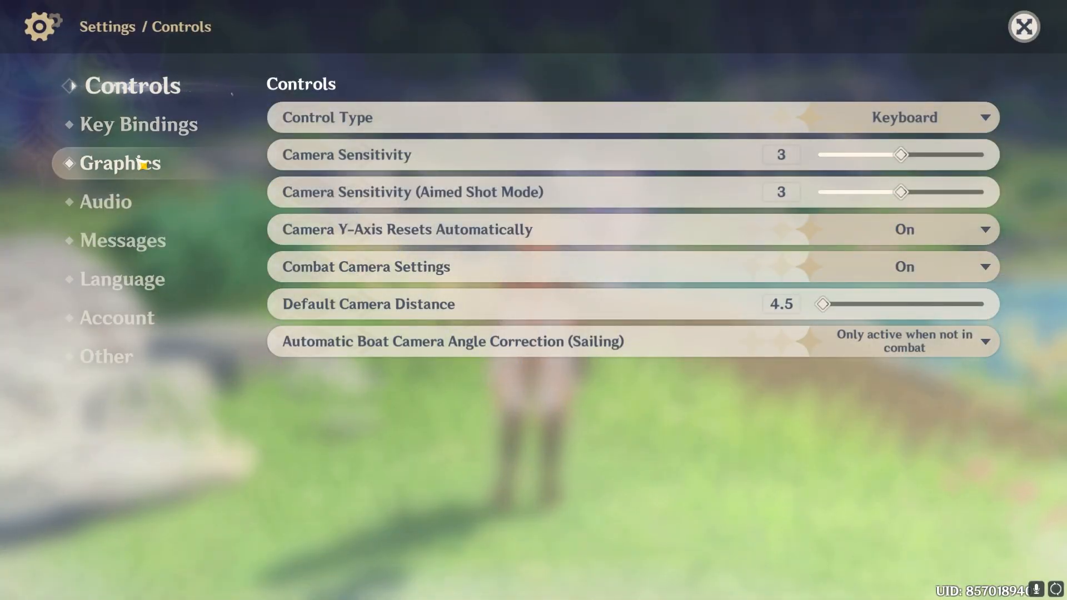
Switch the Genshin Impact settings to the Graphics page
click(133, 163)
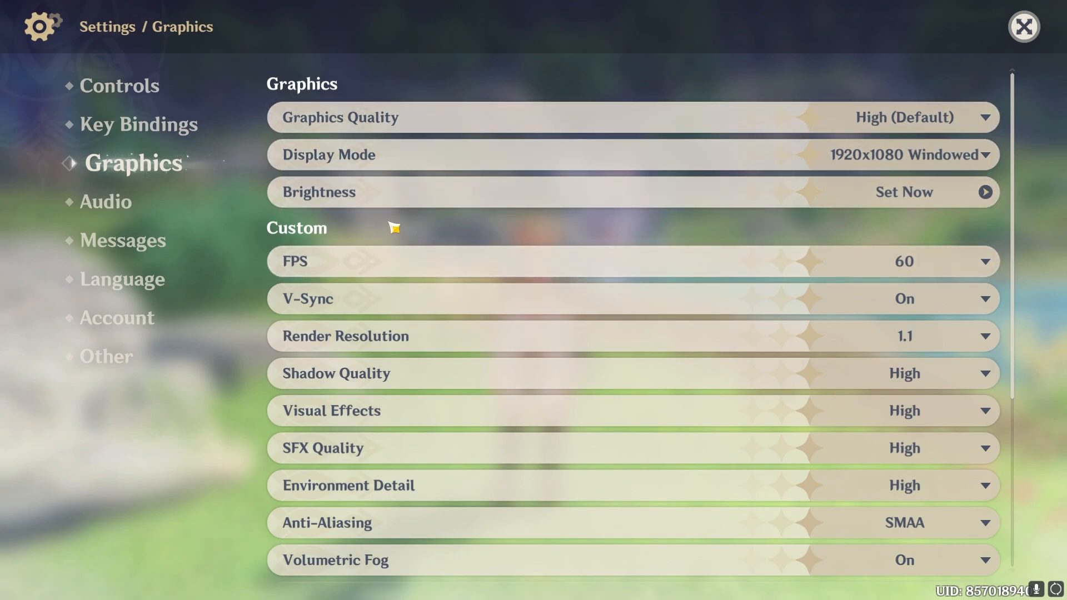
mouse_move(905, 299)
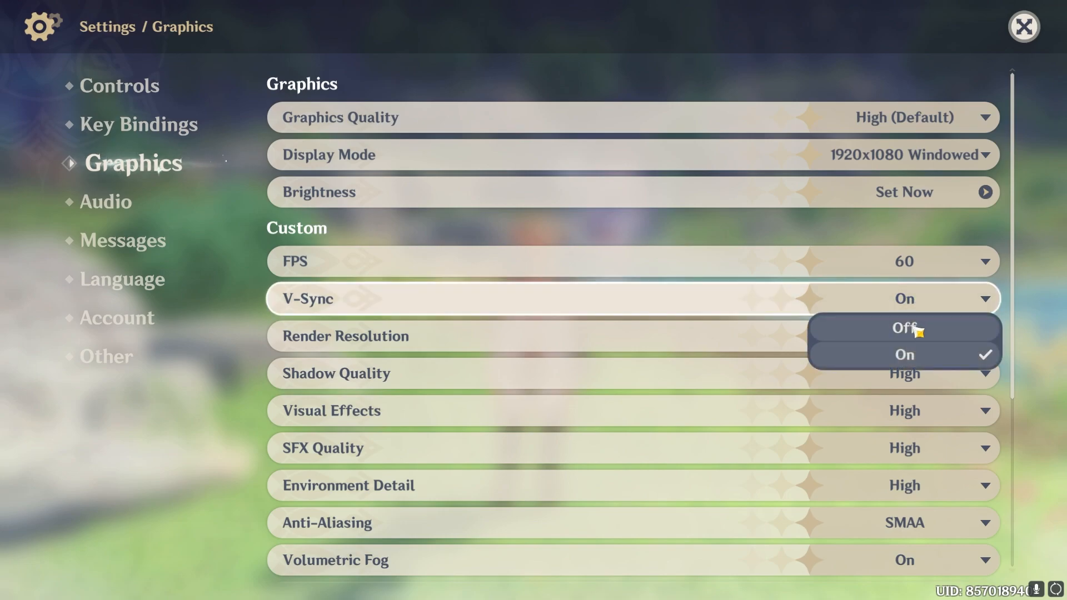
Turn V-Sync off, Render Resolution to 0.8, Shadow Quality and Visual Effects to Lowest
click(903, 328)
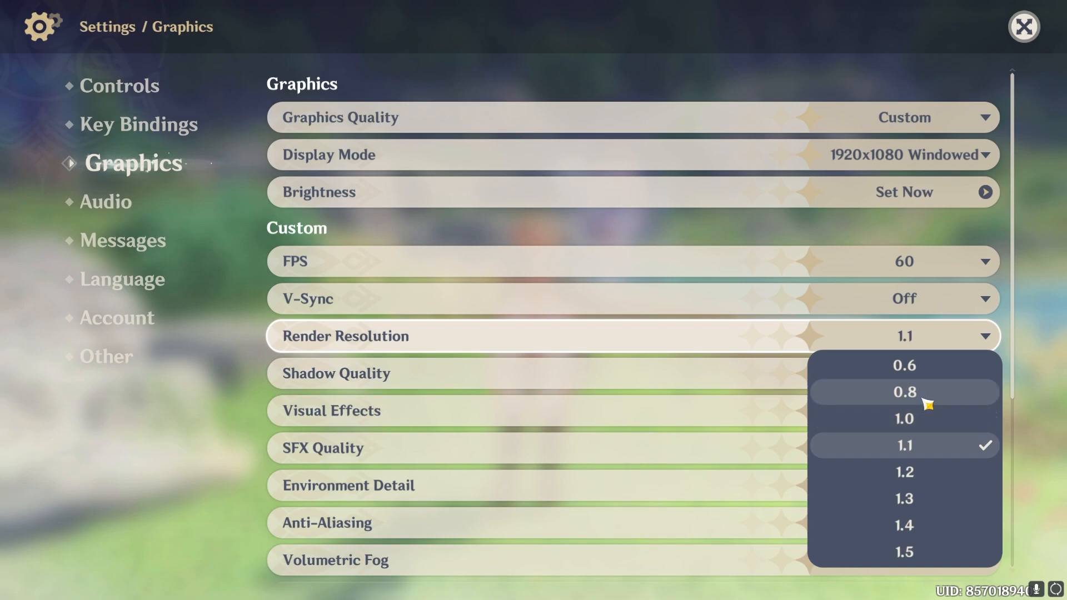
click(903, 391)
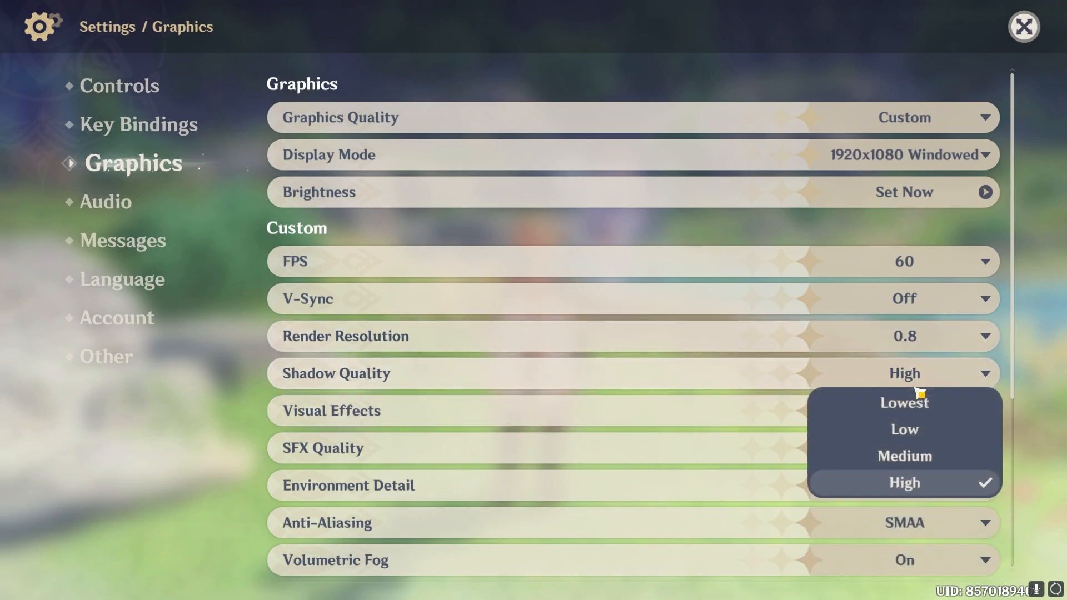
click(903, 403)
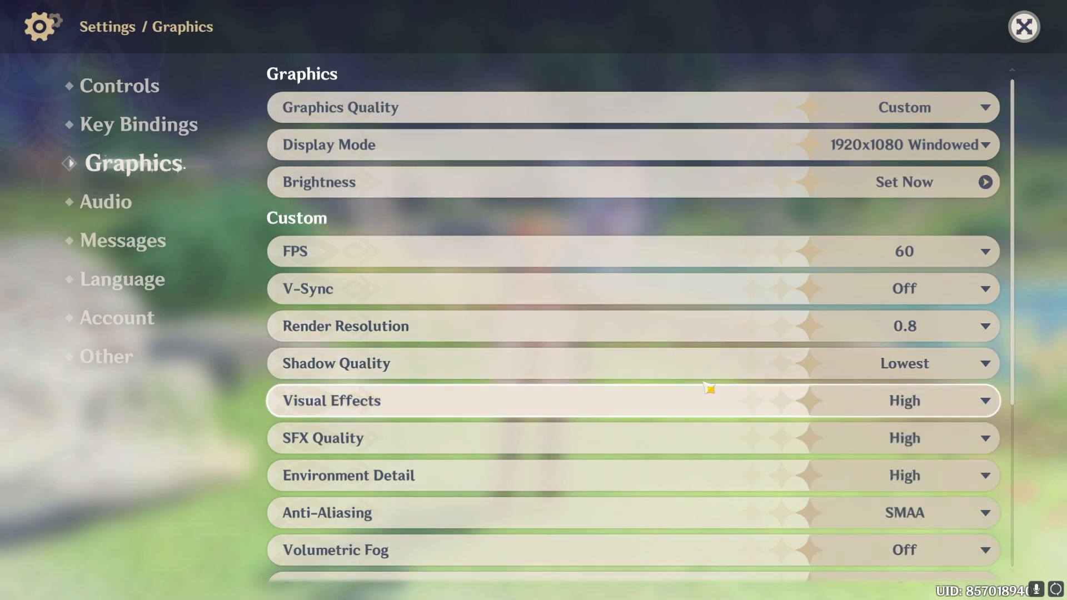
click(978, 400)
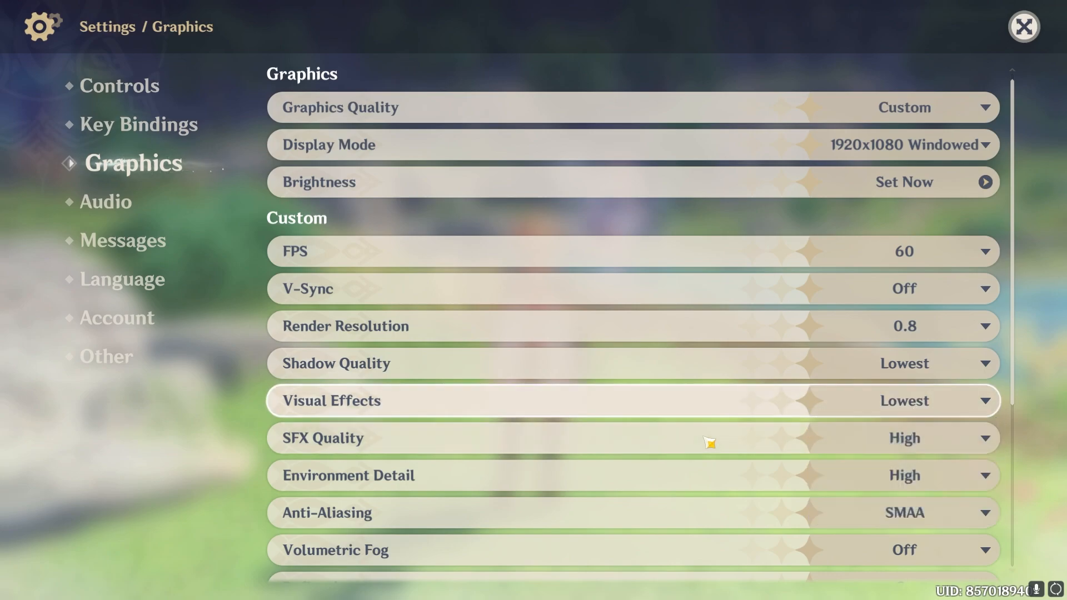
Turn Anti-Aliasing off and lower the remaining effects such as Reflections and Motion Blur
scroll(down, 3)
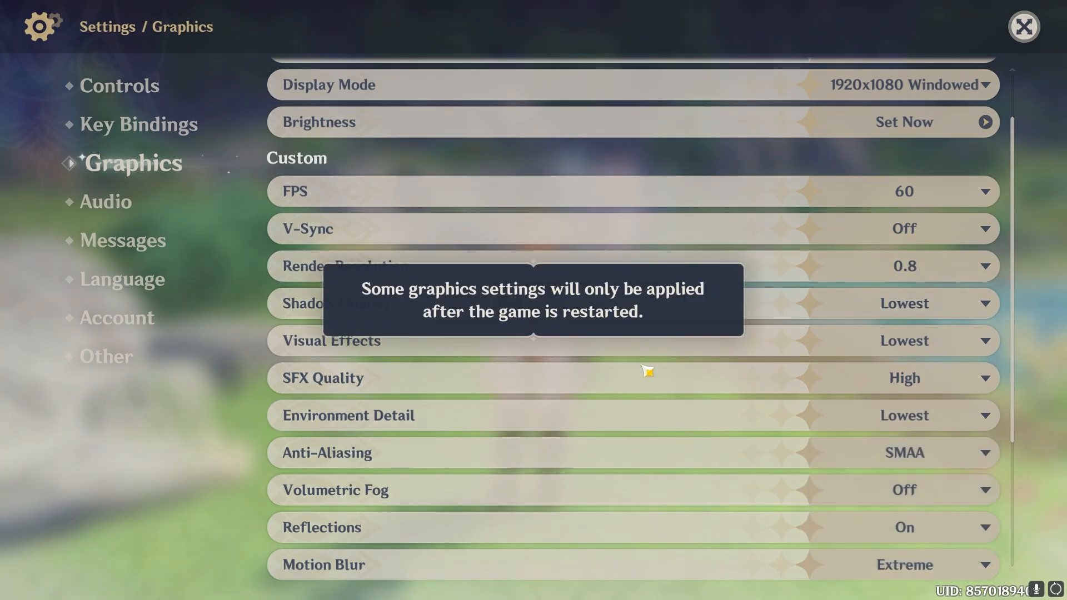
mouse_move(515, 295)
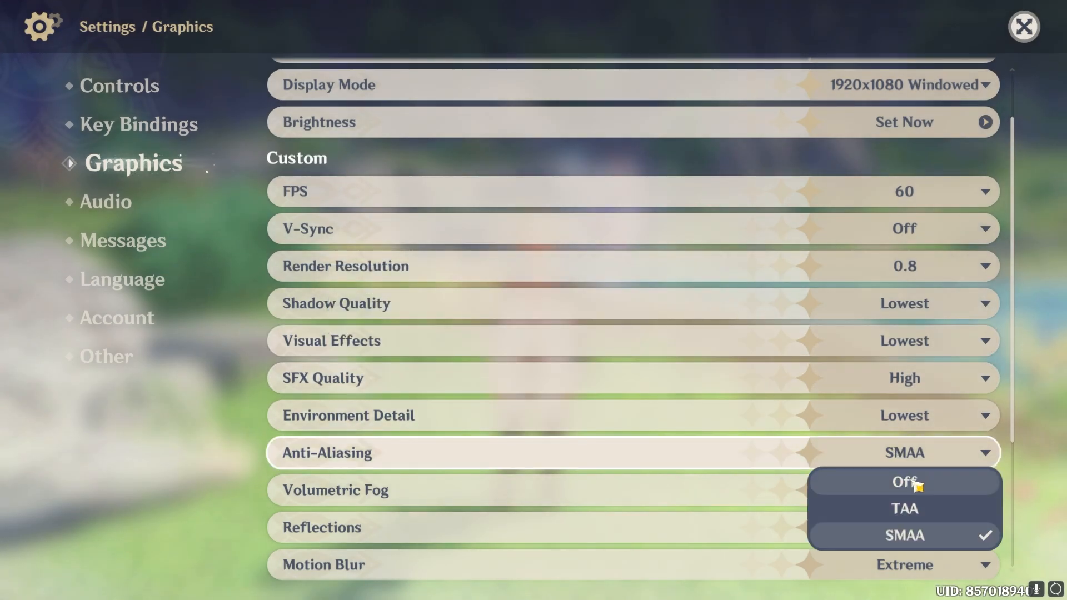
click(902, 481)
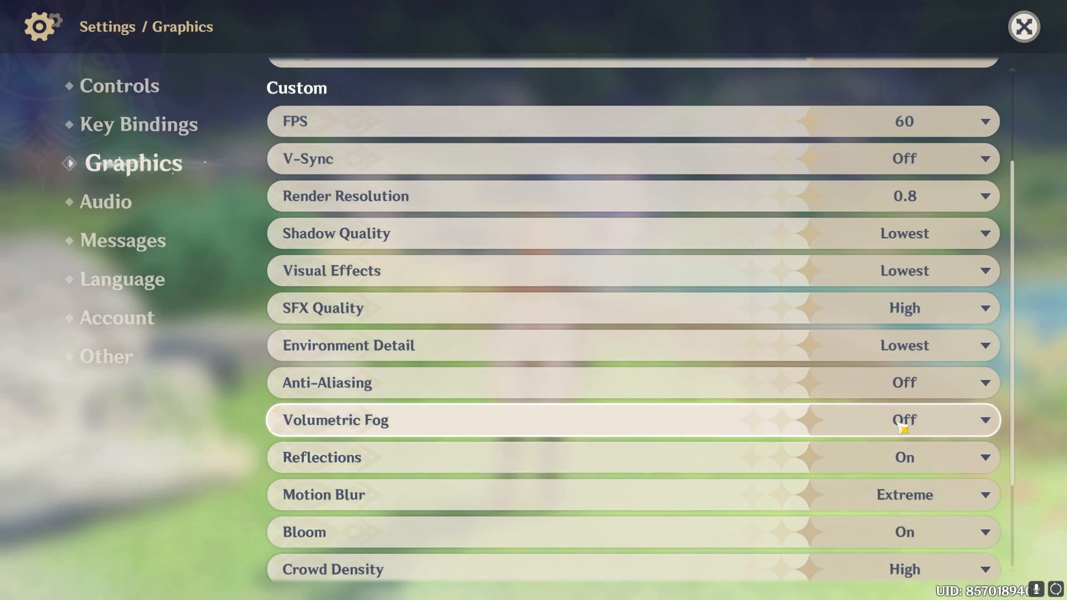
mouse_move(894, 461)
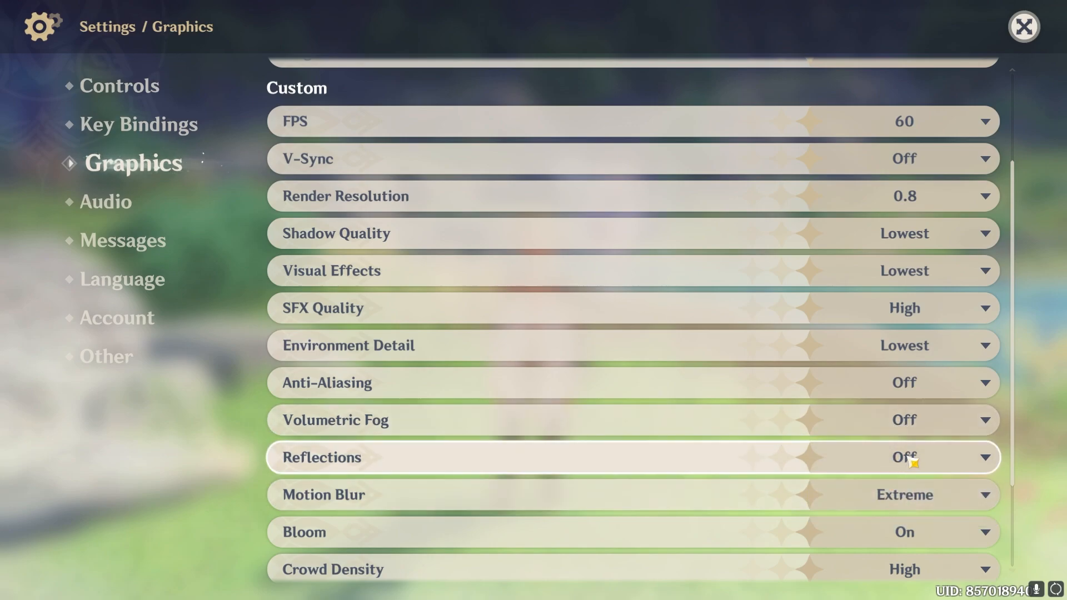
scroll(down, 3)
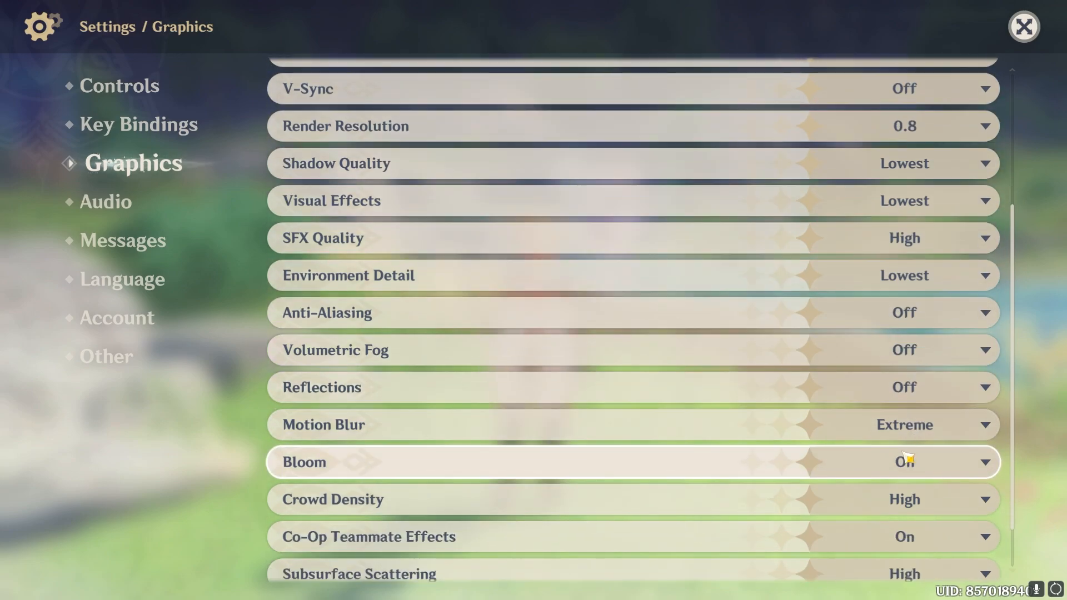
scroll(down, 3)
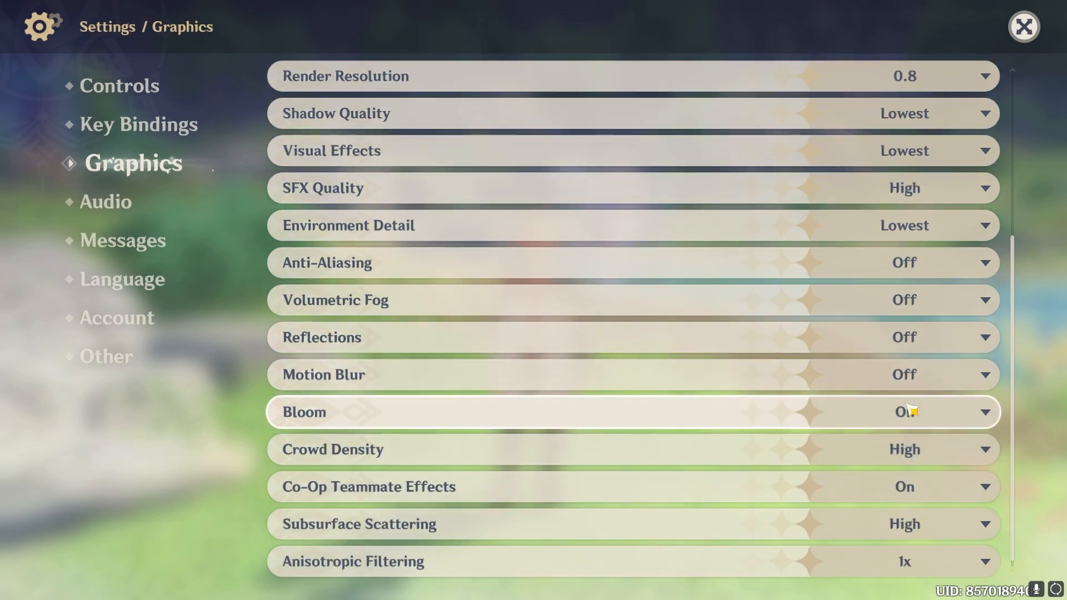
click(980, 411)
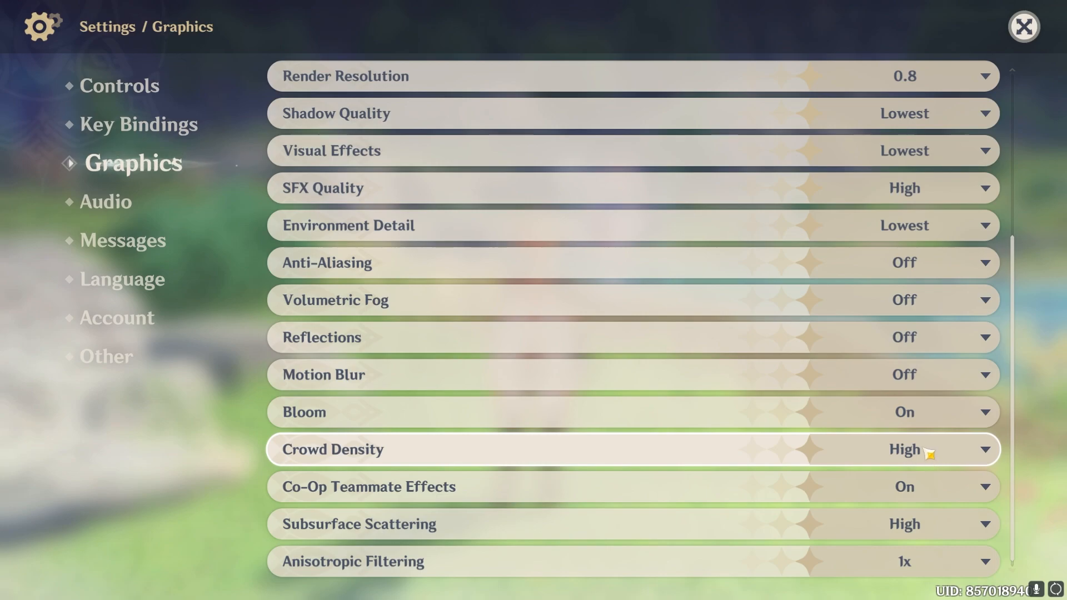
mouse_move(934, 422)
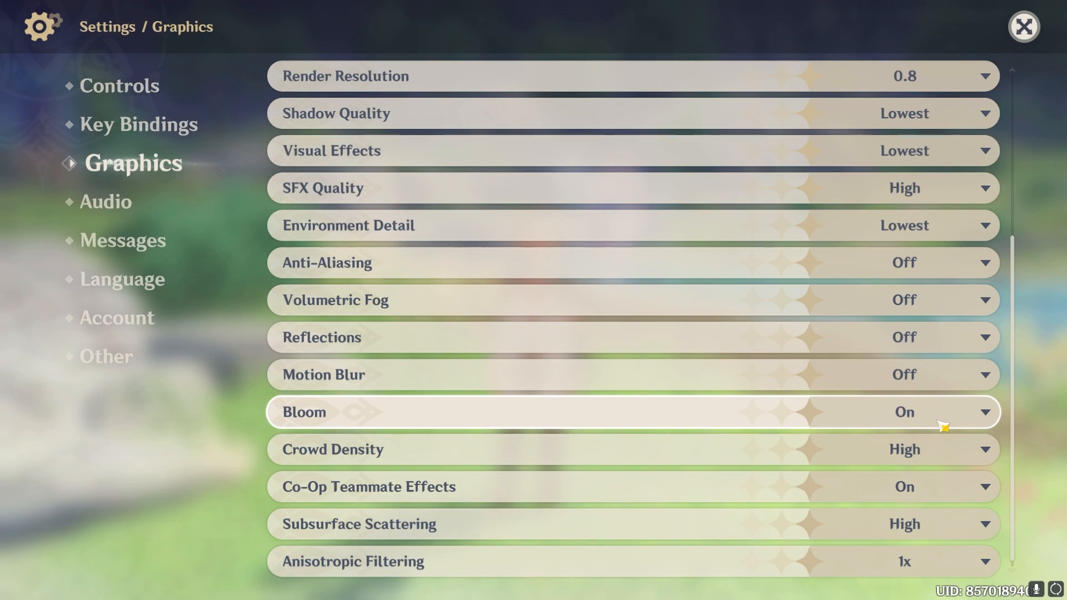
Set Crowd Density to Low and Subsurface Scattering to Medium
scroll(up, 3)
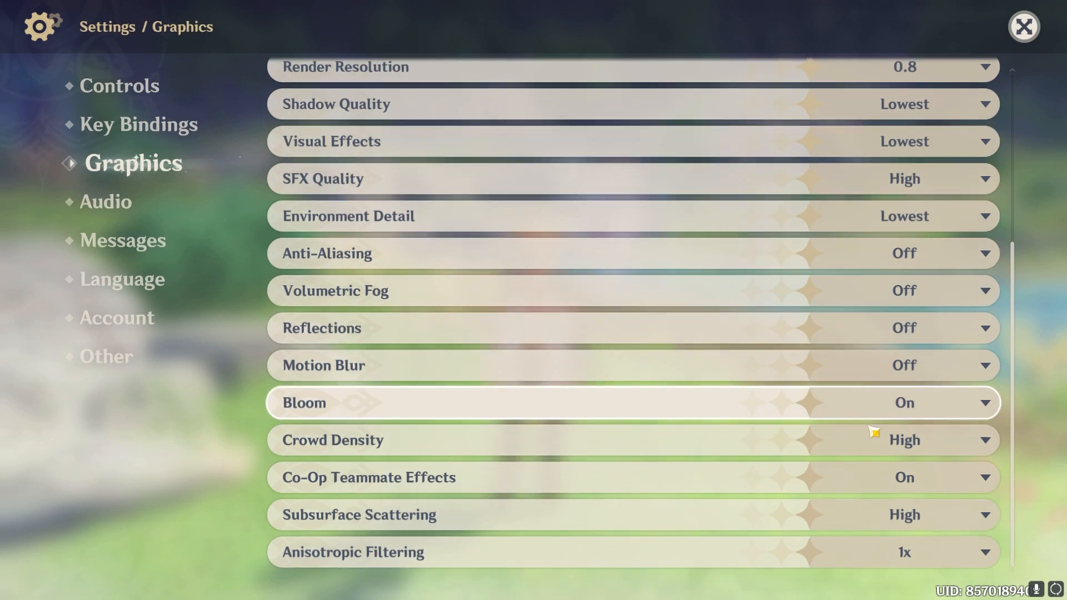
click(980, 440)
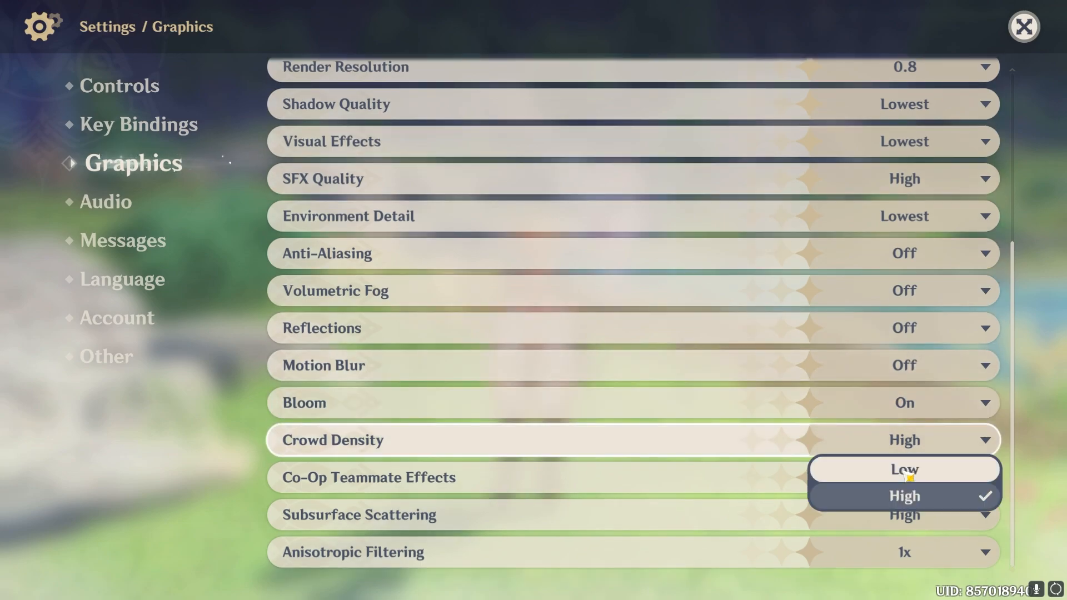
click(904, 469)
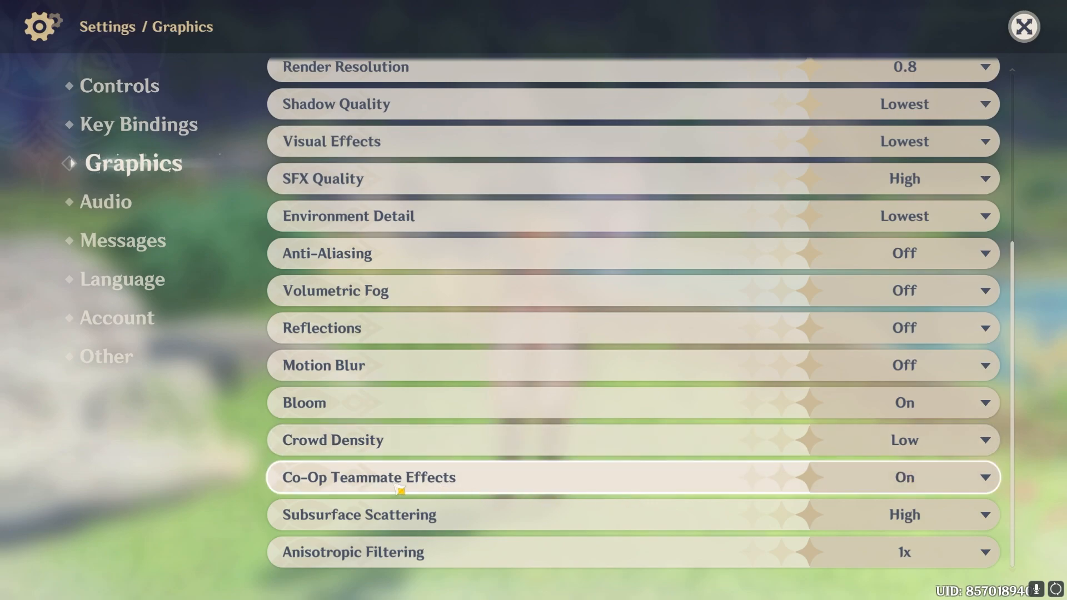
mouse_move(443, 511)
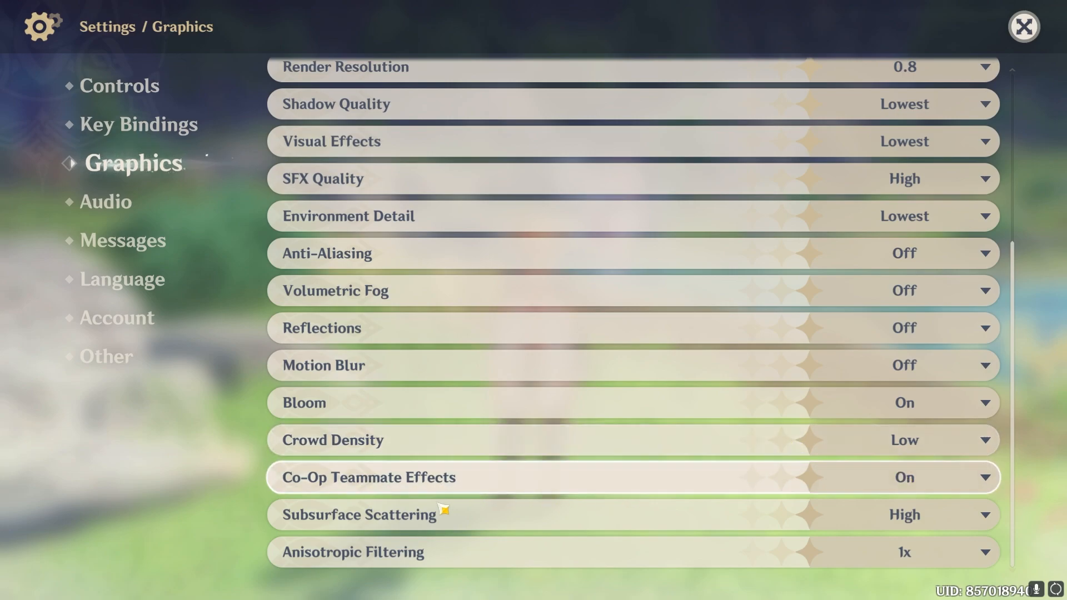
mouse_move(343, 531)
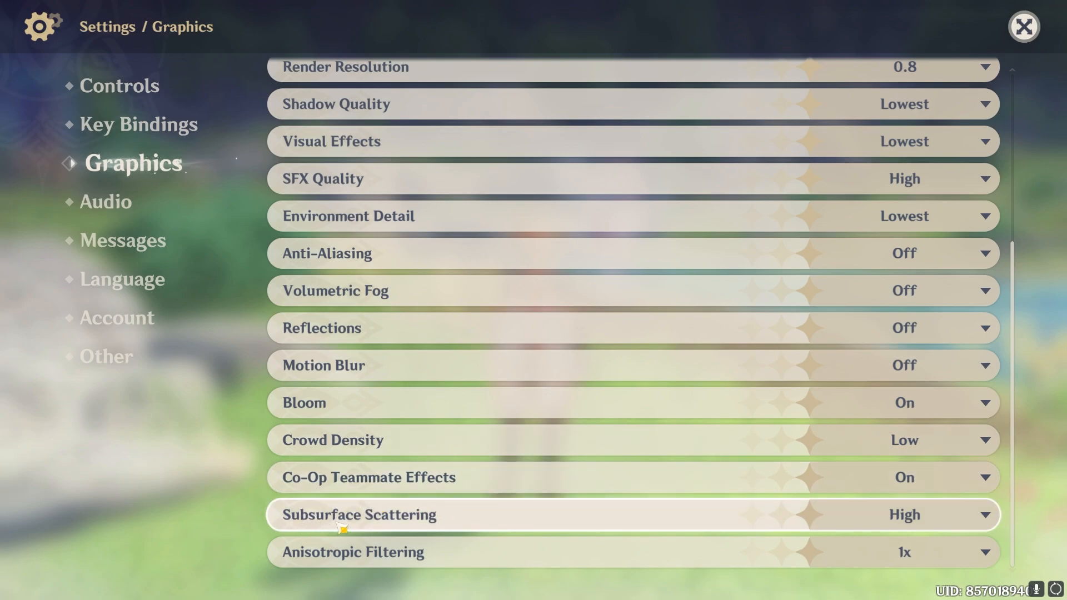
click(903, 514)
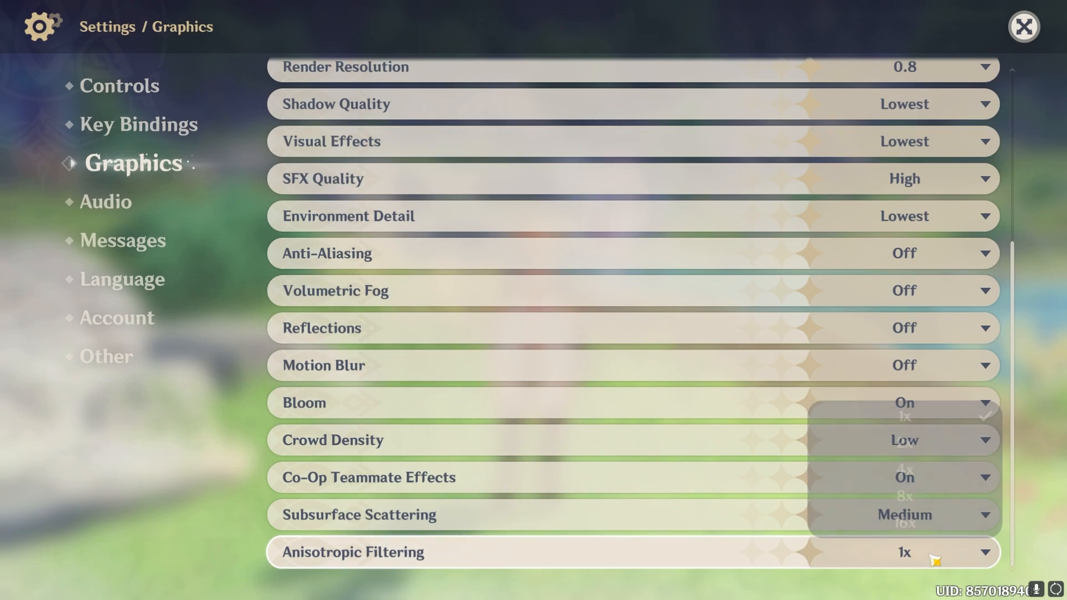
scroll(up, 3)
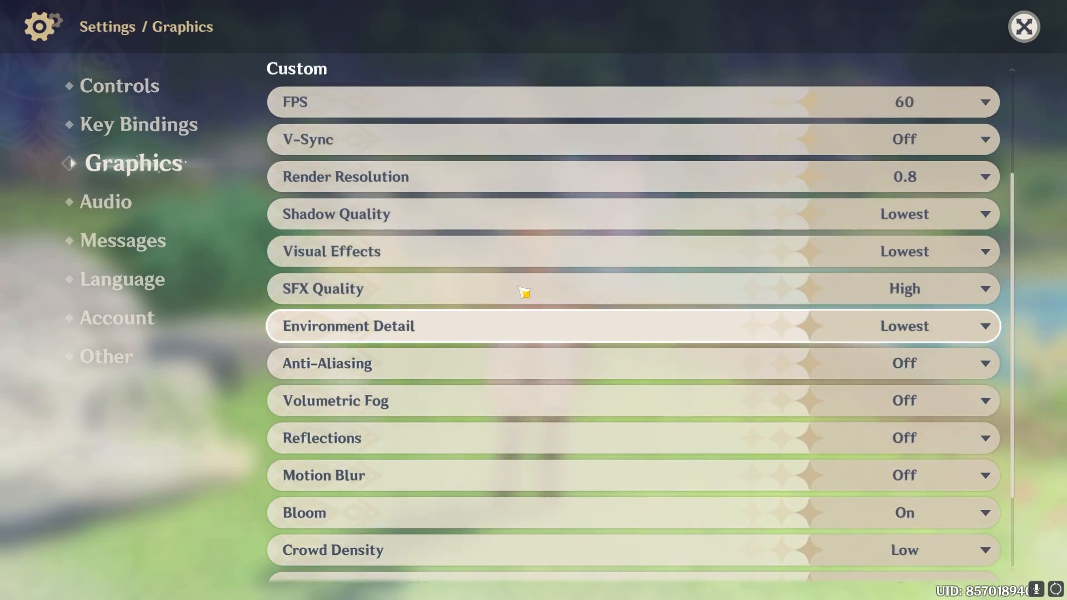
scroll(up, 3)
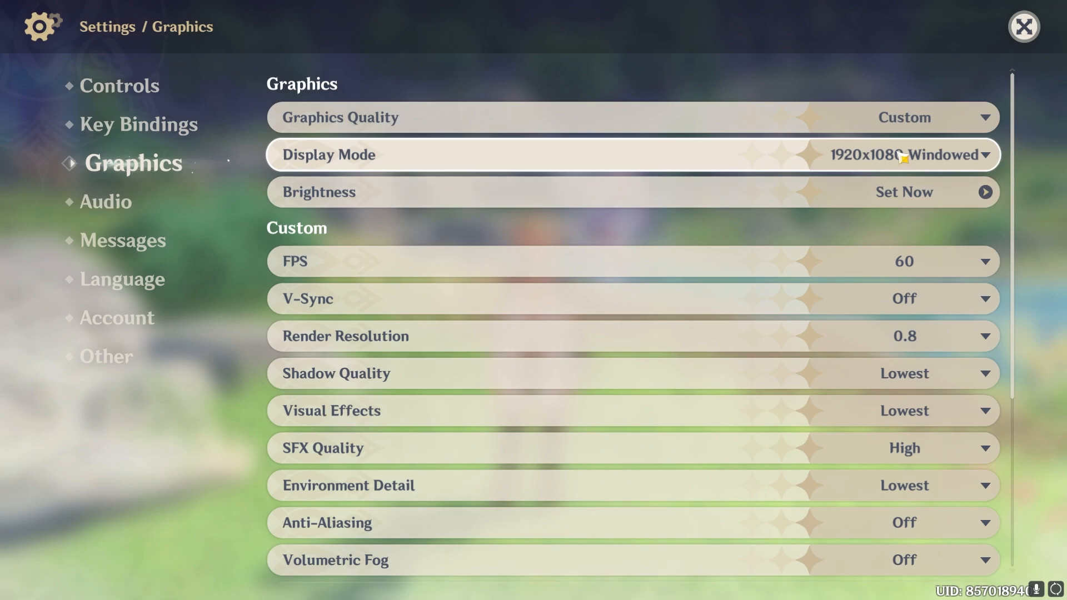
click(980, 155)
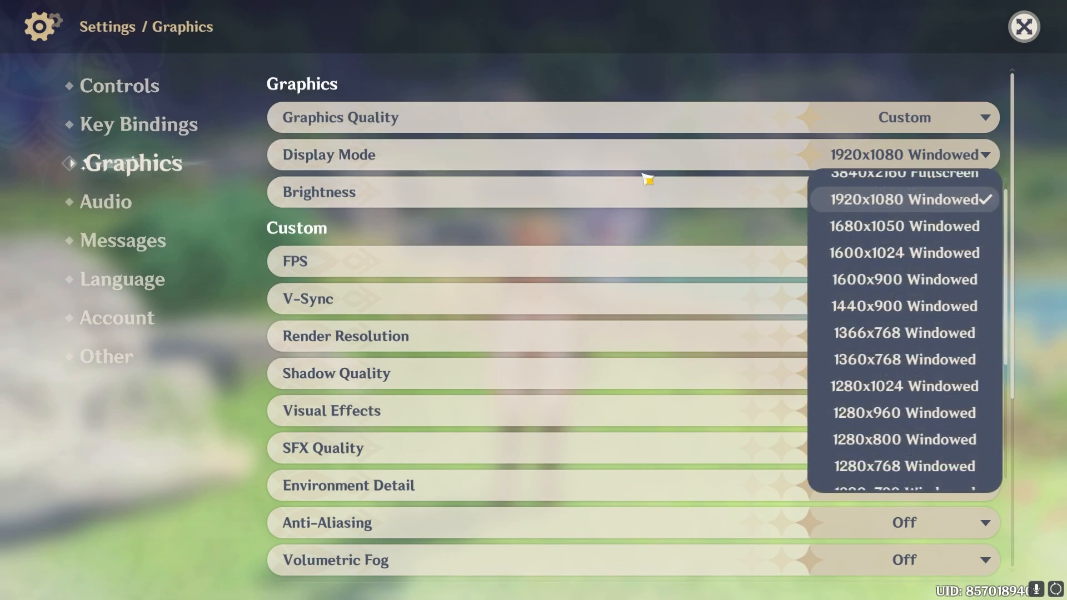
mouse_move(878, 332)
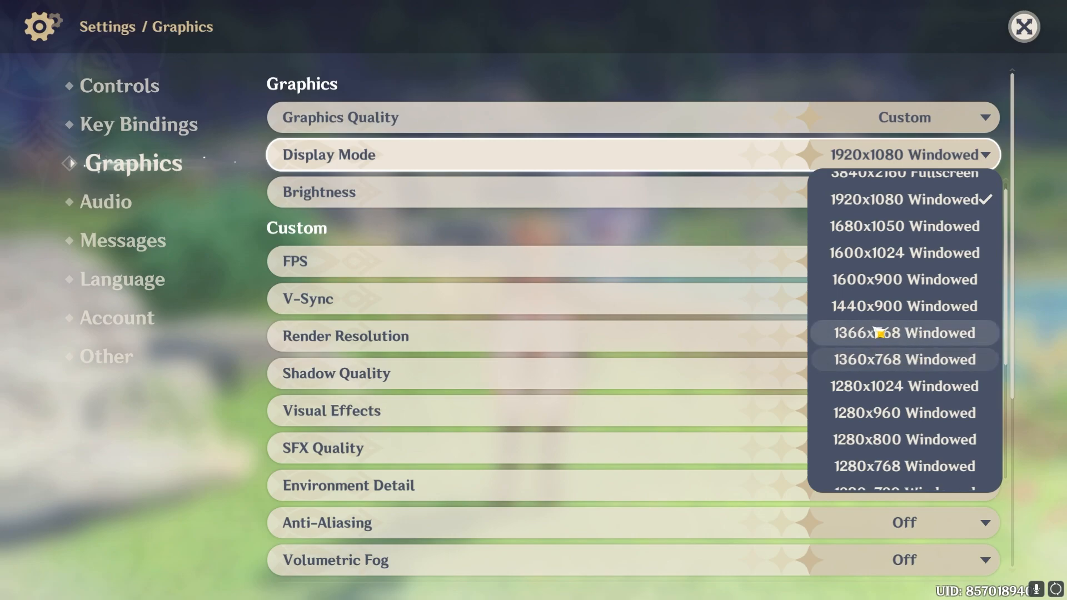
scroll(down, 3)
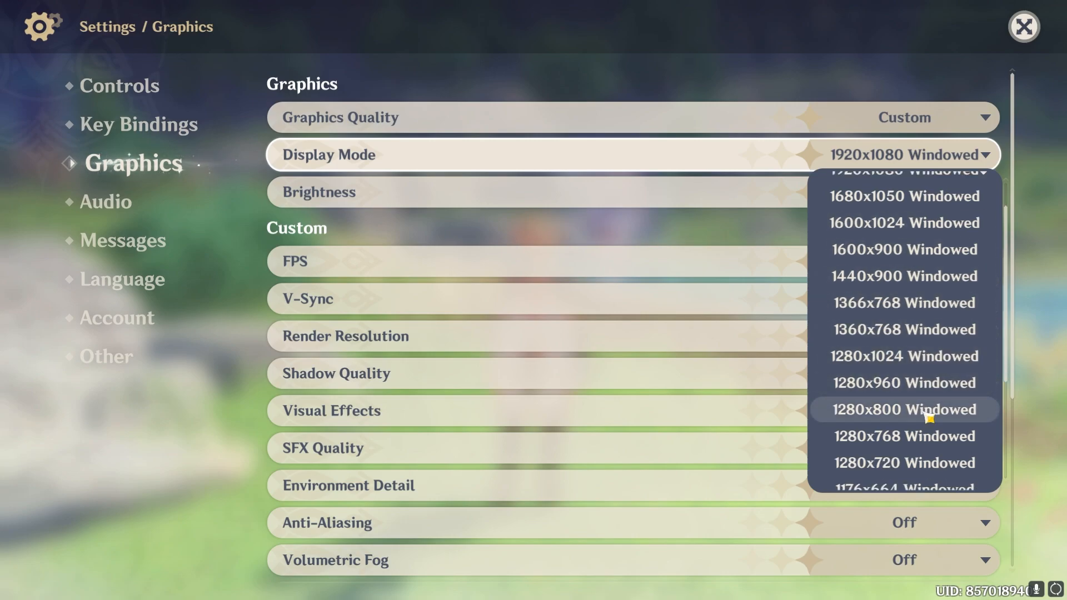
scroll(down, 3)
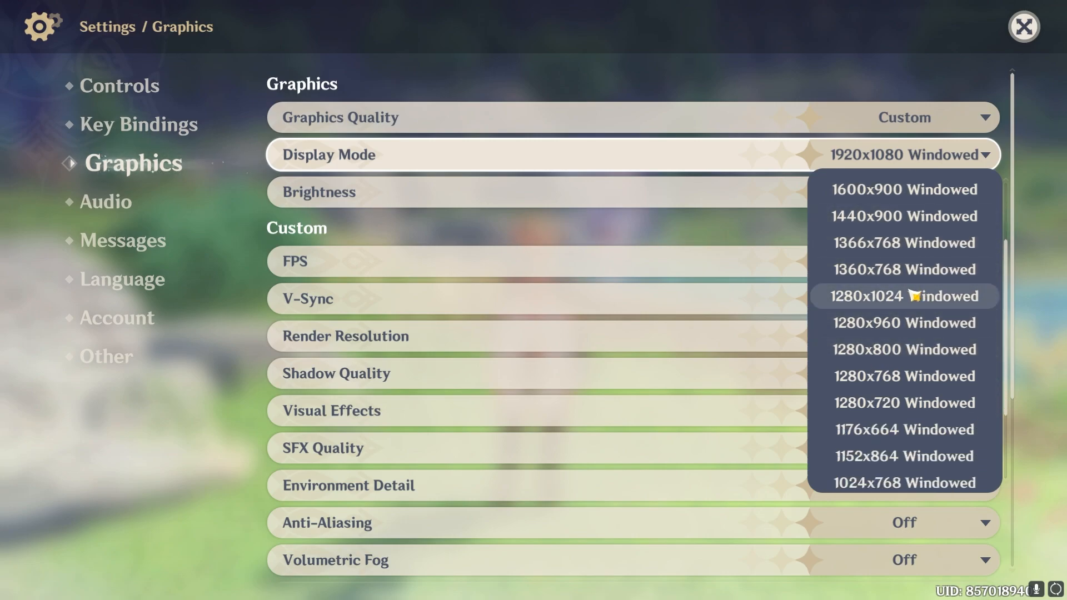
scroll(up, 3)
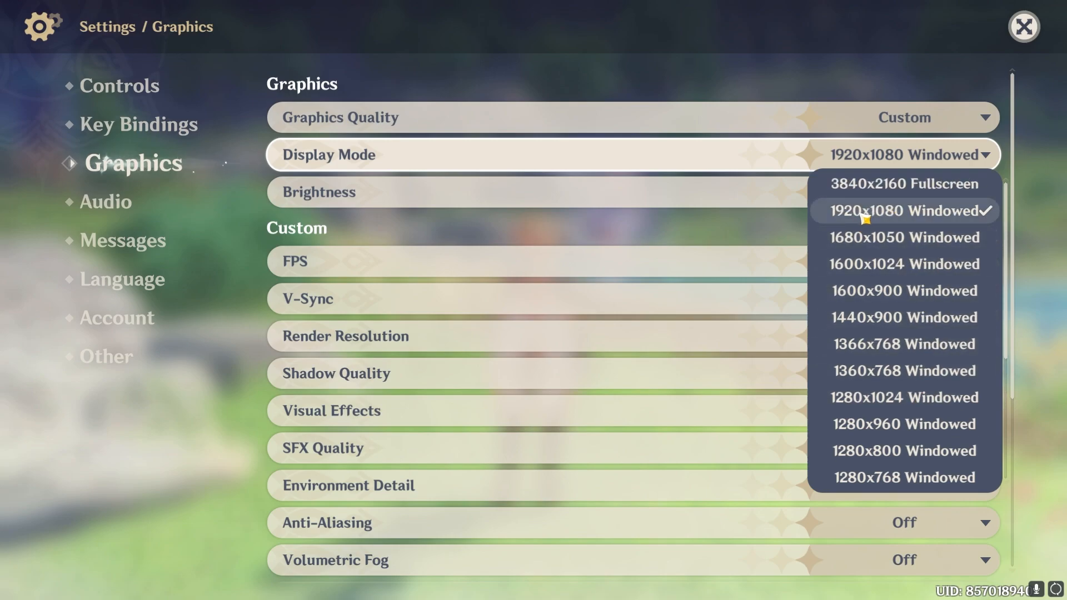
scroll(down, 3)
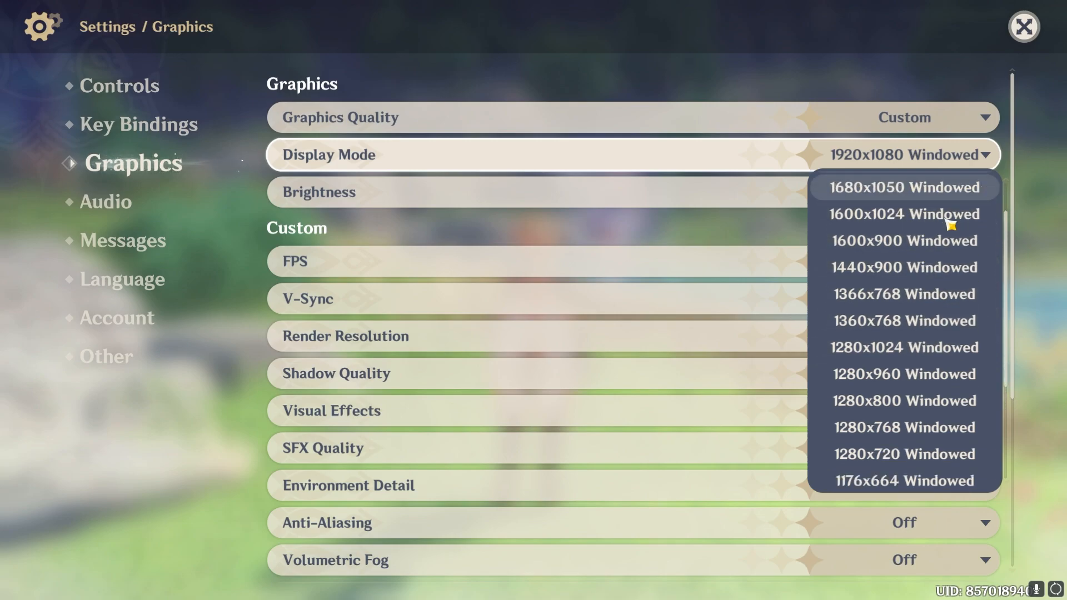
scroll(down, 3)
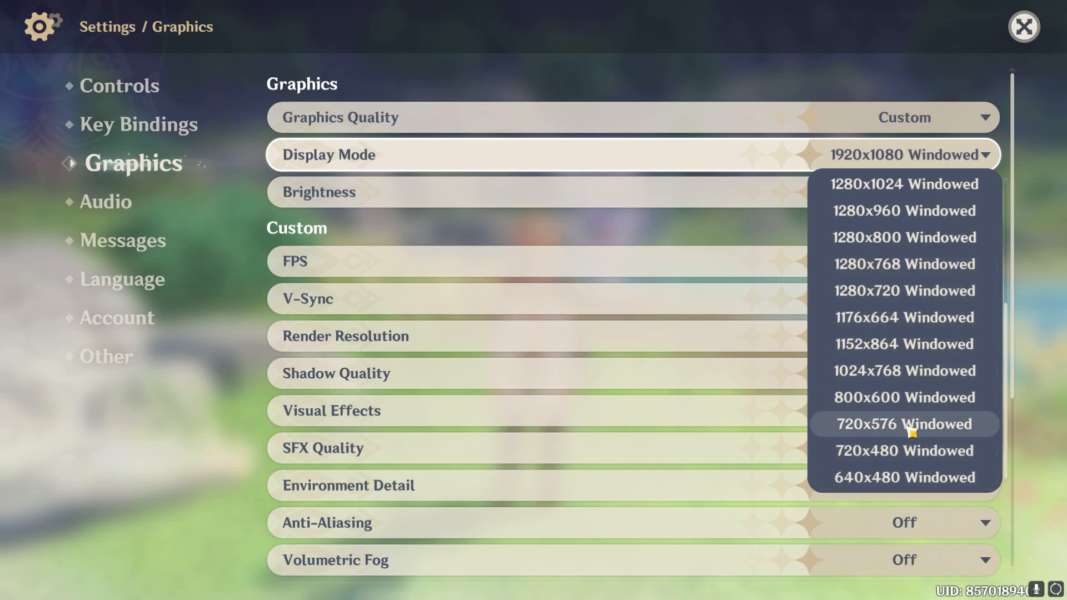
mouse_move(922, 435)
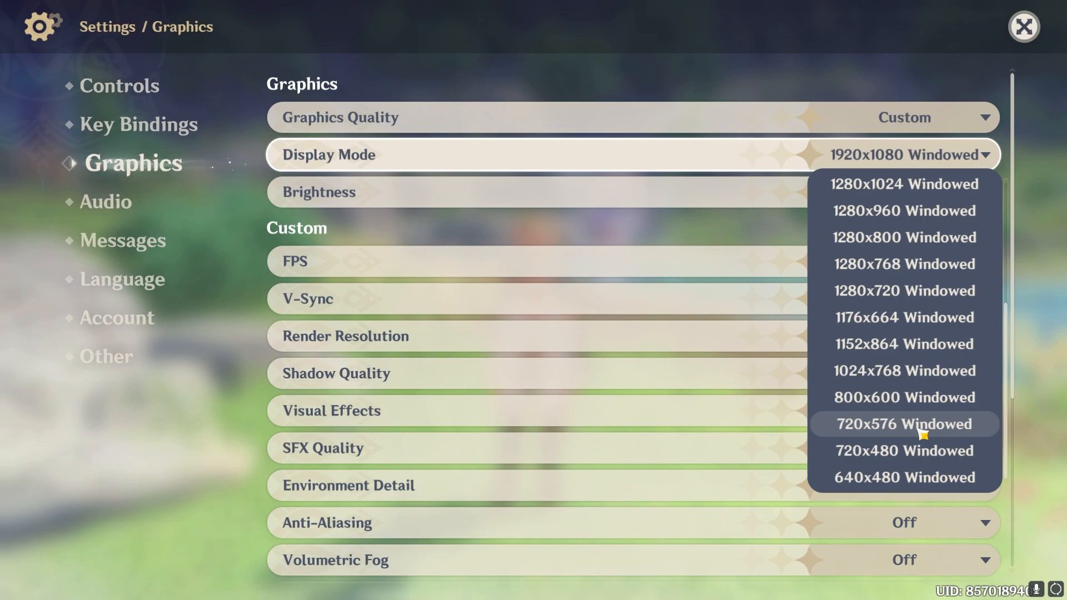
mouse_move(922, 320)
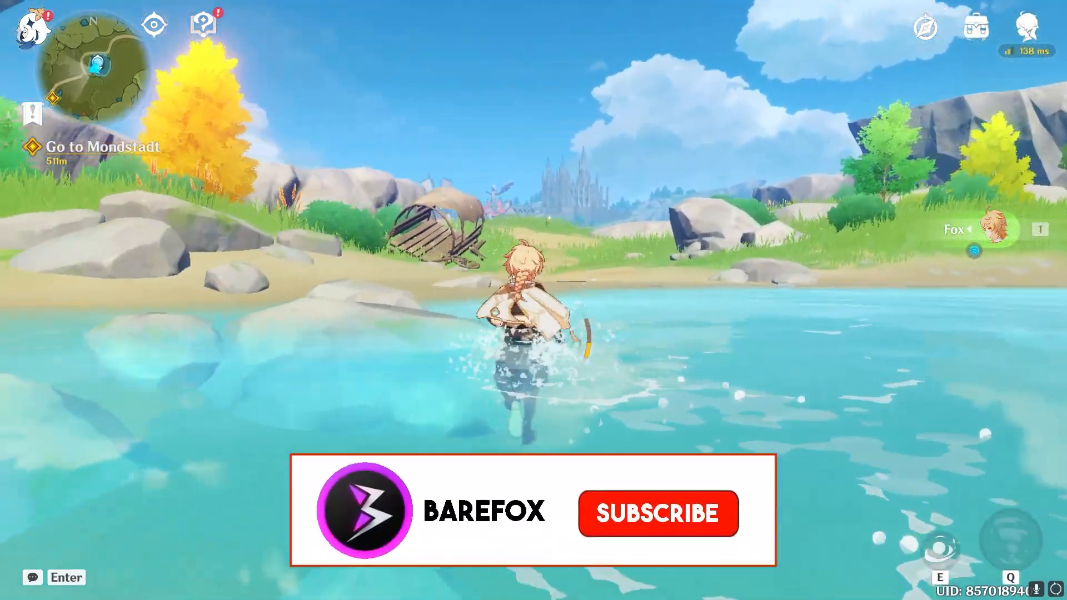
Close the settings screen and resume open-world gameplay
click(657, 514)
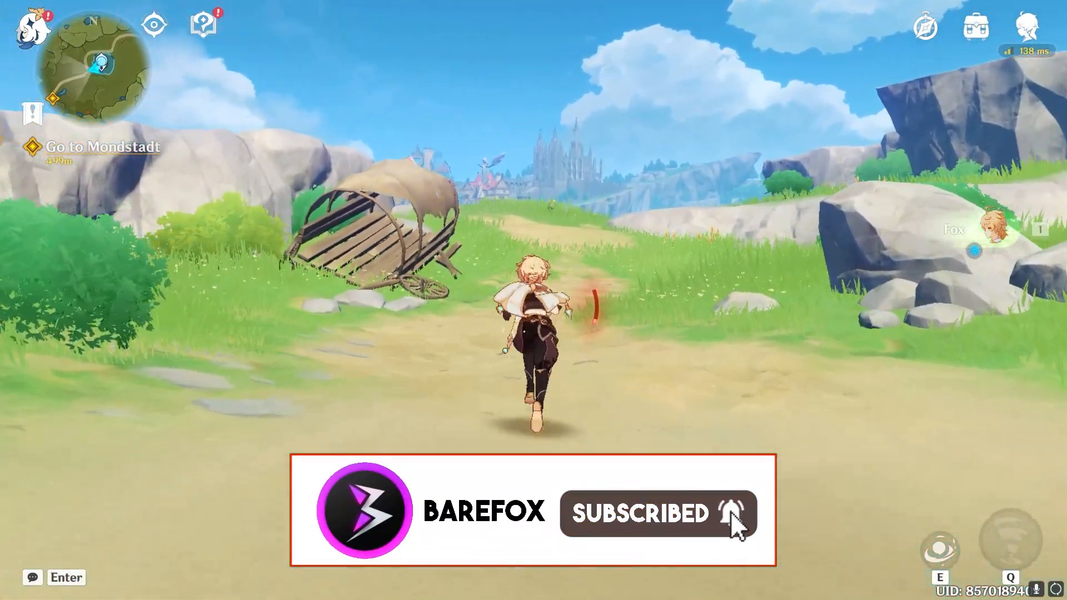